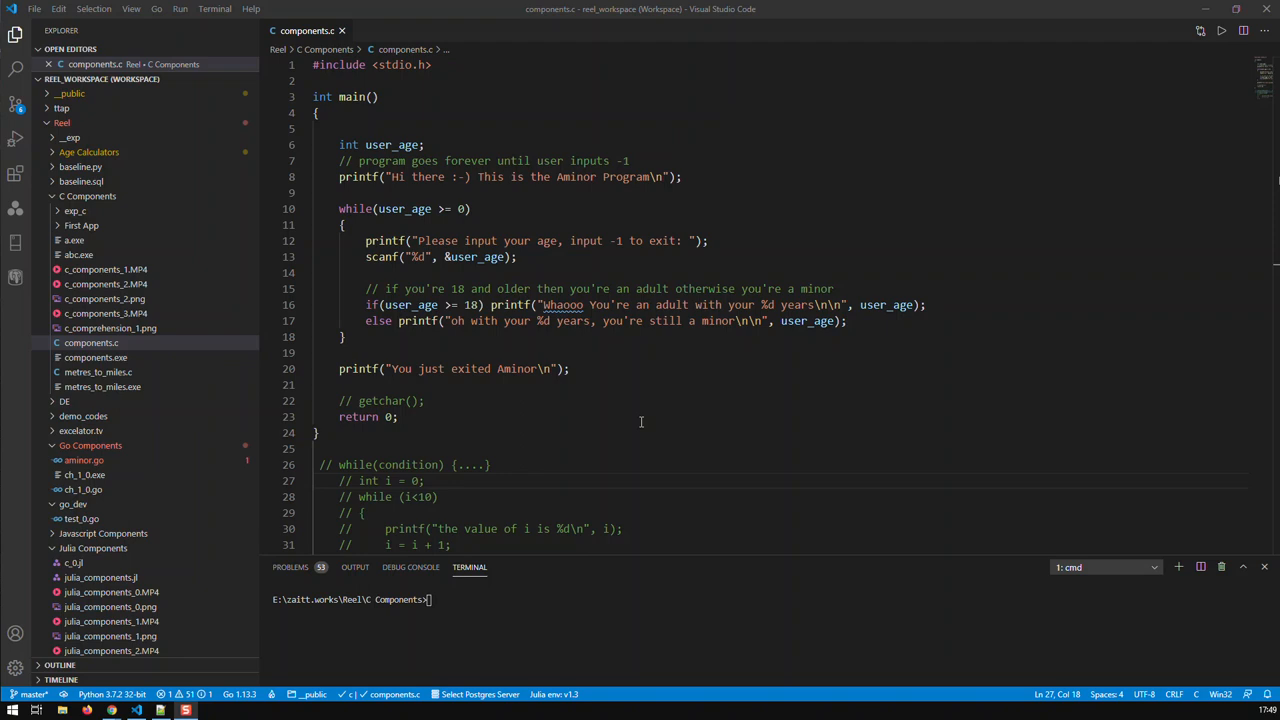
mouse_move(520, 332)
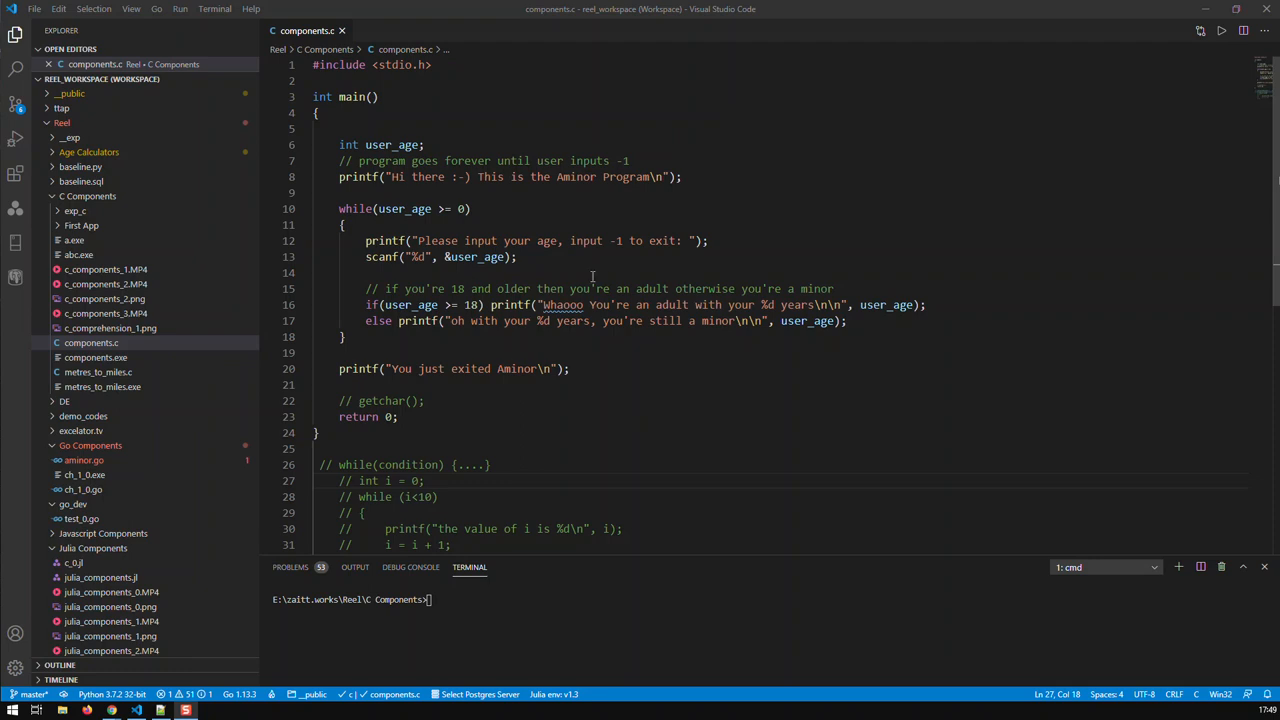
mouse_move(608, 264)
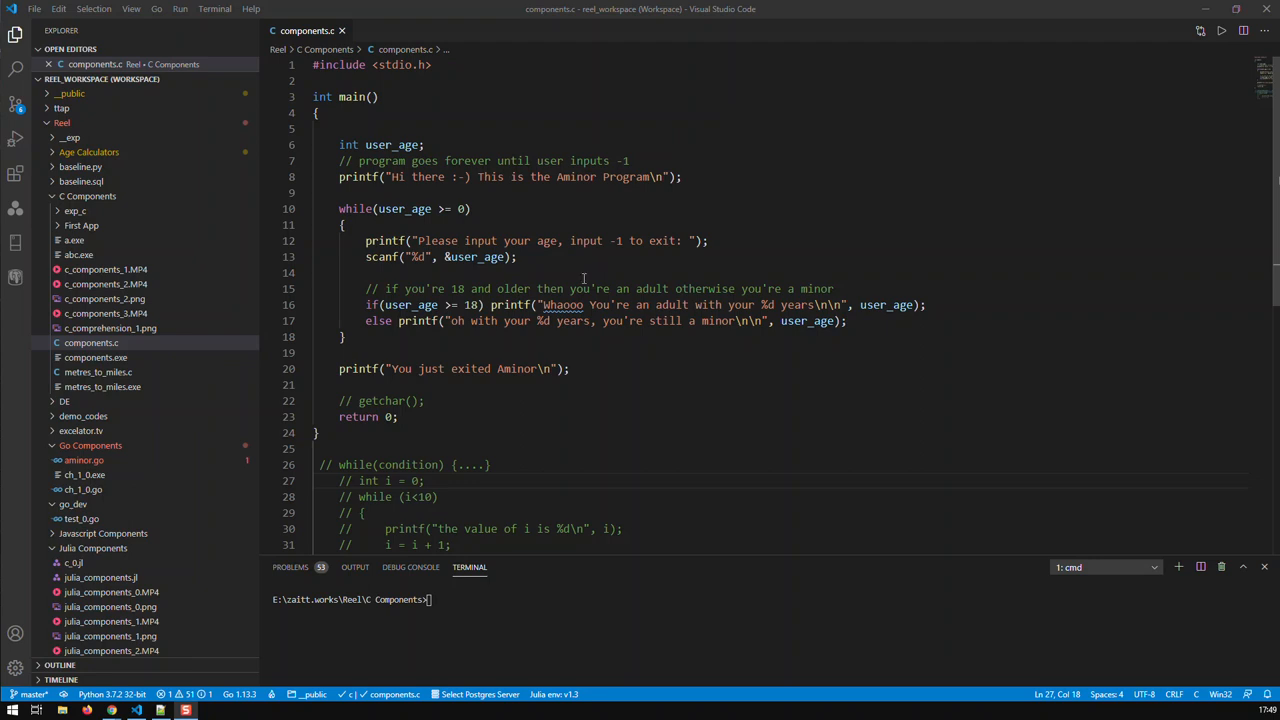
mouse_move(584, 280)
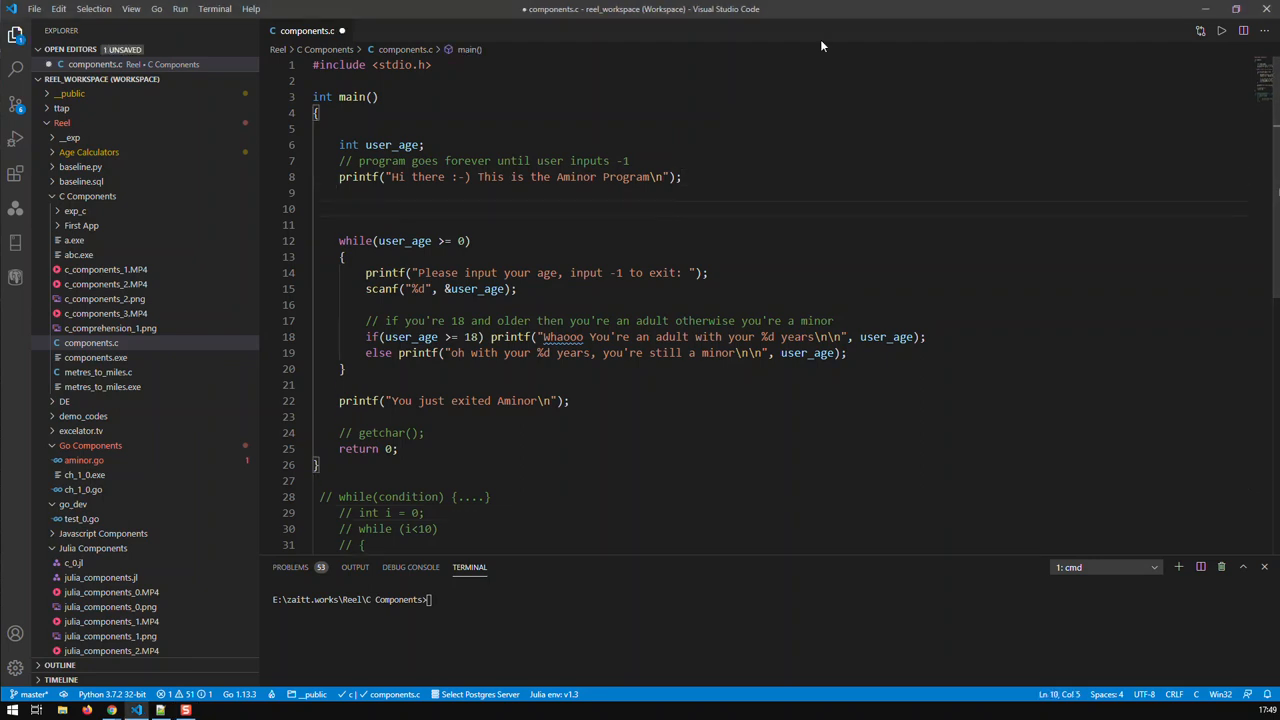
Step: Write the comment "// for(initial condition, end condition, increment {}" above the while loop
type("// for")
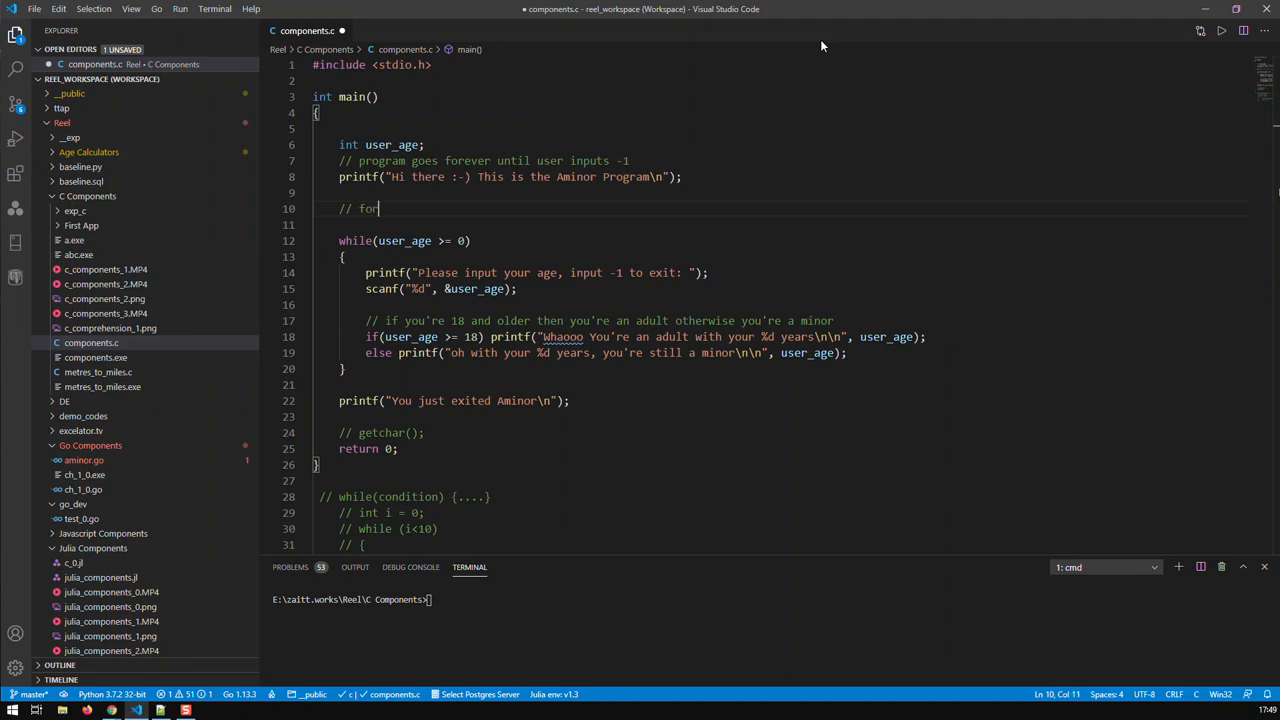
type("(in")
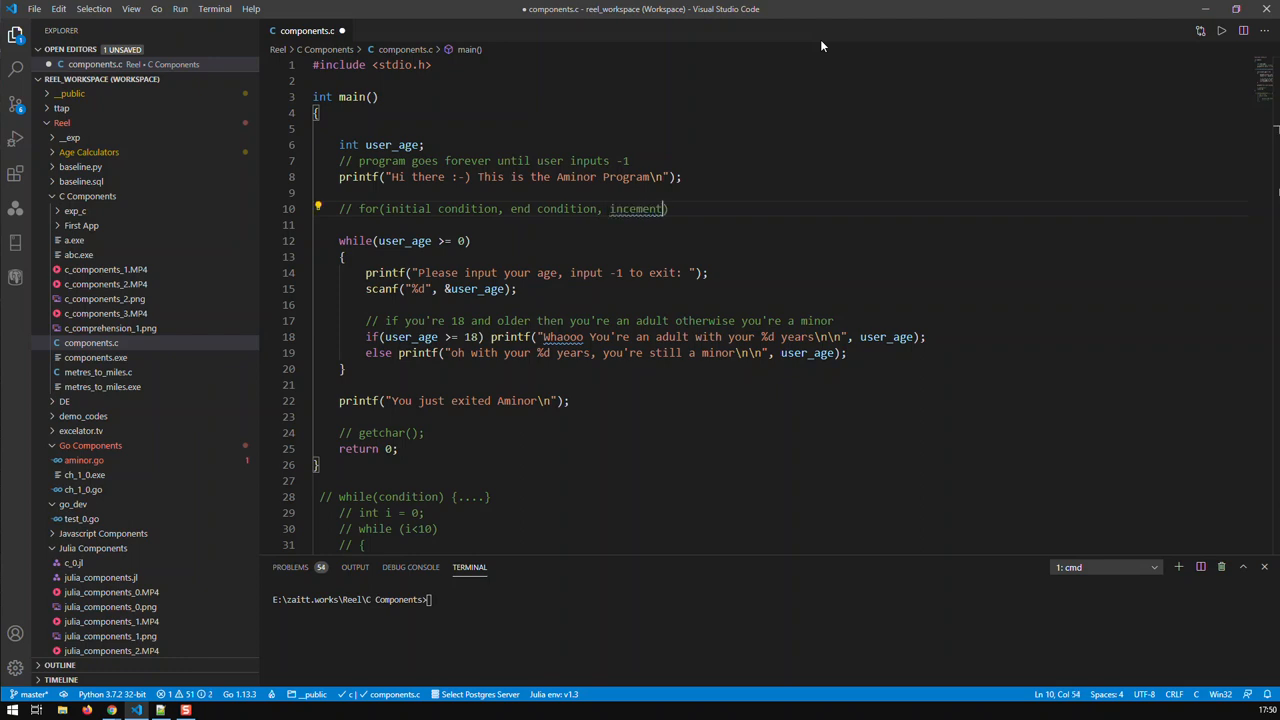
key("BackSpace")
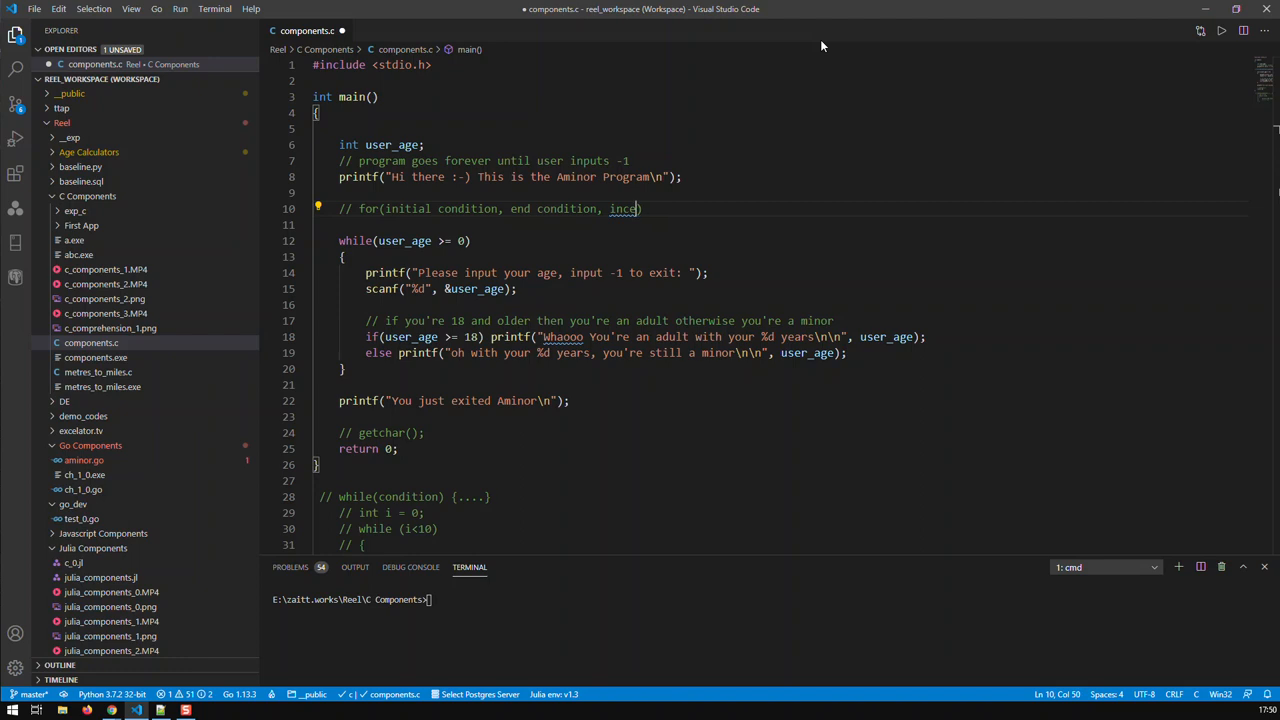
type("rement")
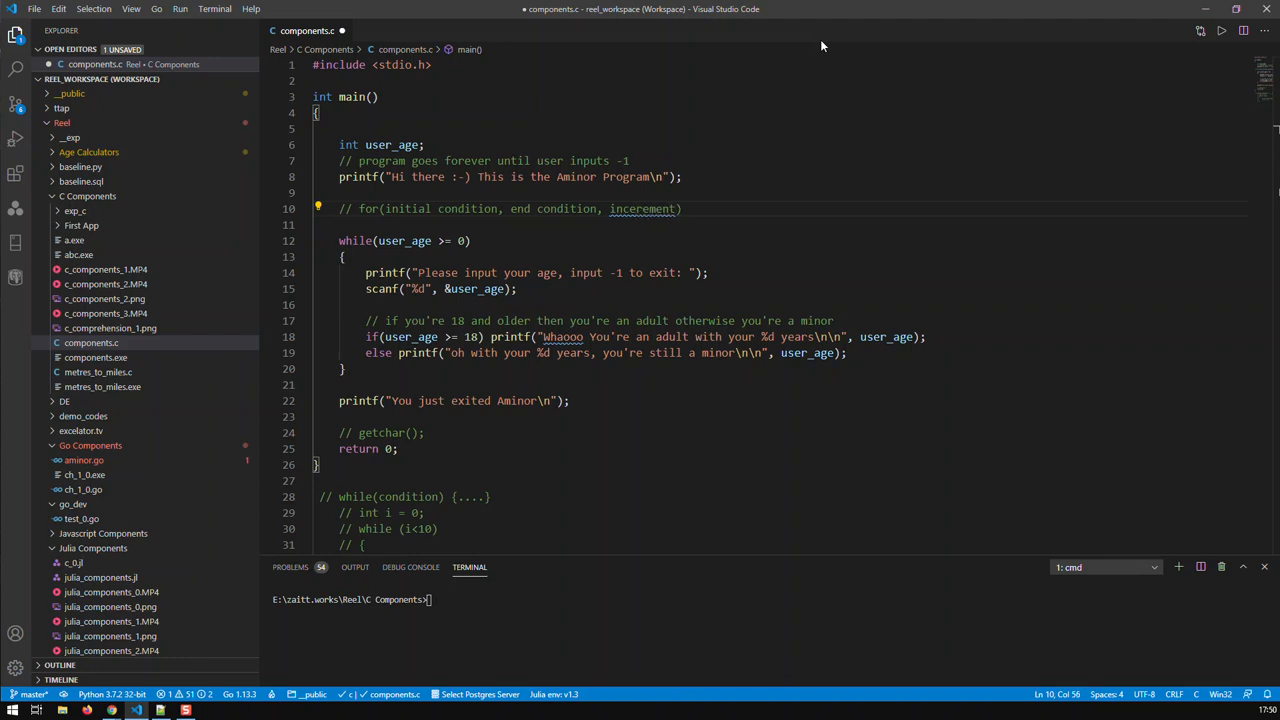
type("\" \"")
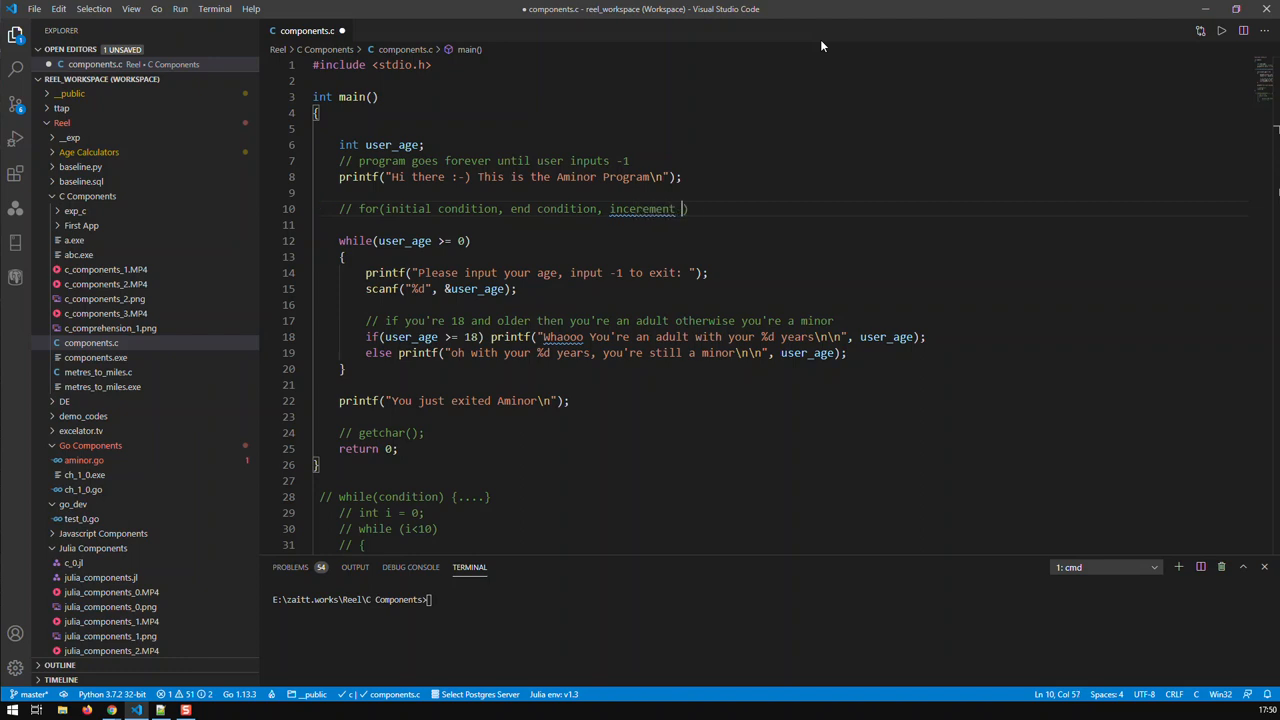
type("{}")
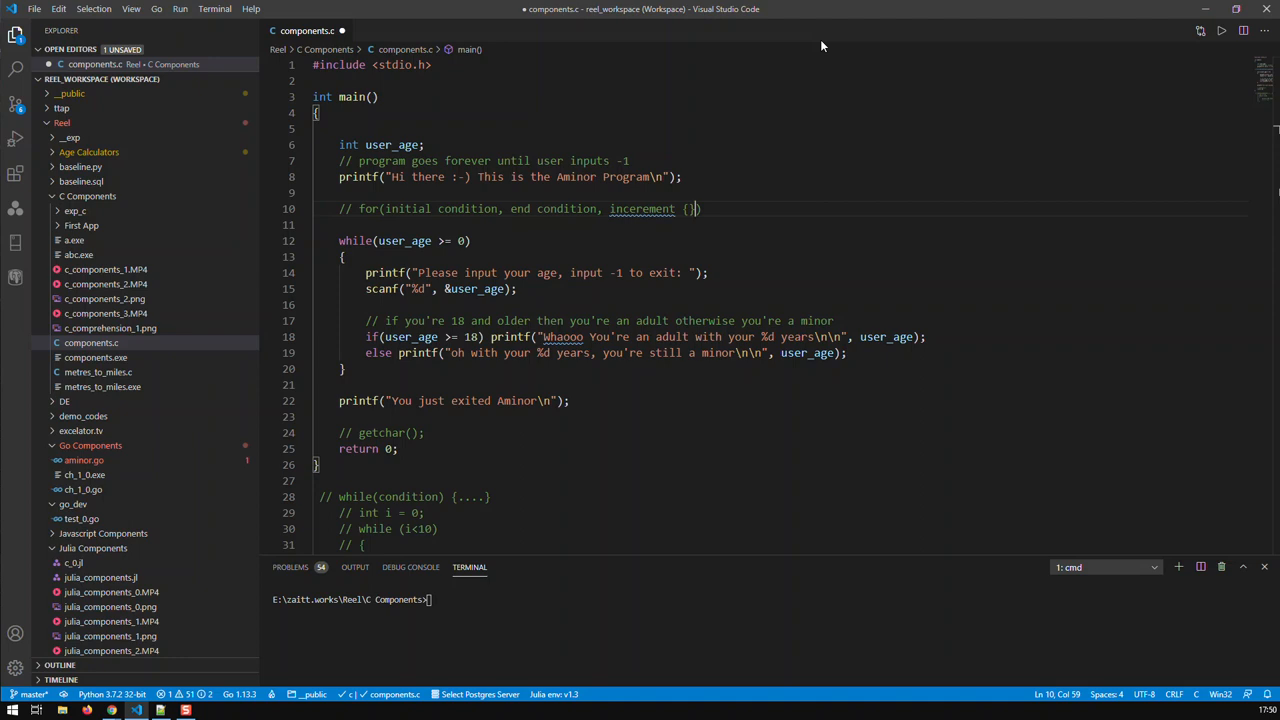
mouse_move(640, 208)
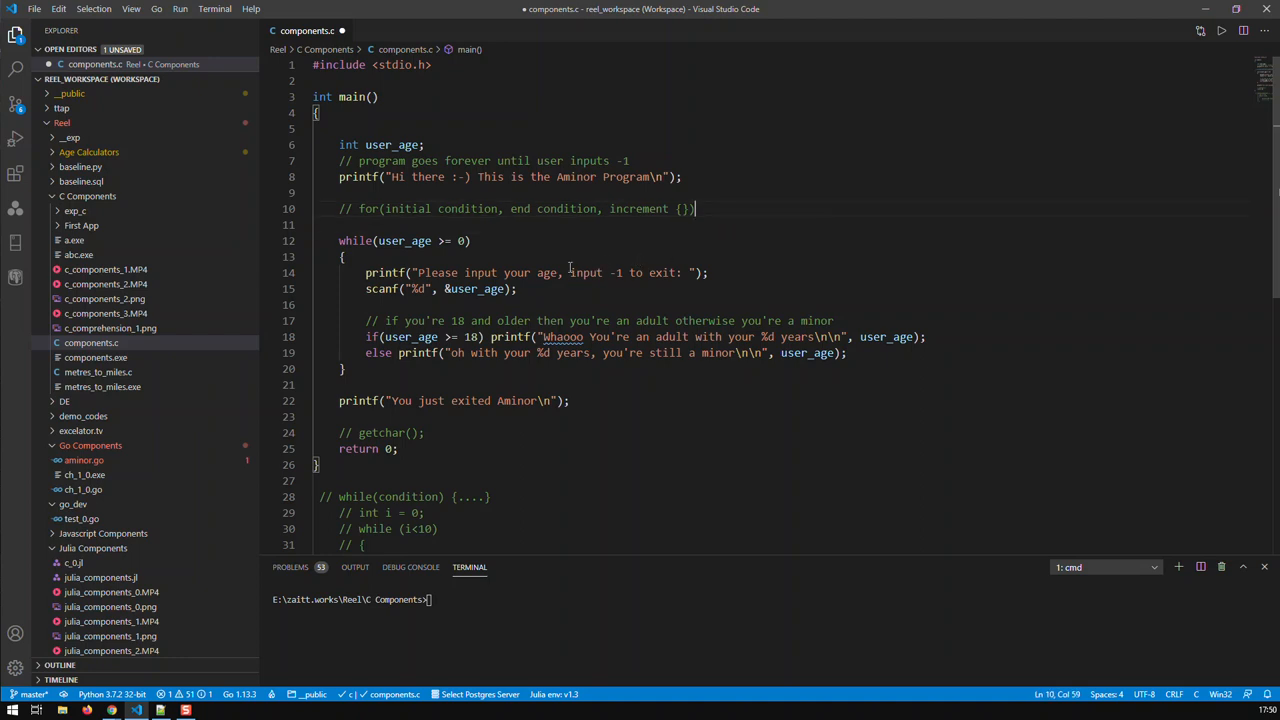
scroll("down", 3)
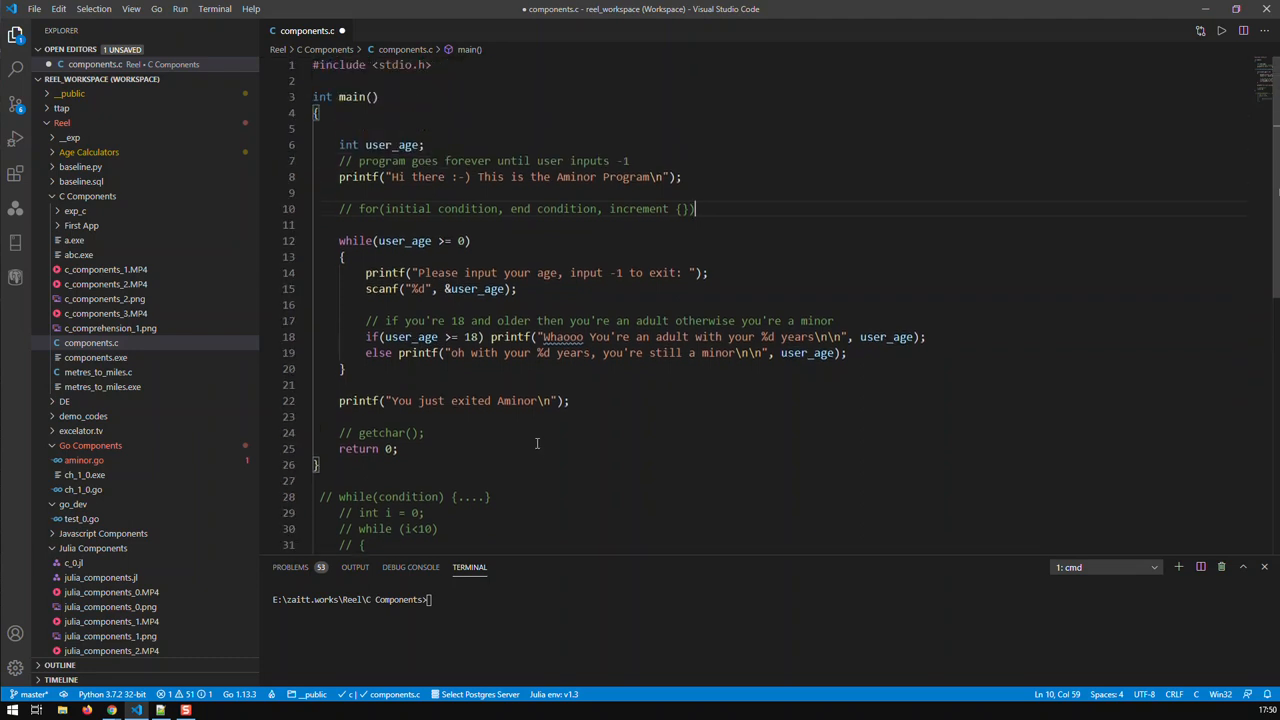
Step: Write the loop header for(int i = 0; i<10; i=i+1) under the comment
type("for")
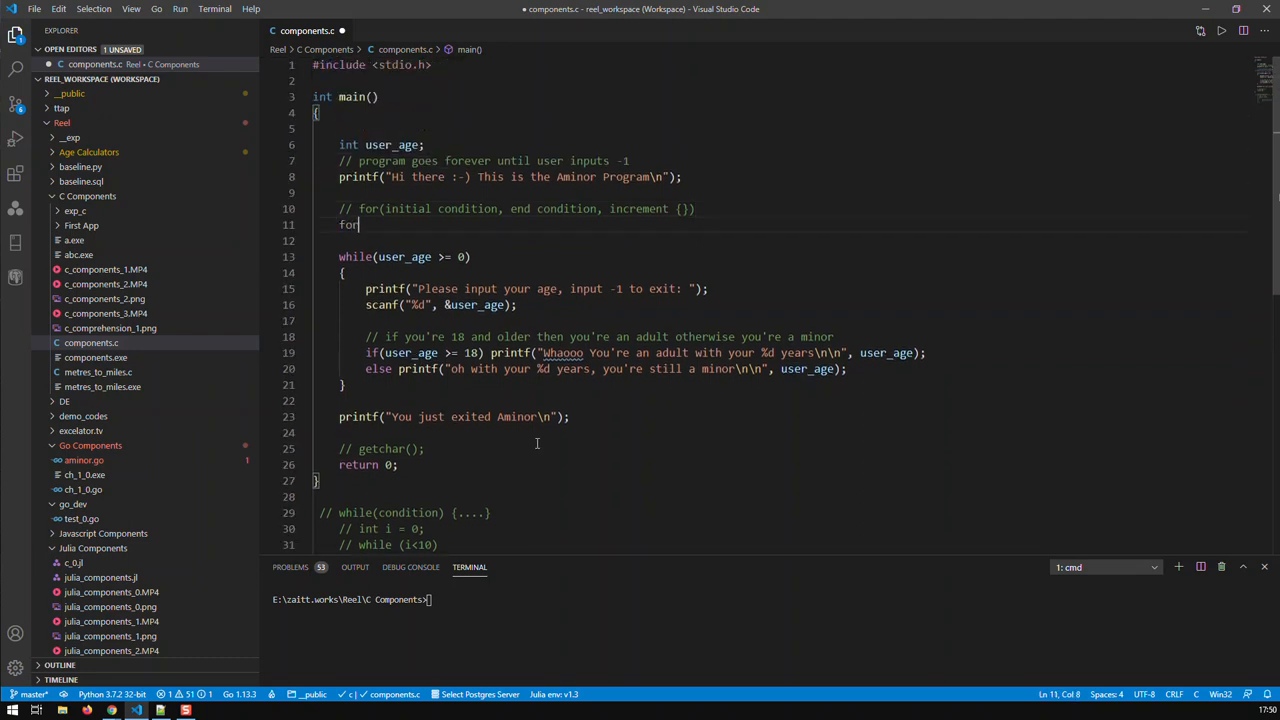
type("(i")
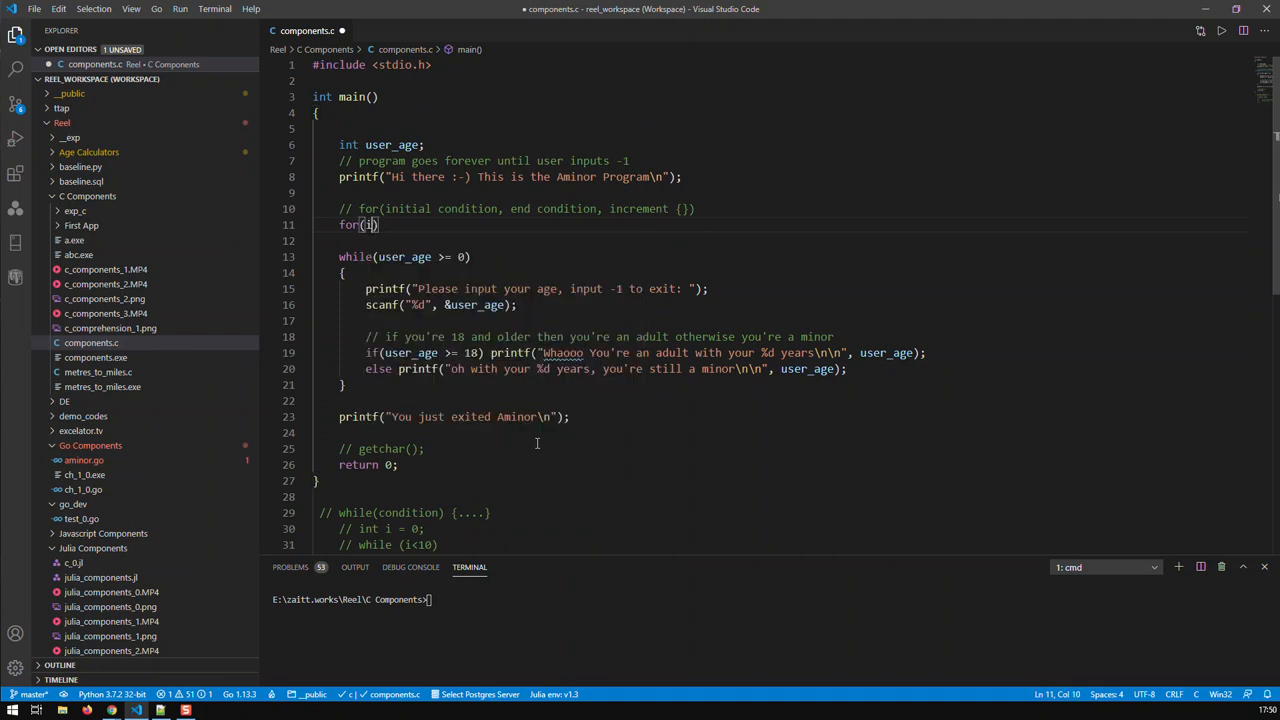
type("nt i")
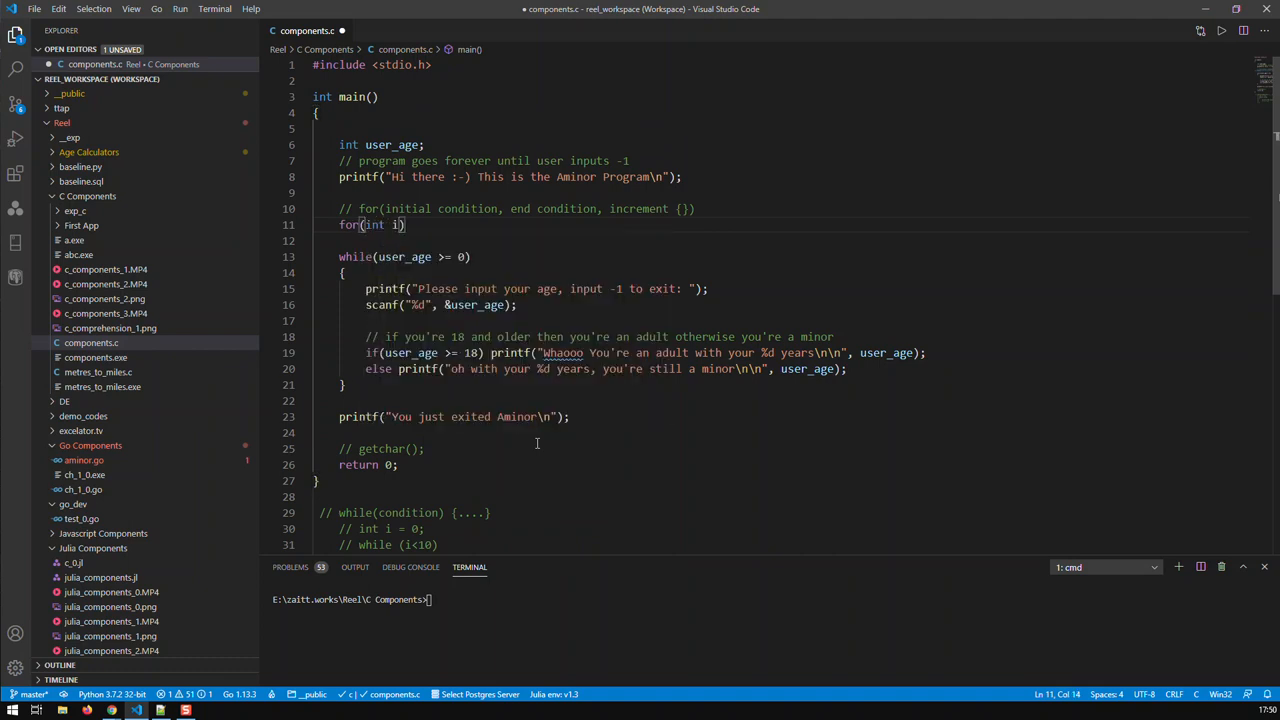
type("= 0")
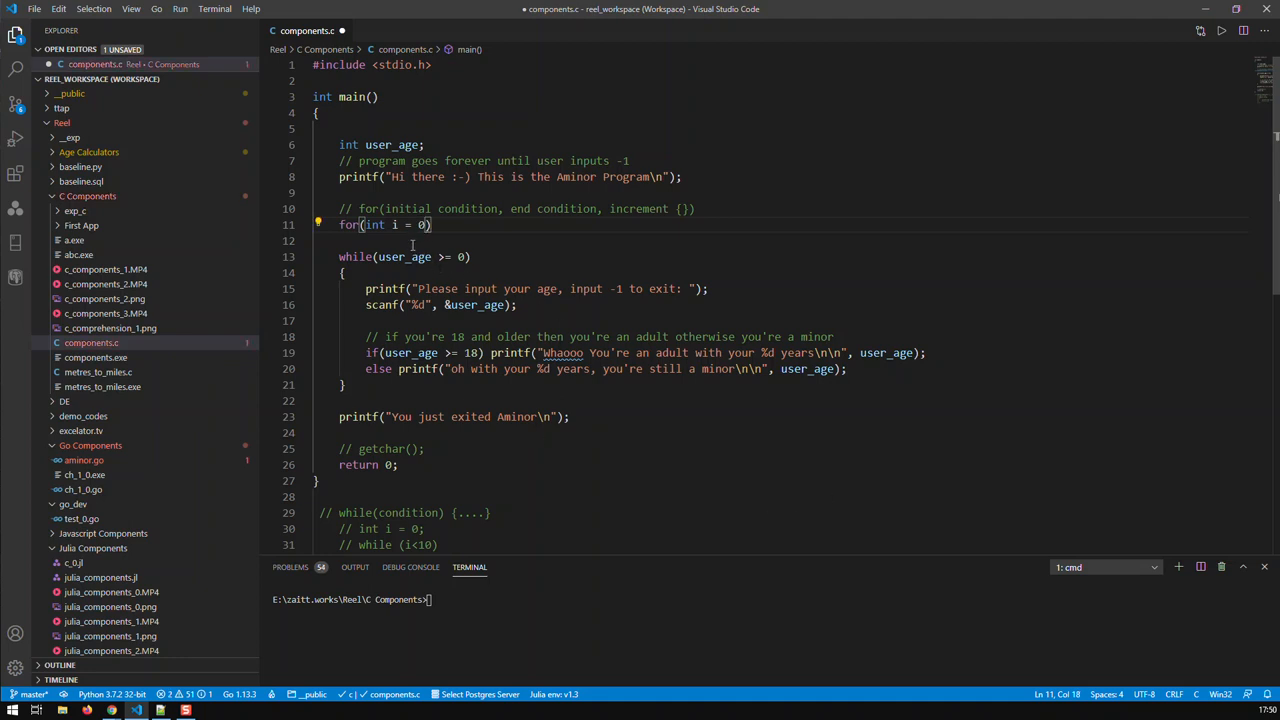
type(",")
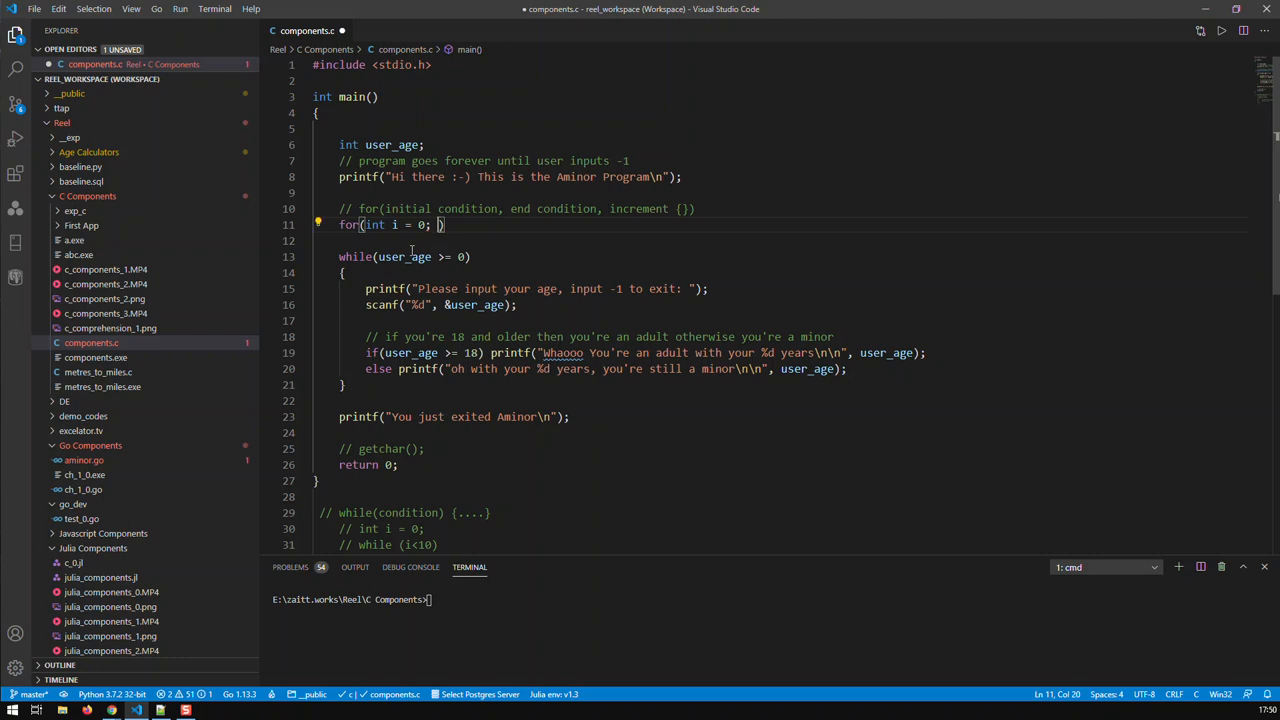
type("i")
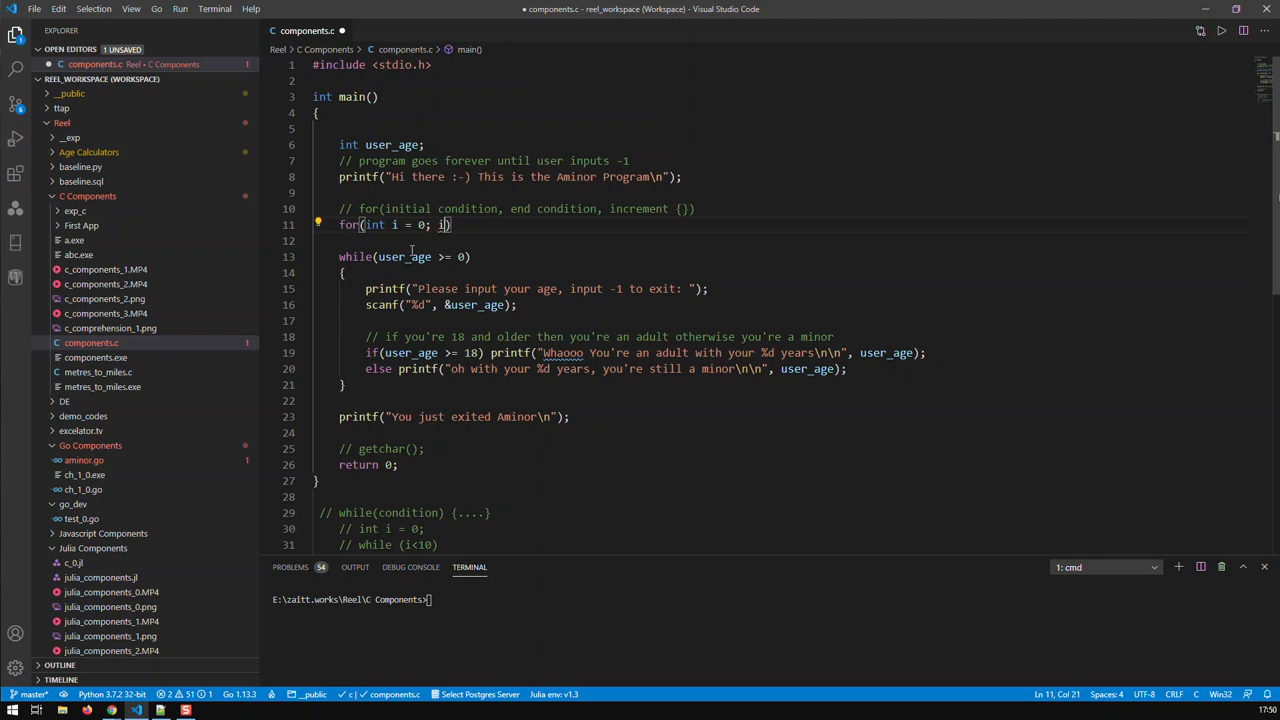
type("<10")
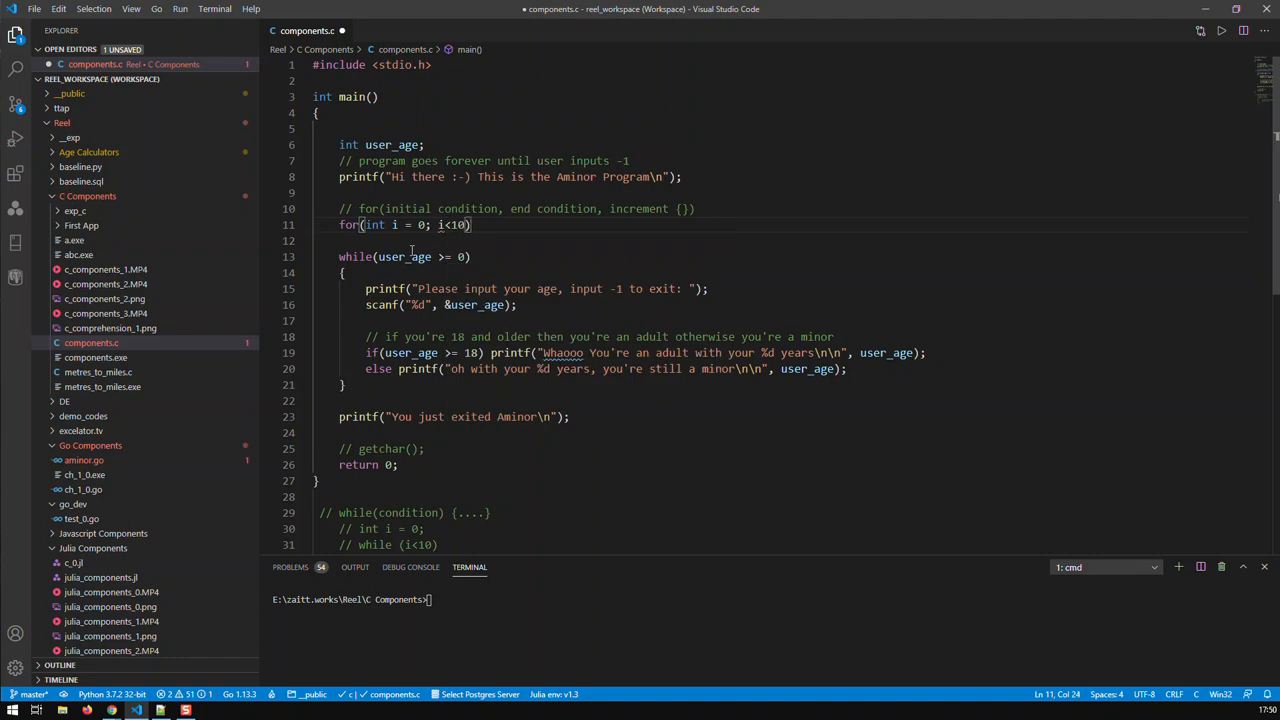
type("\"; \"")
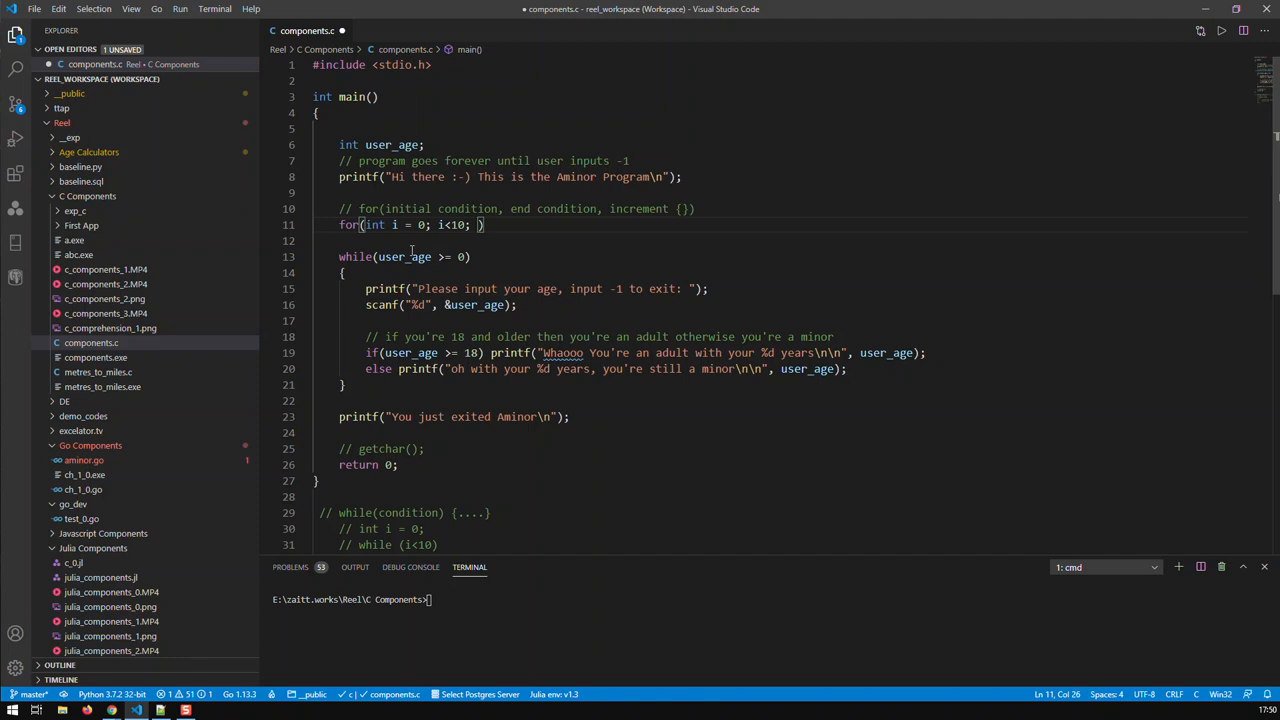
type("=")
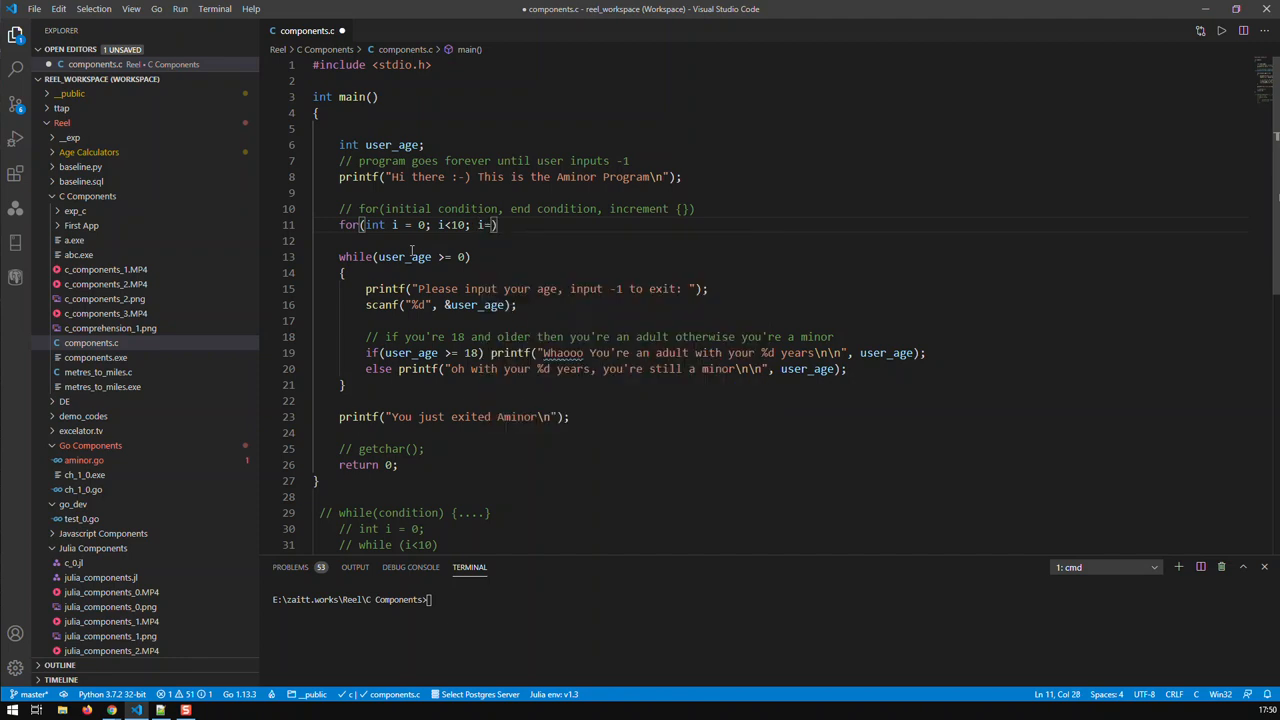
type("+1")
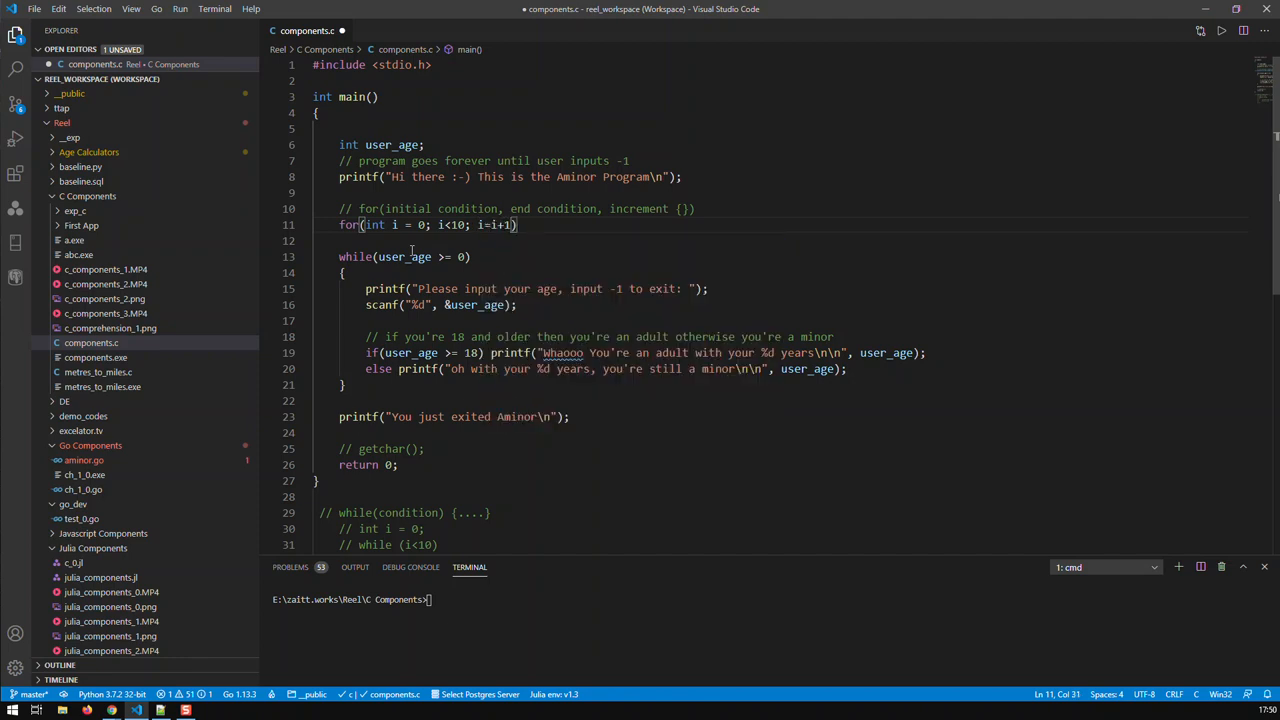
scroll("down", 3)
type("printf(\"the value of i is %d\\n\", i);")
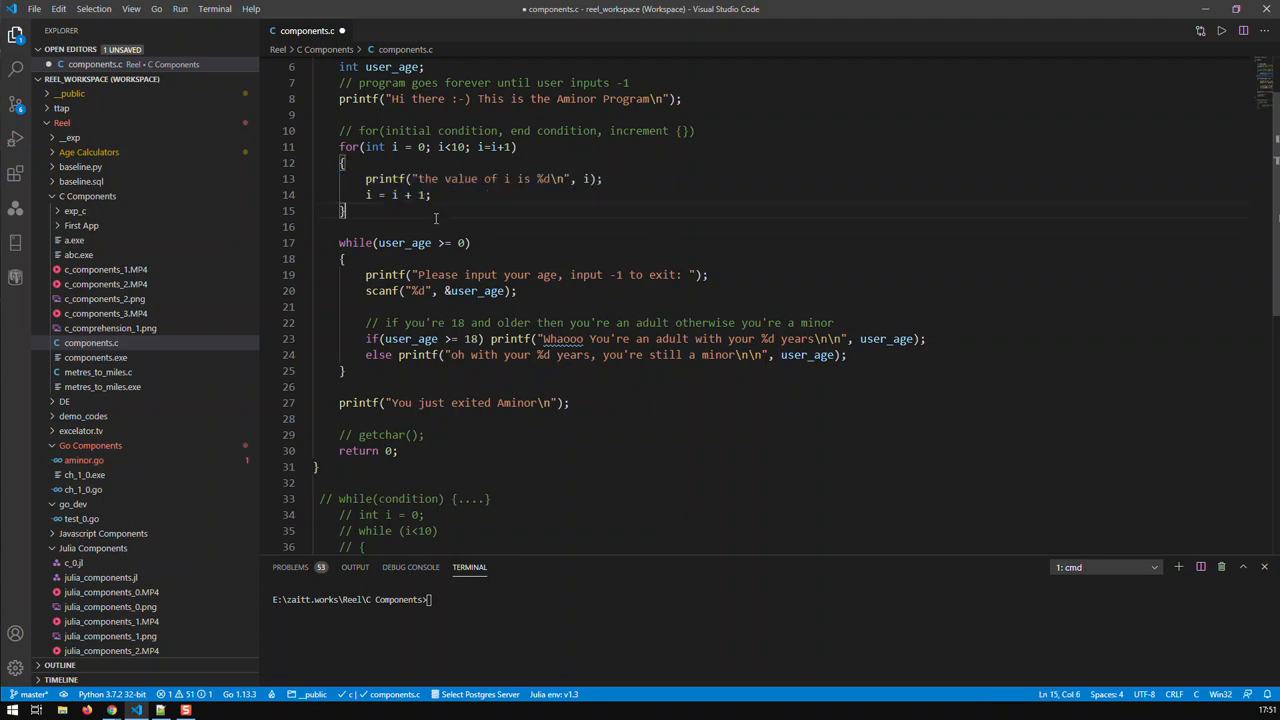
Step: Delete the redundant i = i + 1 line from the for loop body and save components.c
left_click_drag(364, 194, 432, 194)
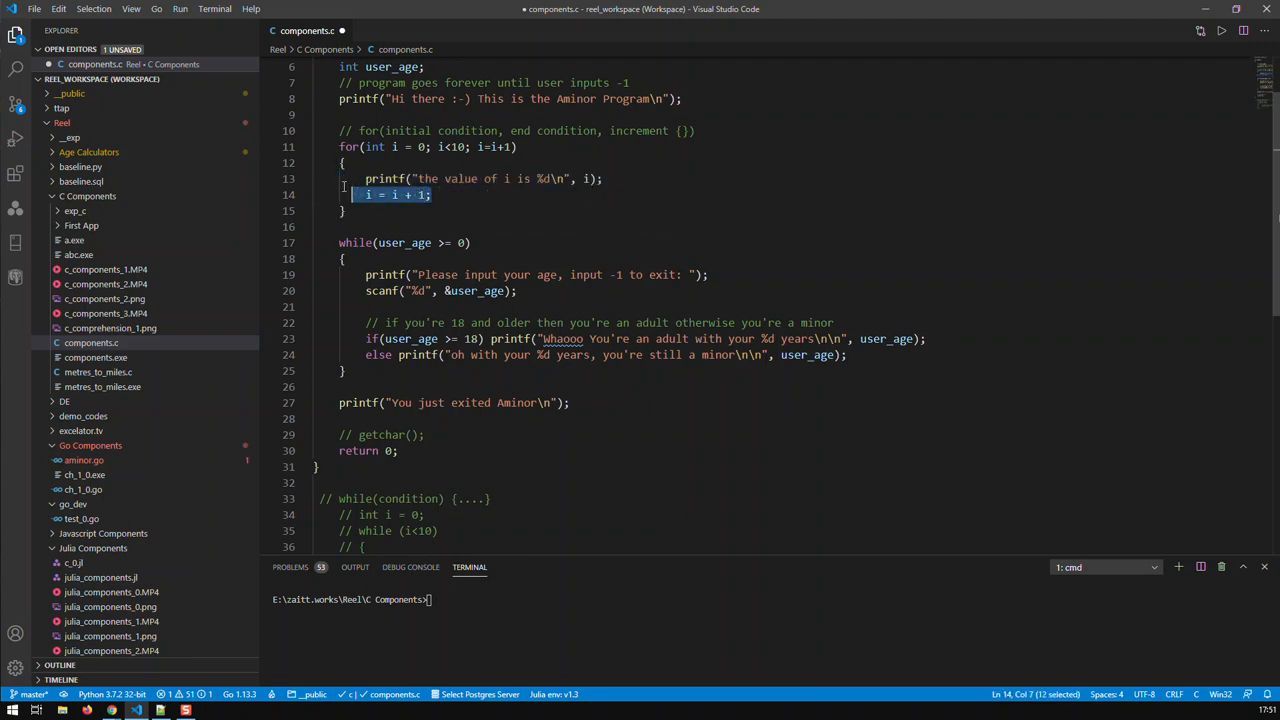
key("Delete")
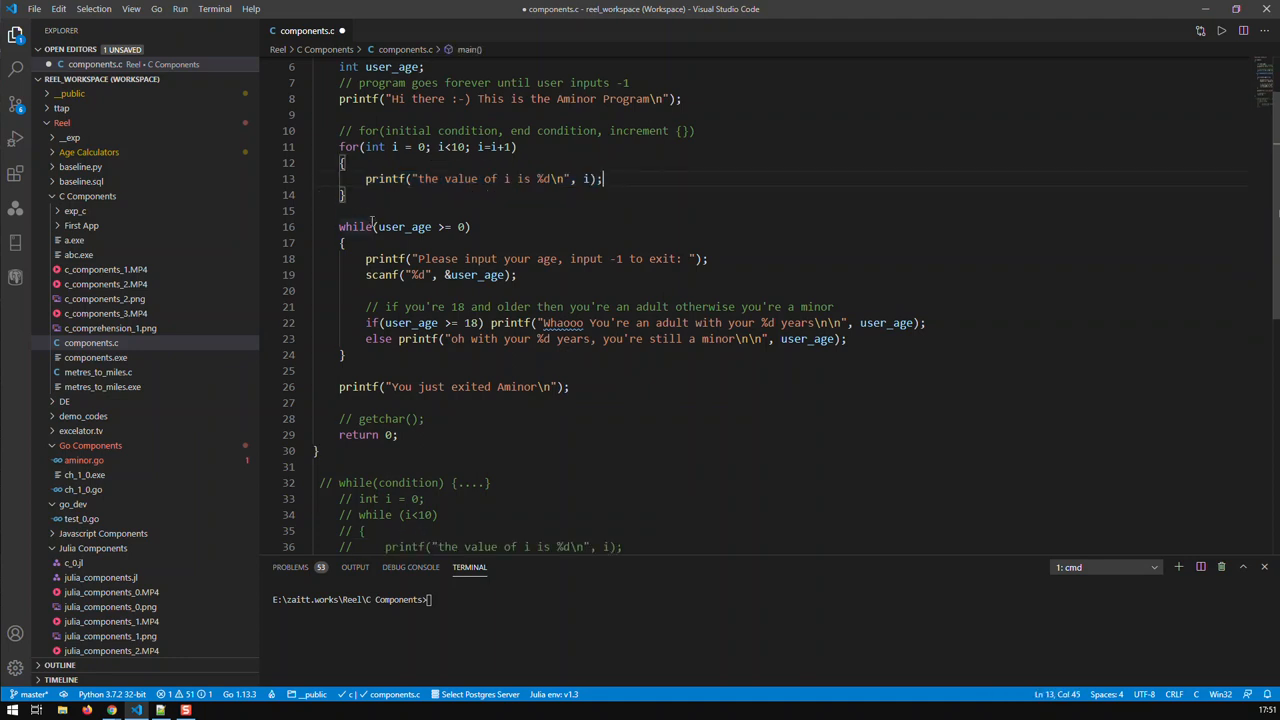
key("ctrl+s")
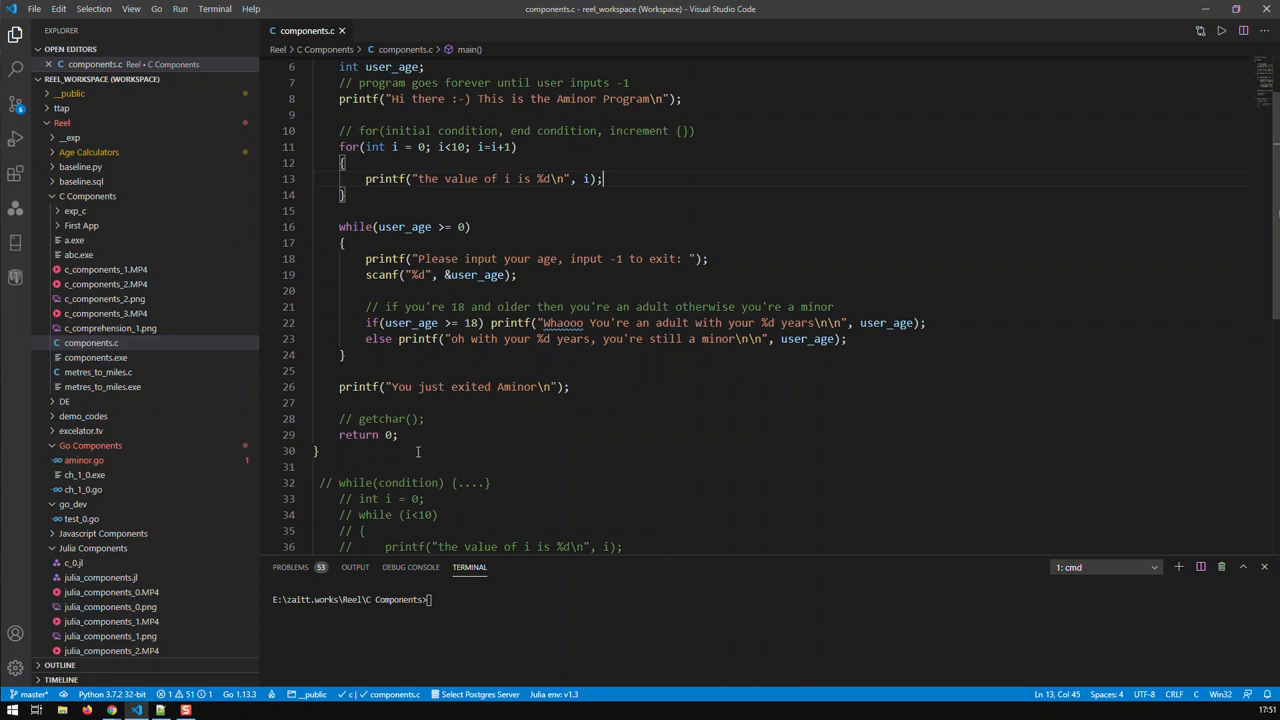
Step: Comment out the age-check while loop block and its exit message
left_click_drag(340, 242, 570, 388)
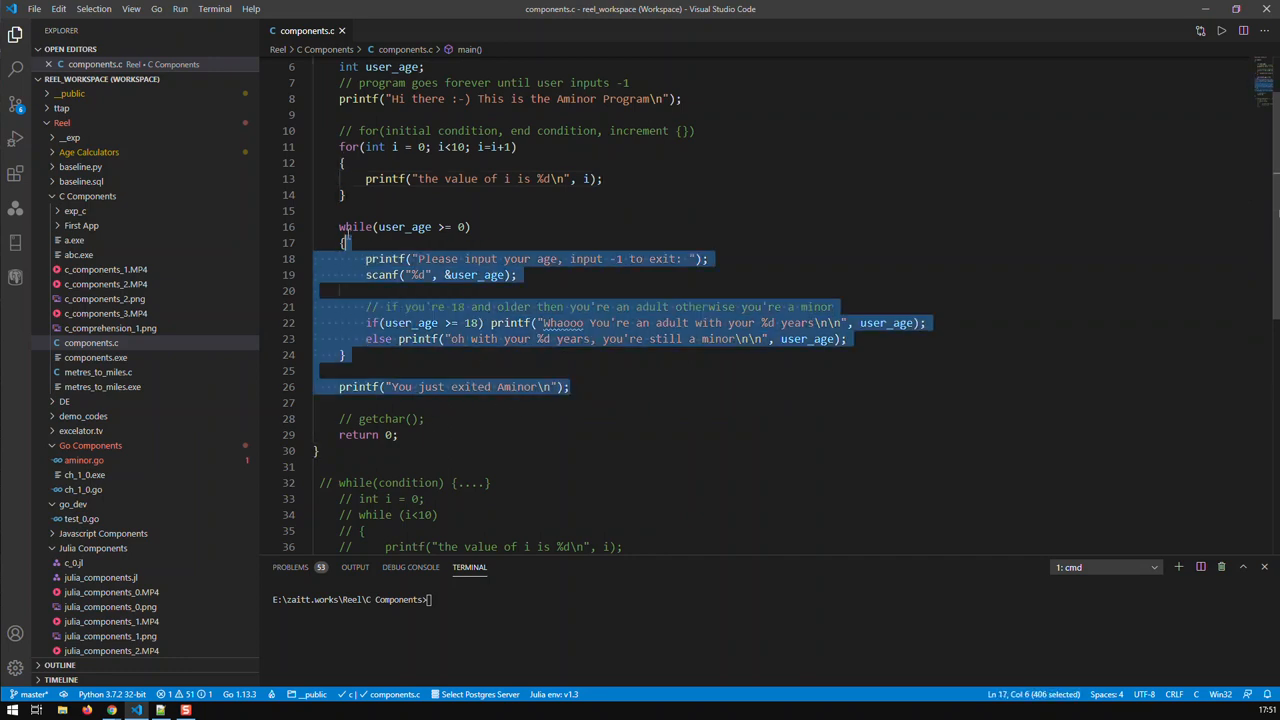
key("ctrl+/")
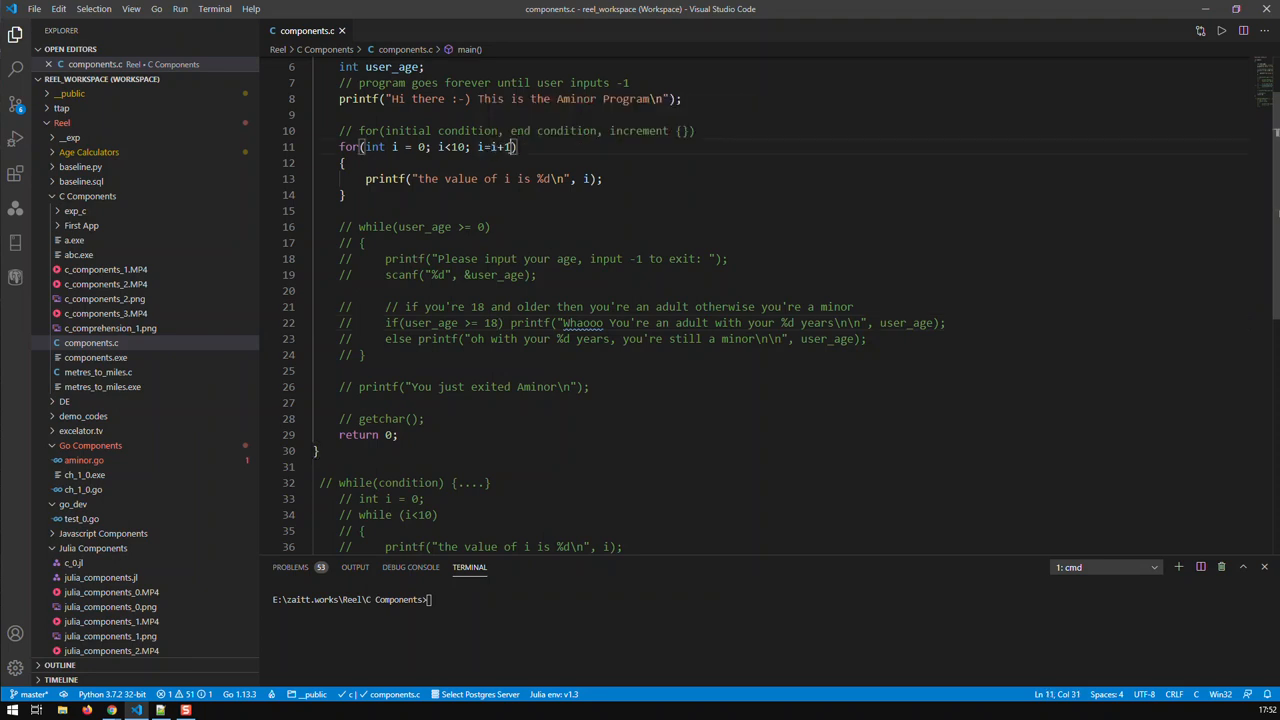
Step: Replace the for header's i=i+1 with i++ and remove the scratch i++/++i example line
left_click_drag(484, 148, 510, 148)
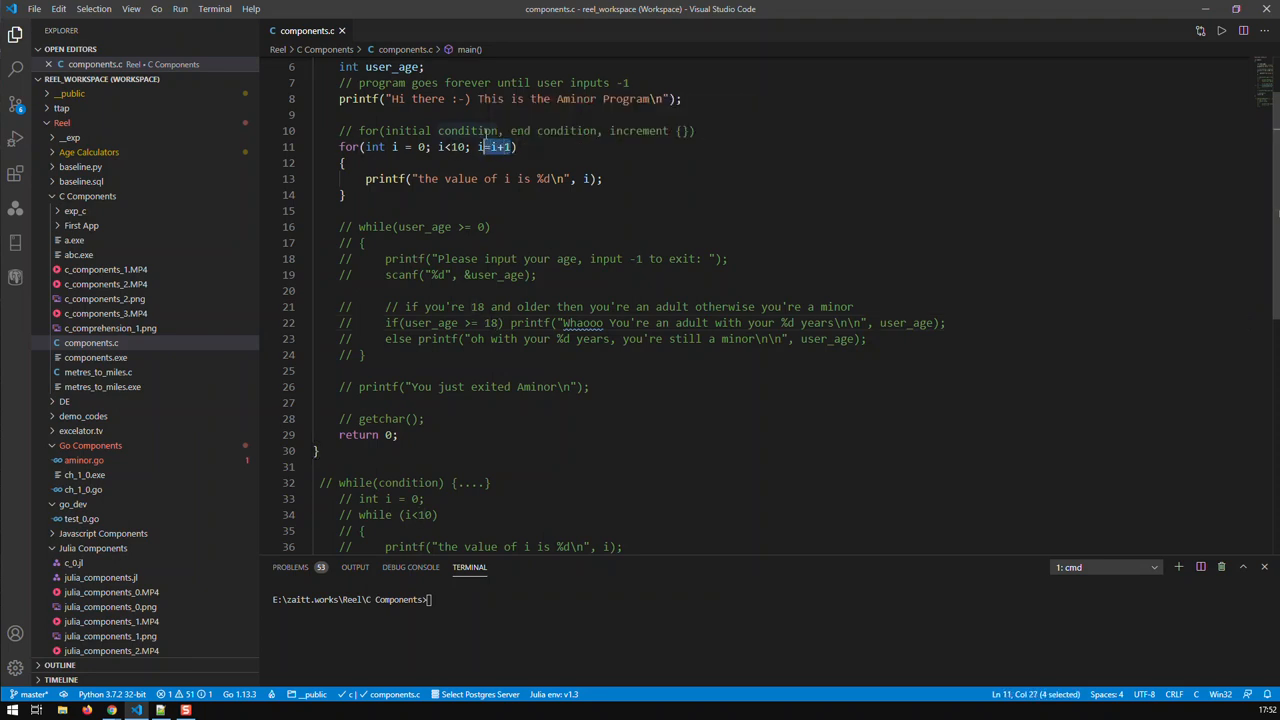
type("++")
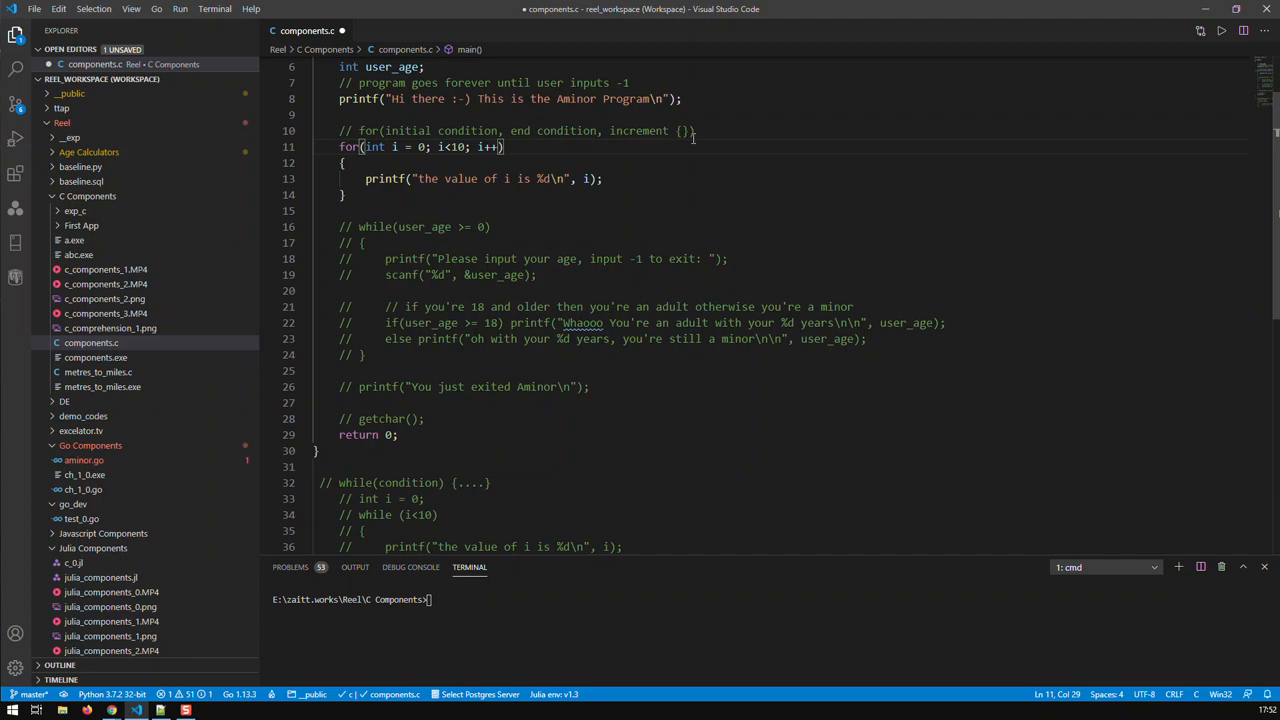
type("i")
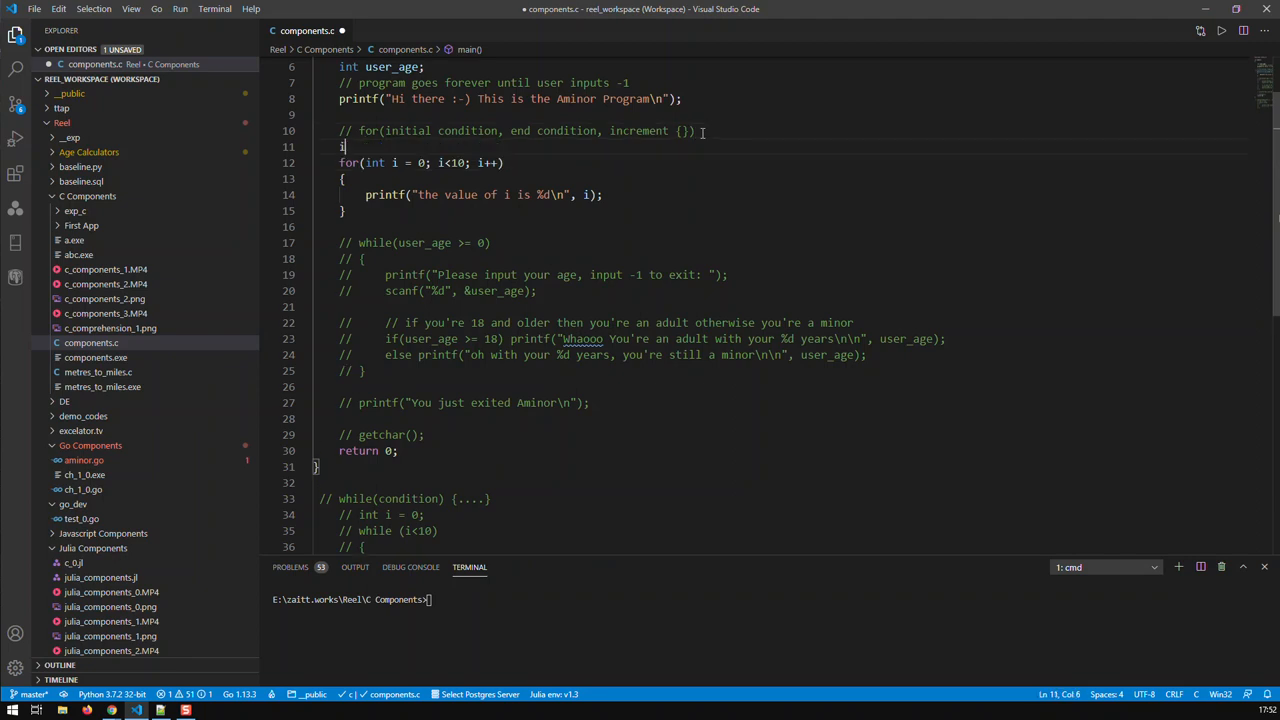
type("++")
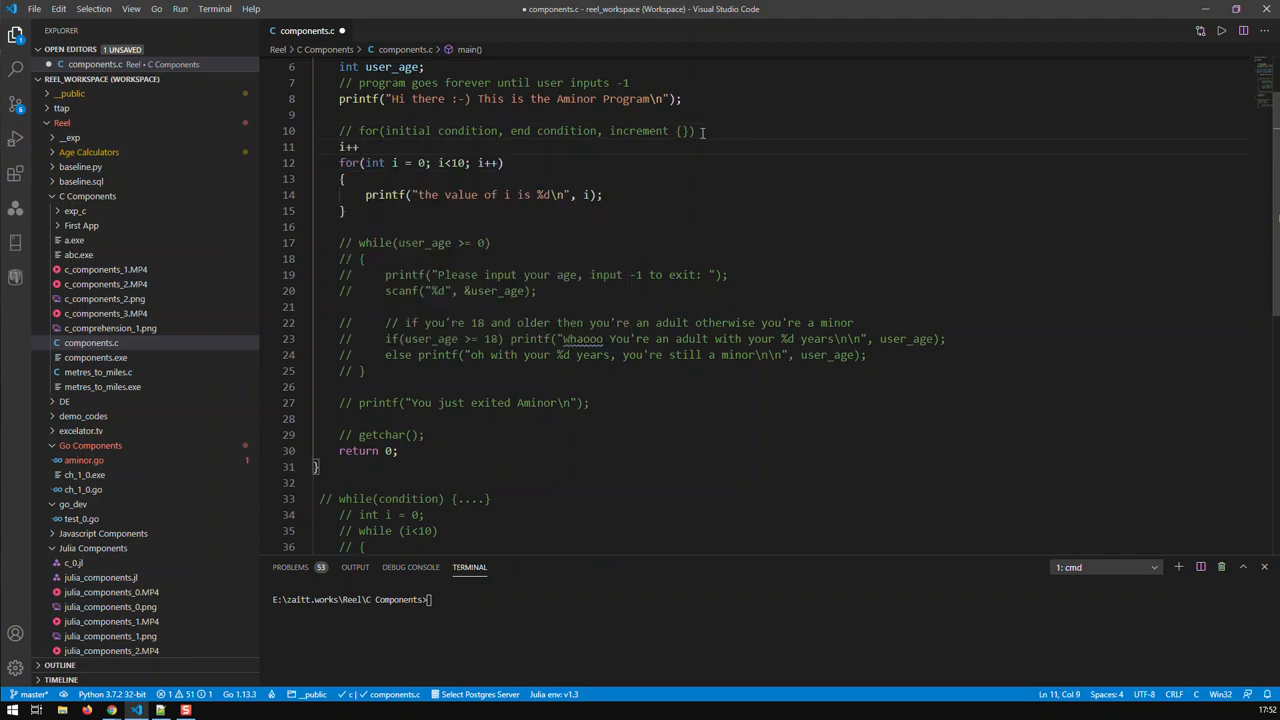
type("++i")
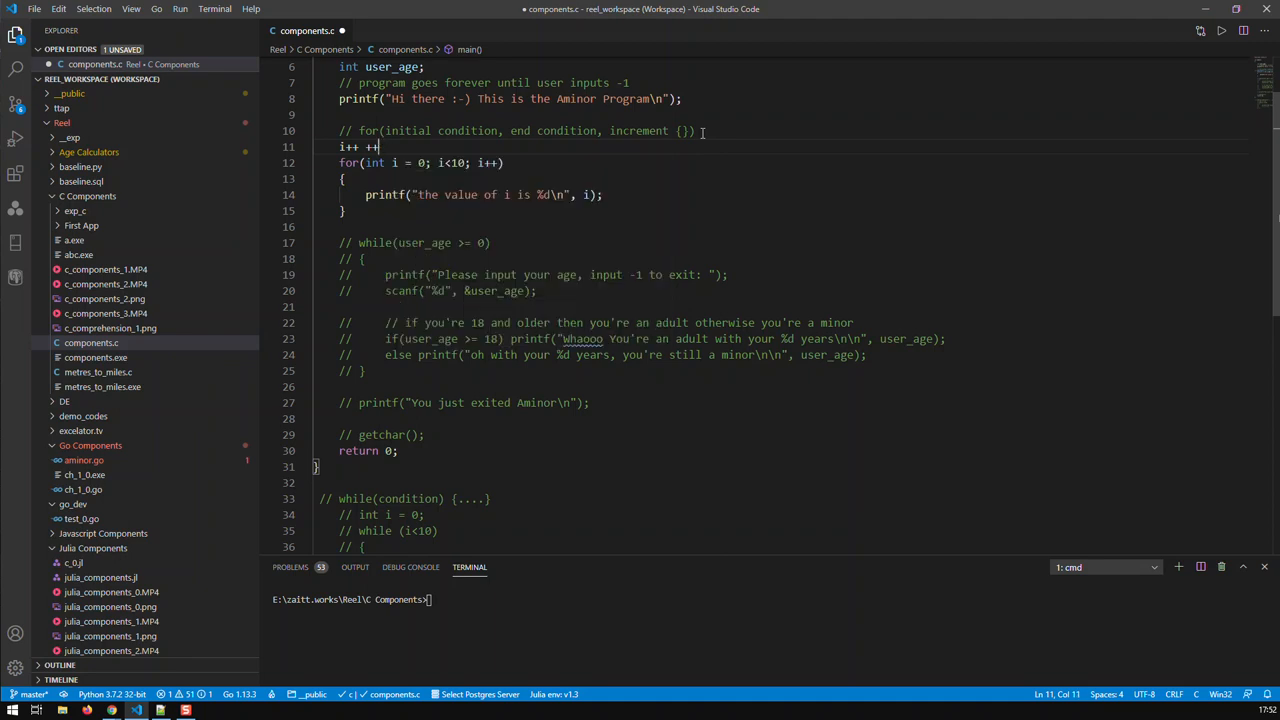
key("BackSpace")
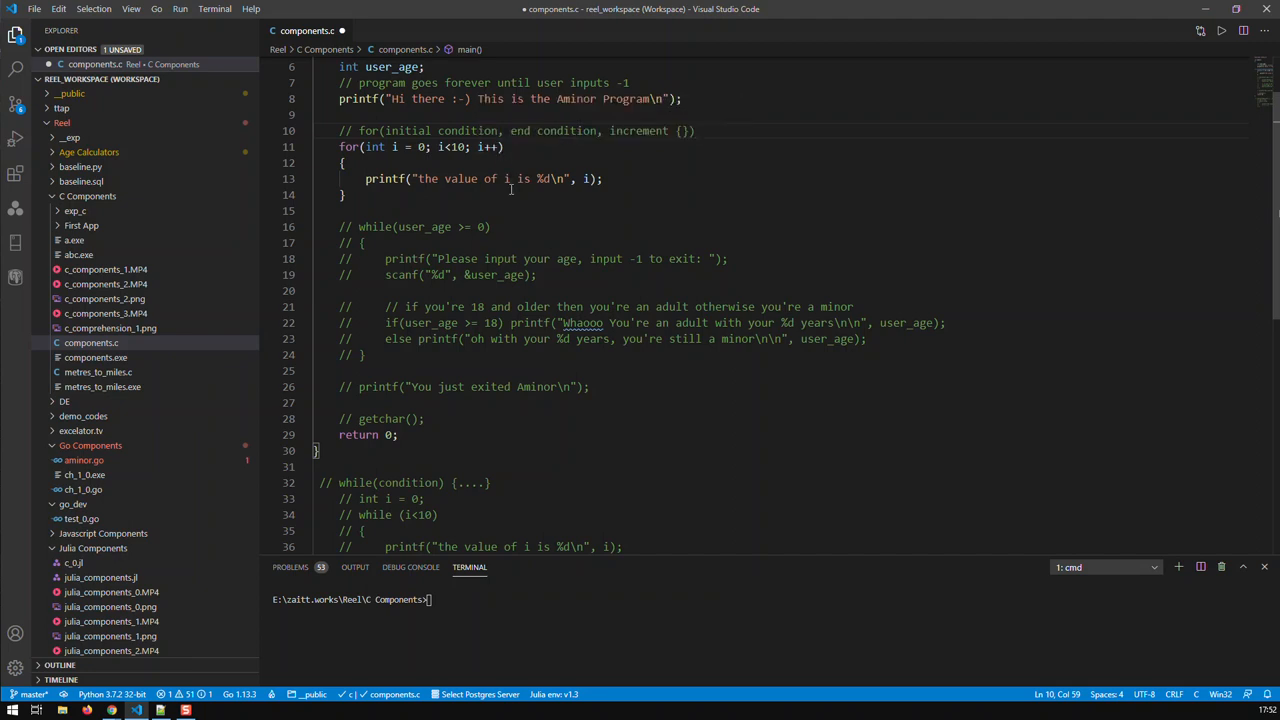
mouse_move(516, 218)
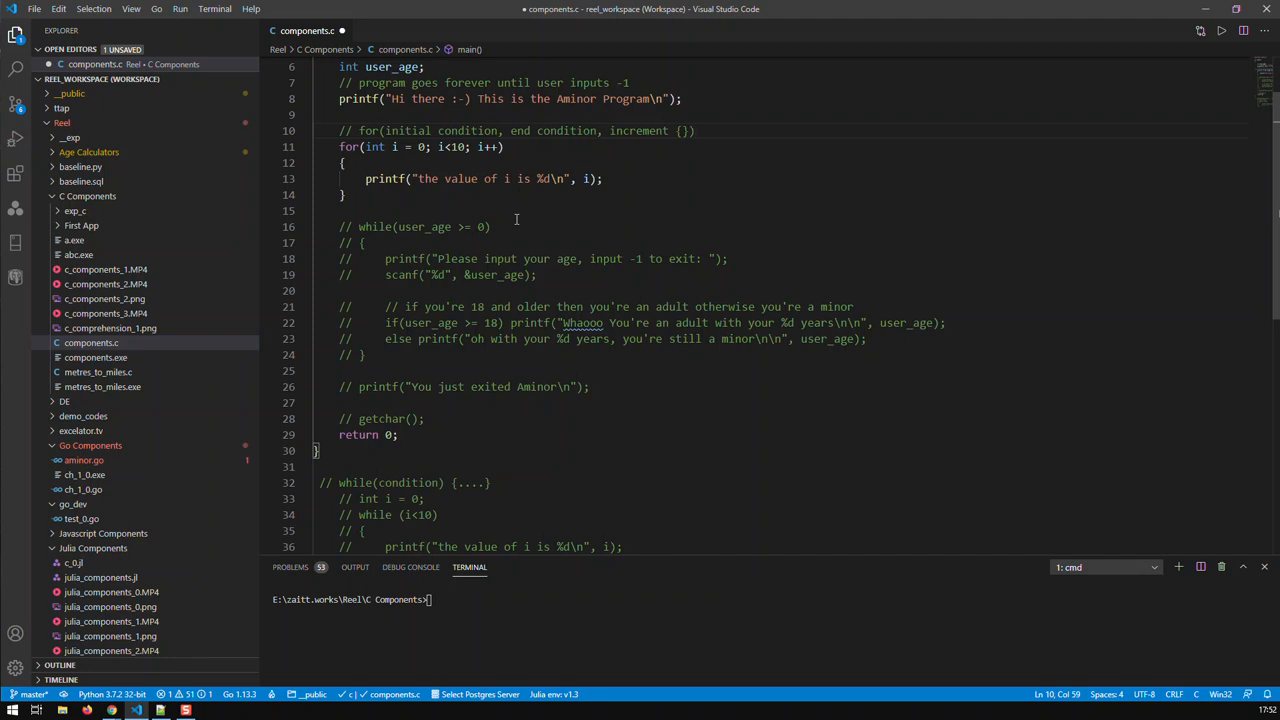
mouse_move(528, 228)
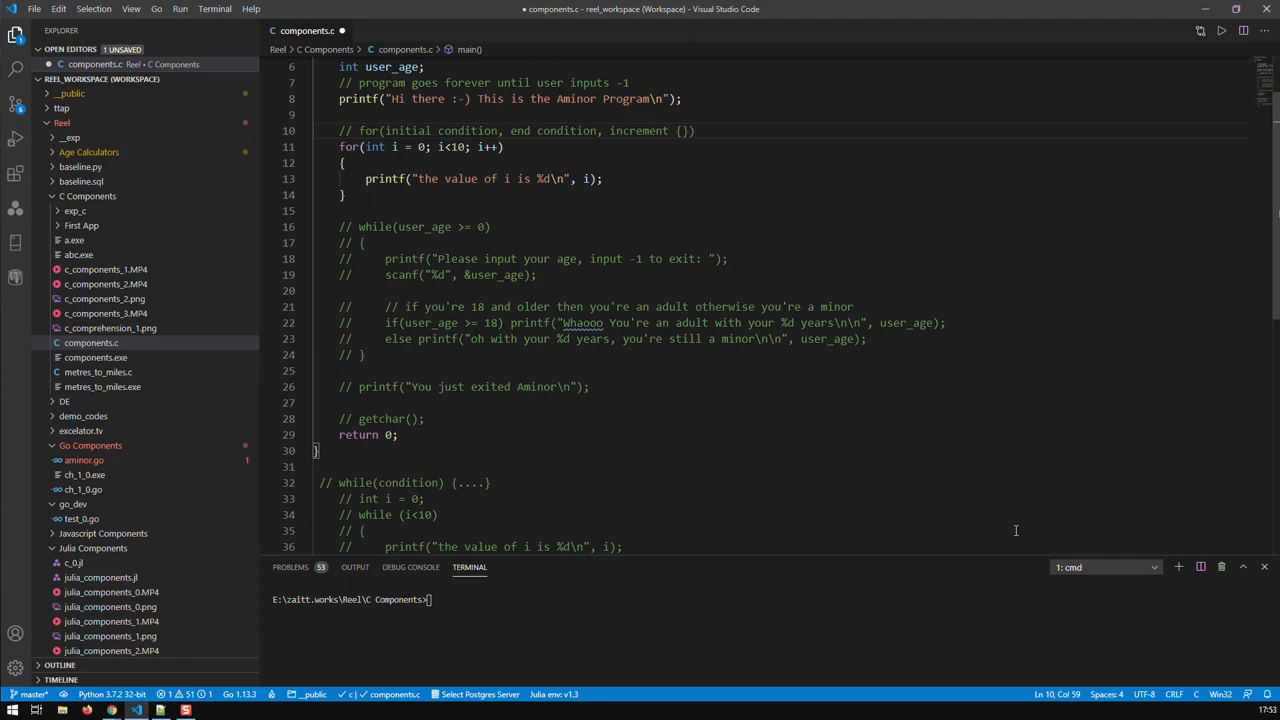
Step: Add printf("you exited the for loop"); after the loop and run the program to print the i values
left_click(356, 568)
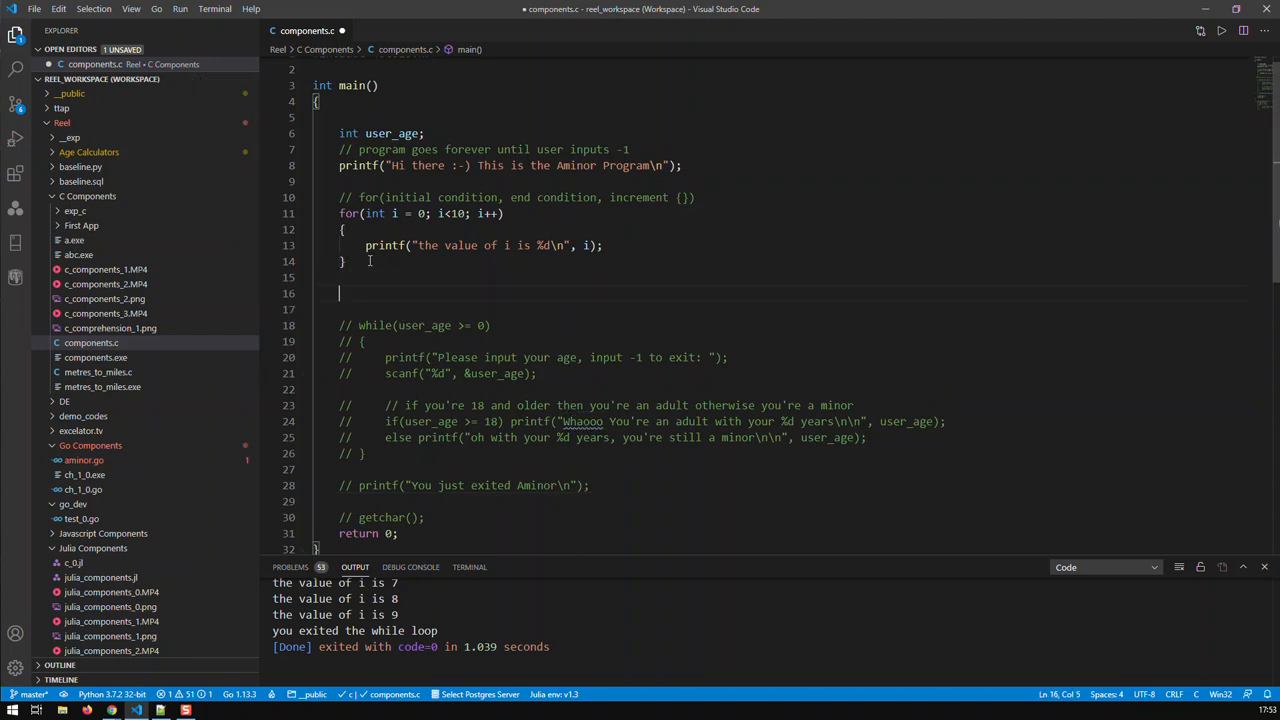
type("print()")
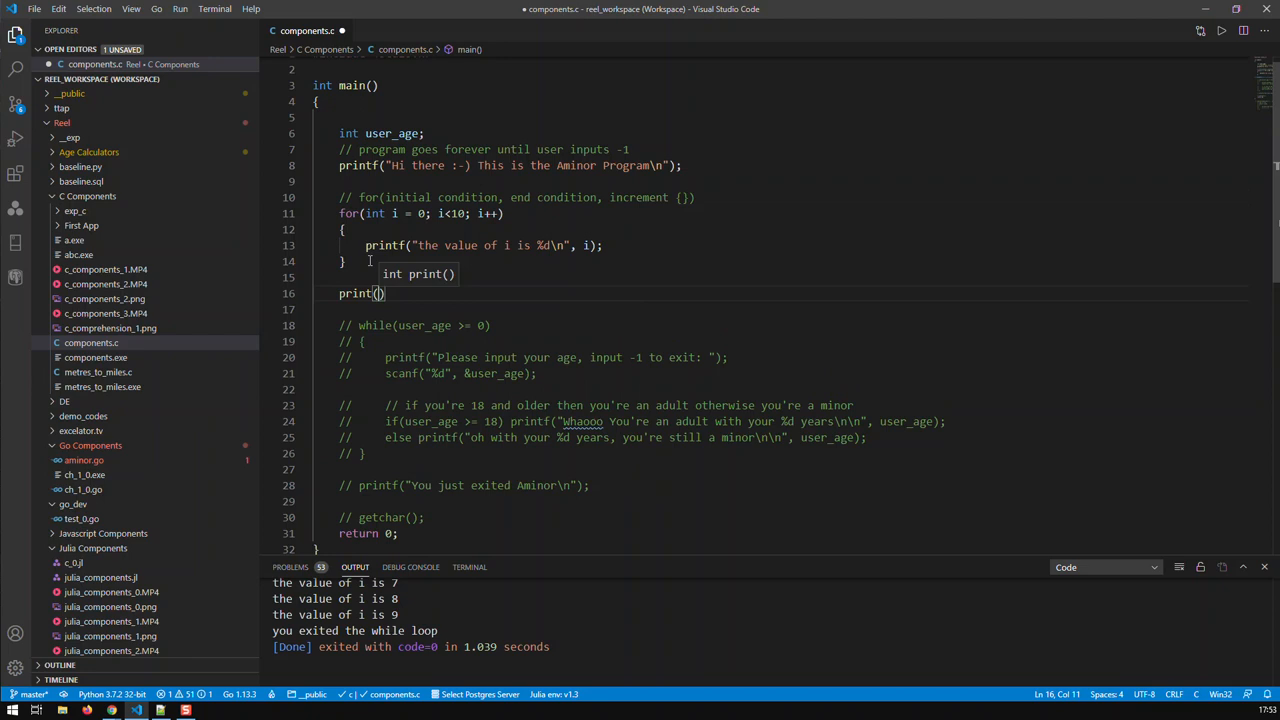
type("\"you\"")
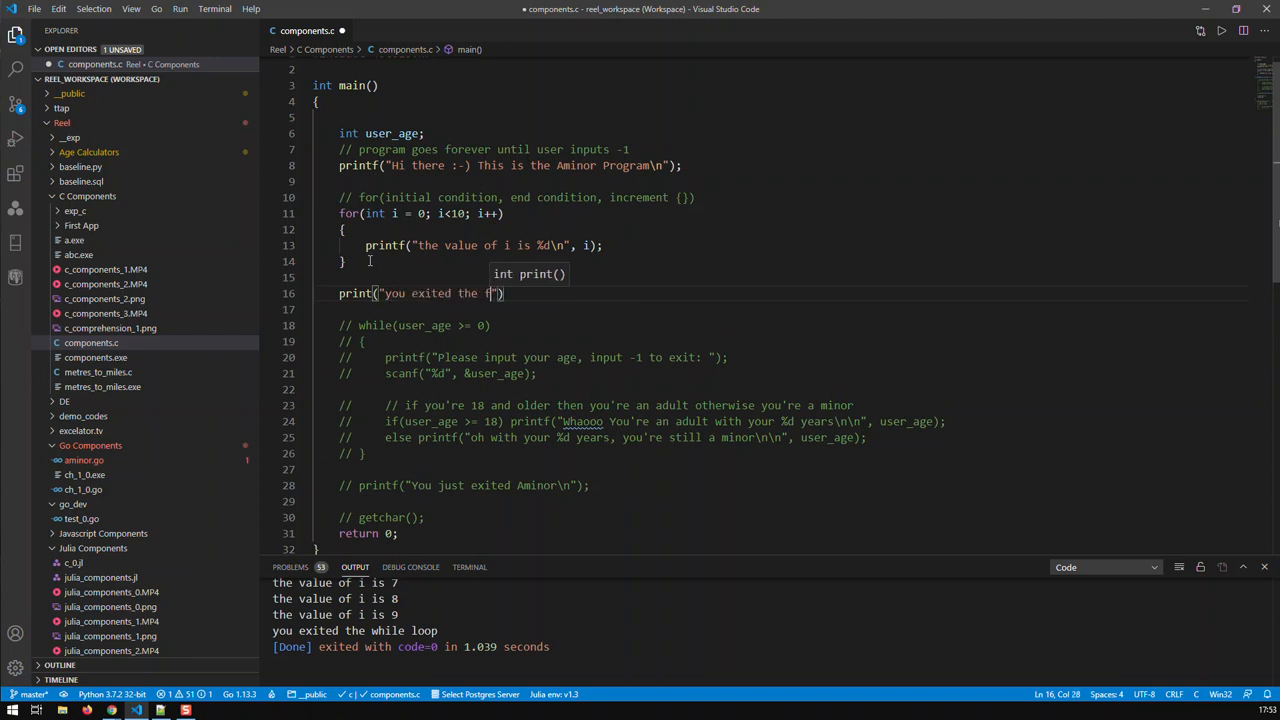
type("or loop")
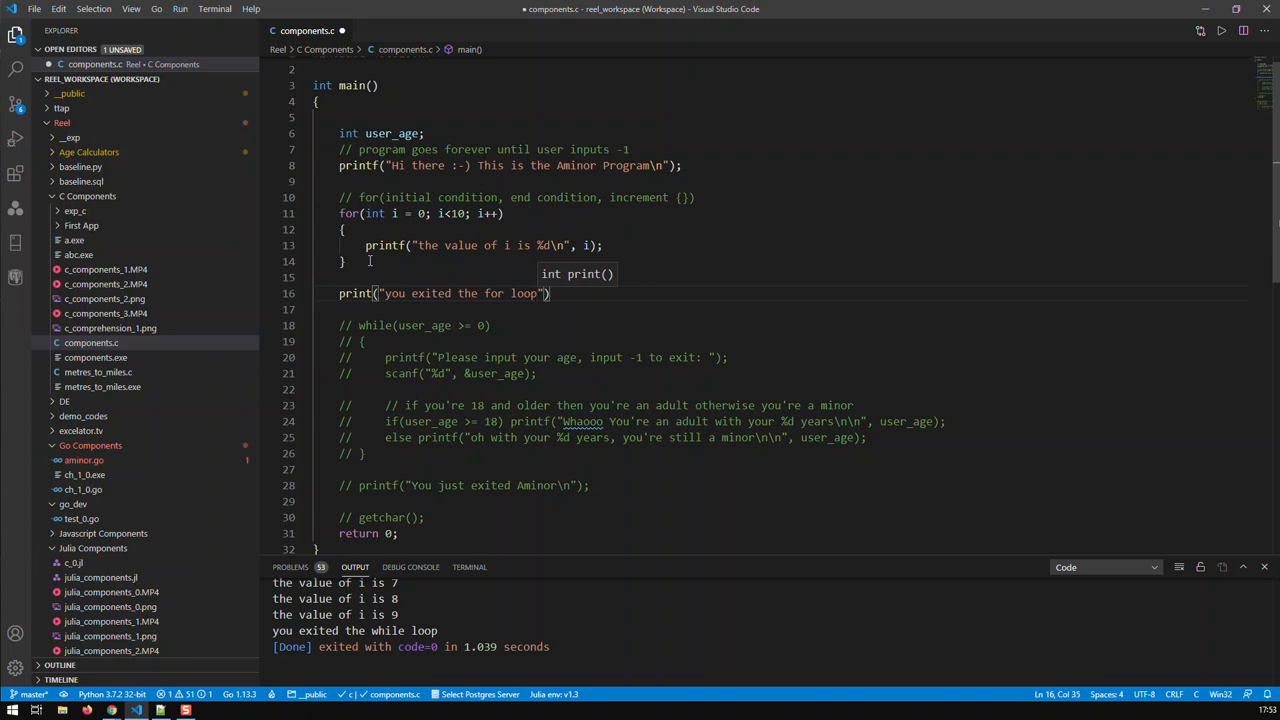
type(";")
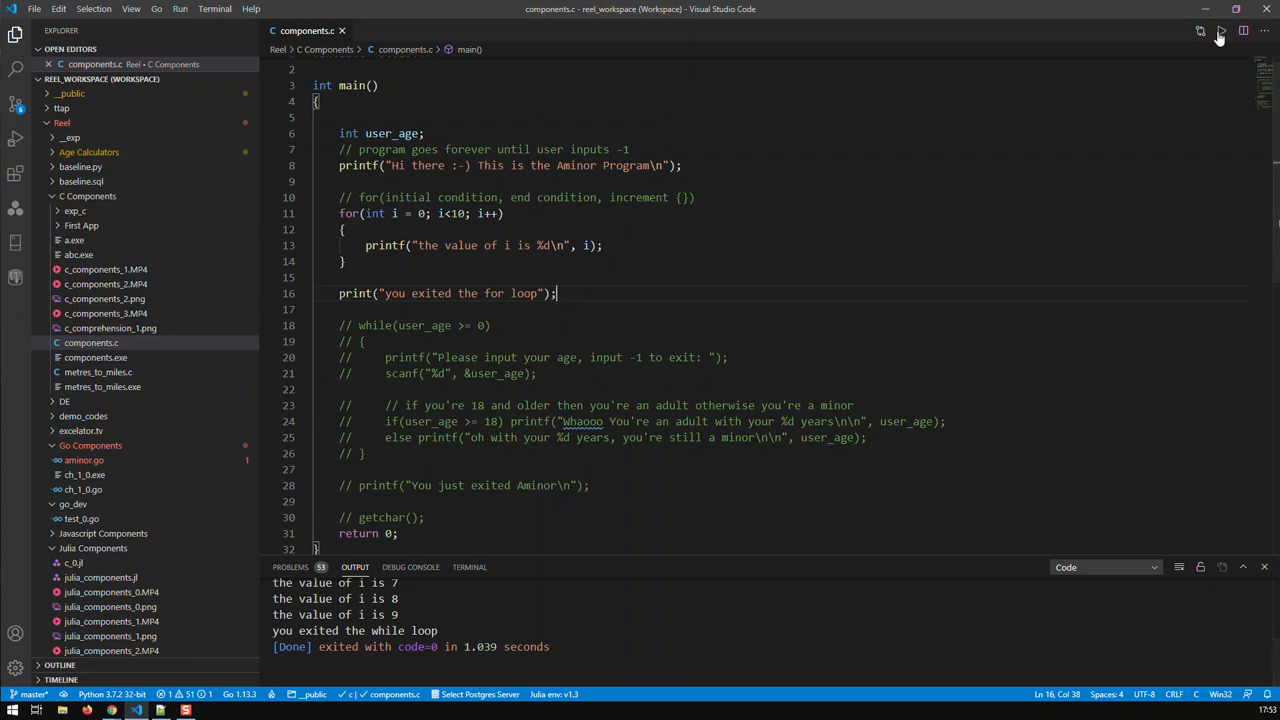
left_click(1220, 32)
type("f")
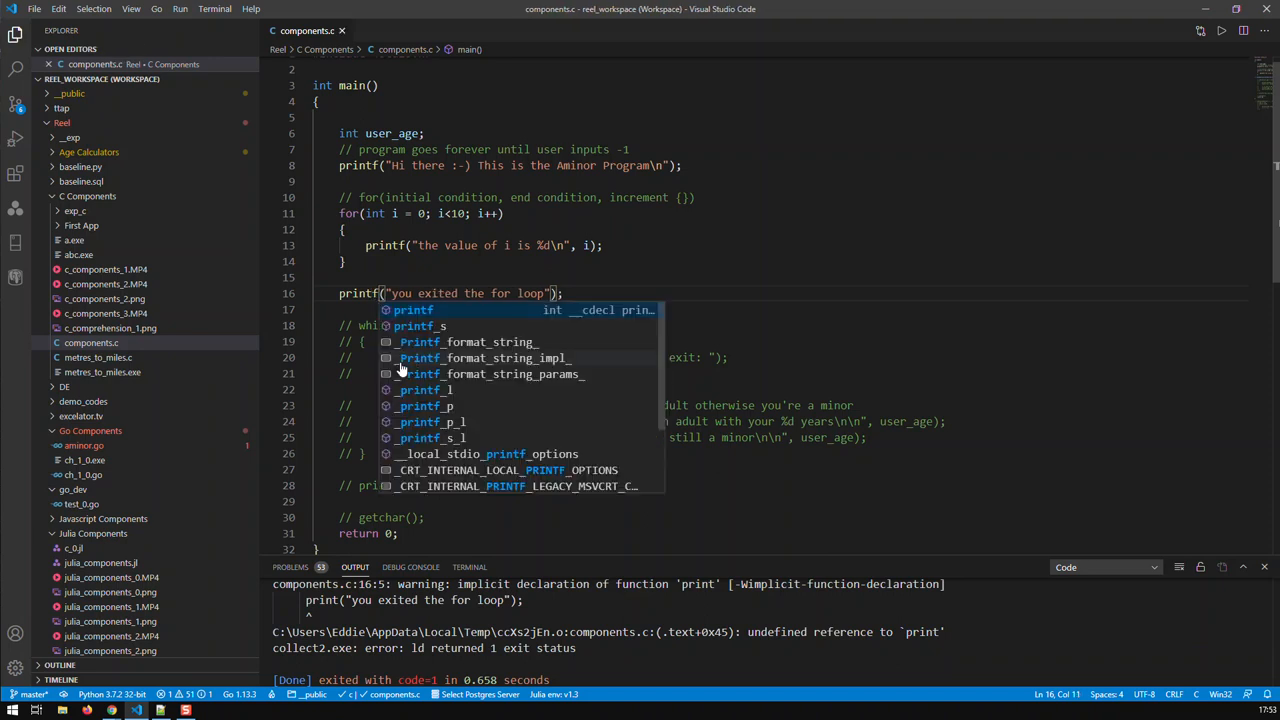
key("Escape")
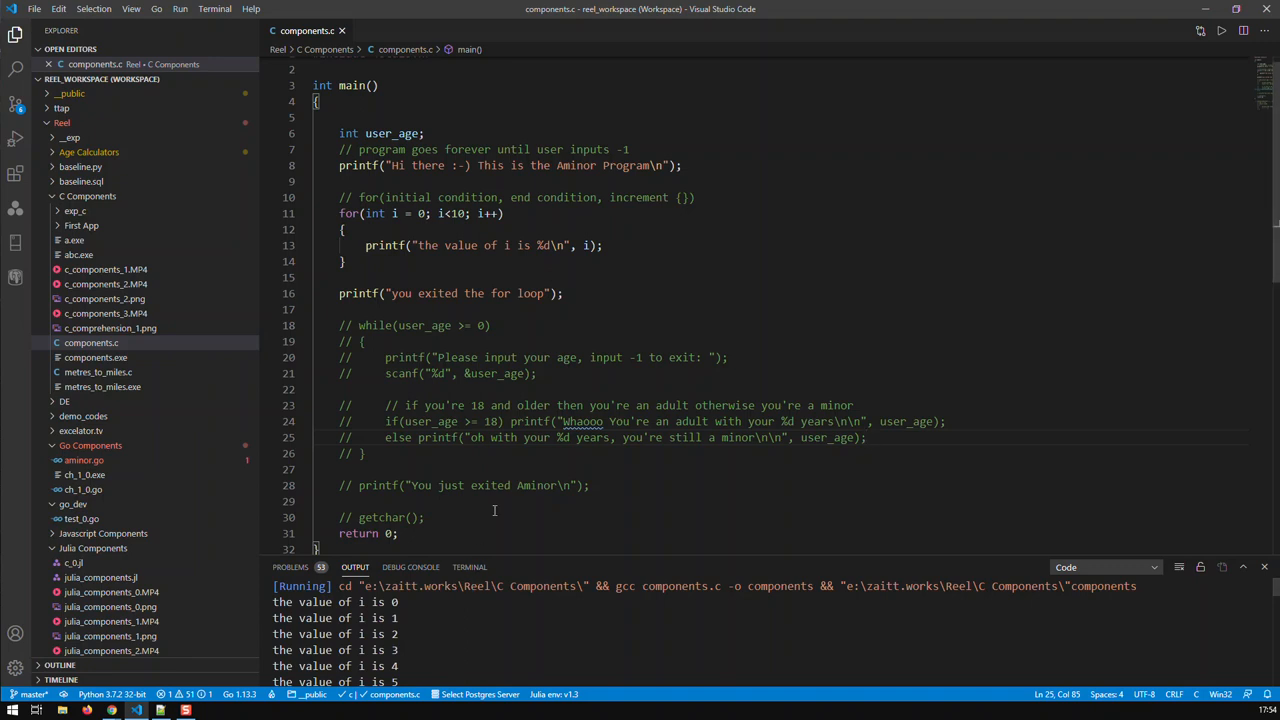
scroll("down", 3)
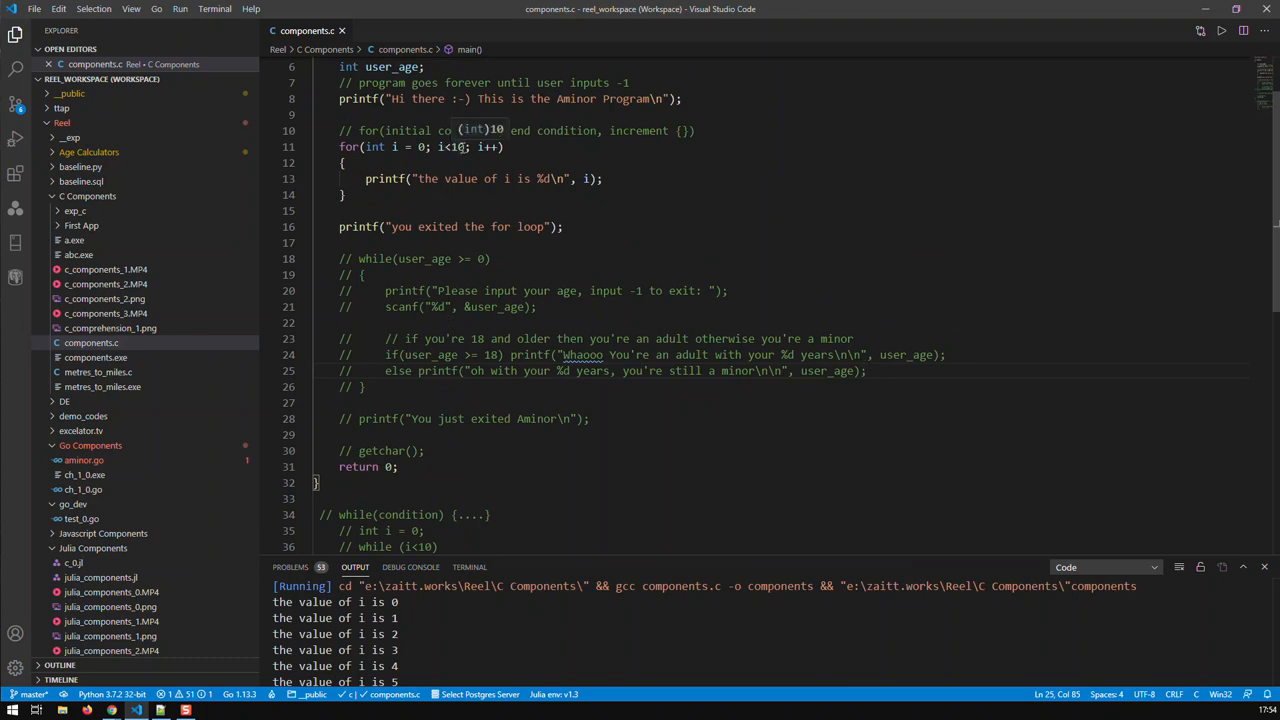
mouse_move(468, 164)
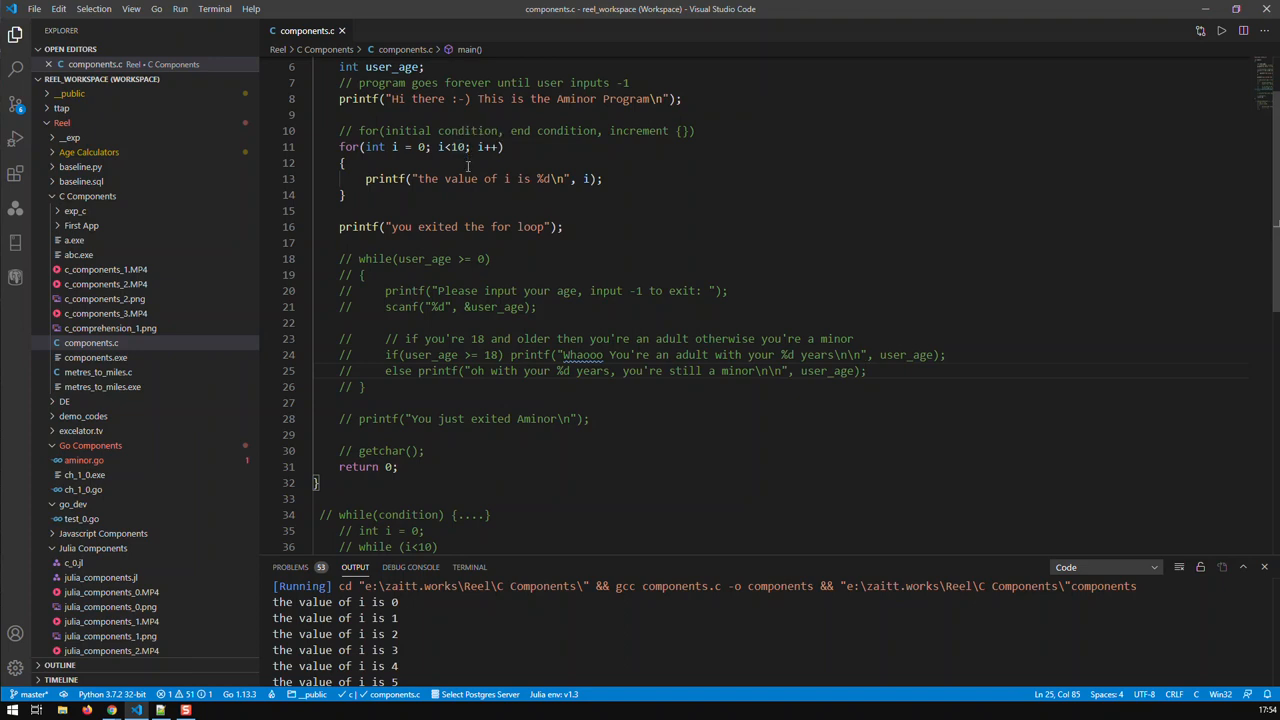
scroll("down", 3)
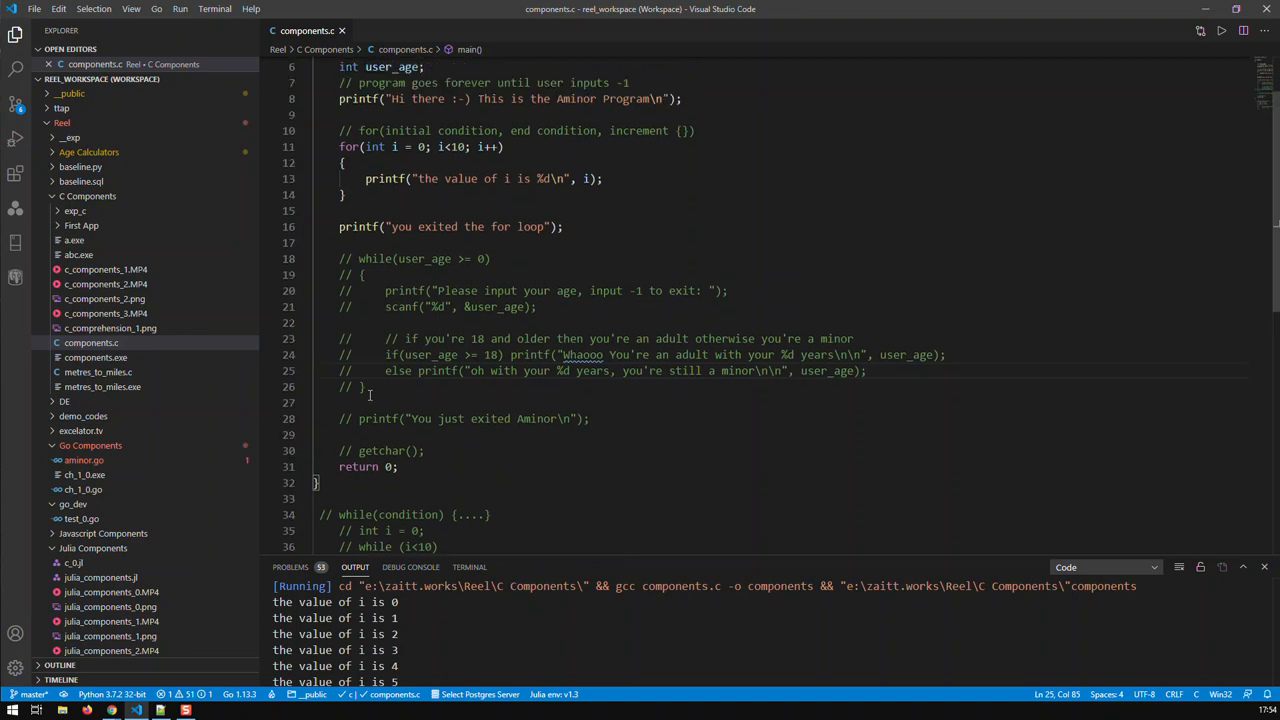
Step: Comment out the selected for loop block and set it aside below main
left_click_drag(340, 258, 364, 388)
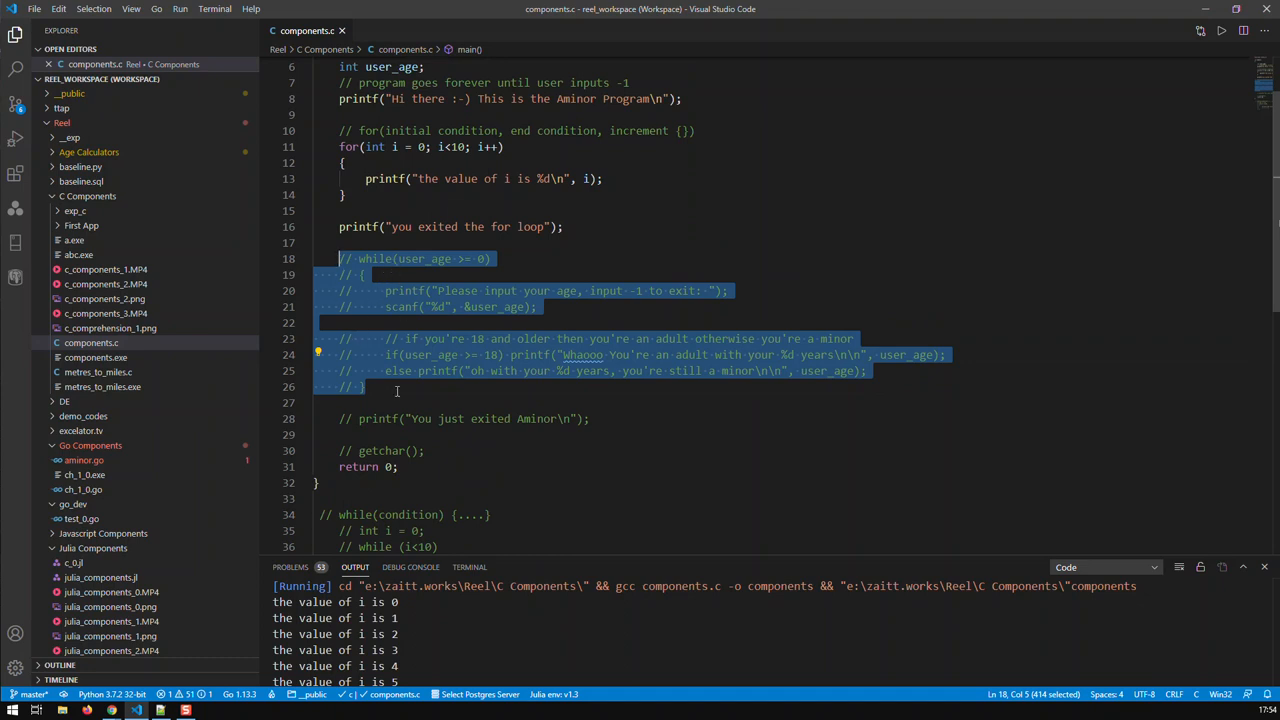
mouse_move(448, 210)
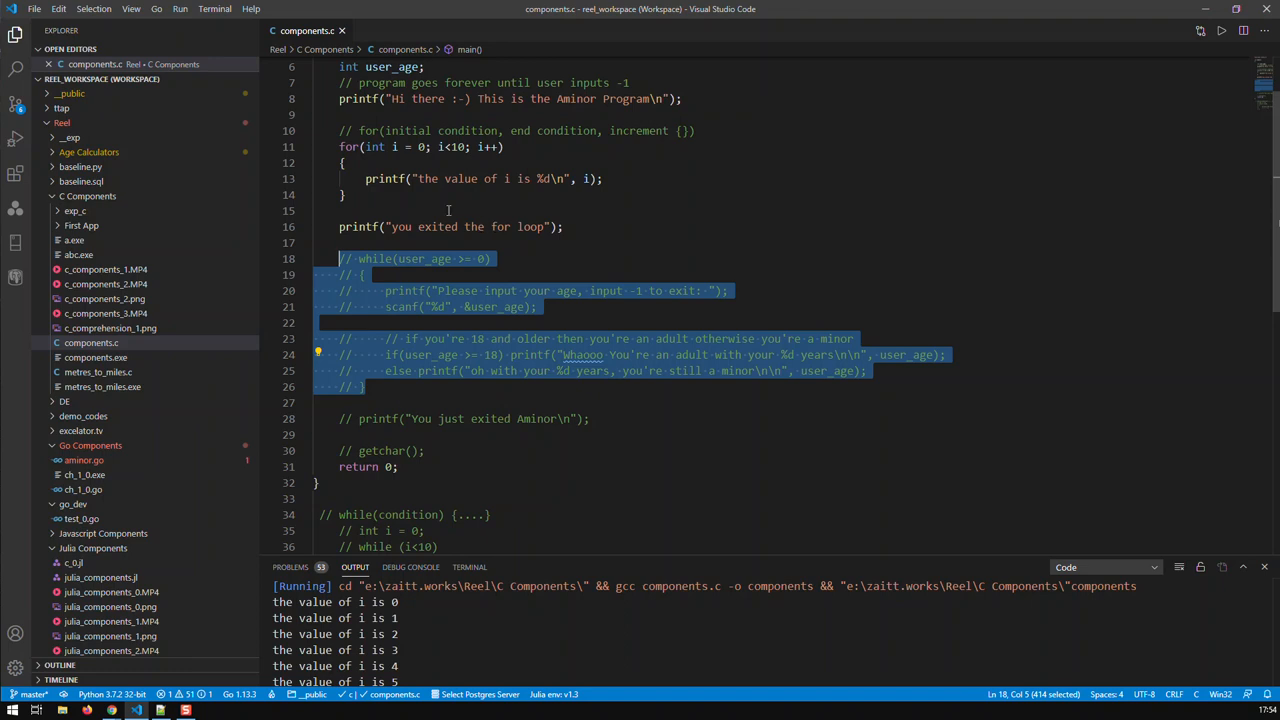
mouse_move(440, 308)
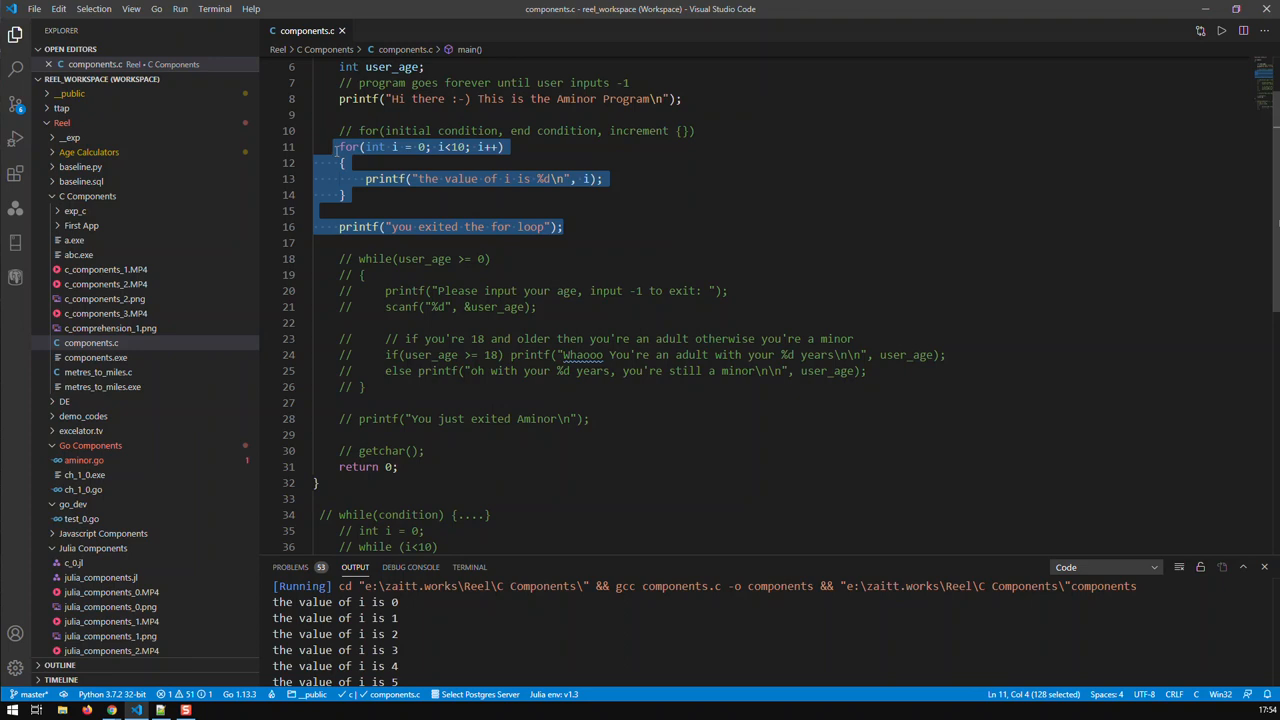
key("ctrl+/")
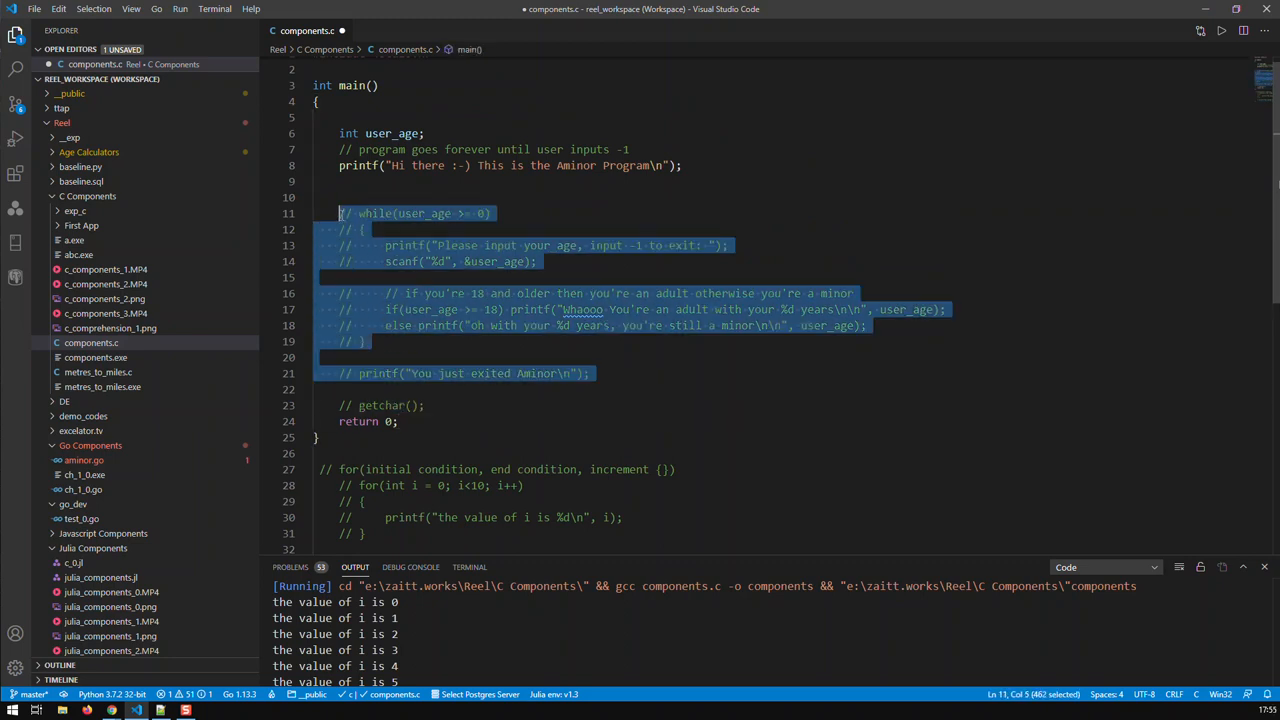
Step: Uncomment the age-check loop and rewrite its header as for(;user_age >= 0;)
key("ctrl+/")
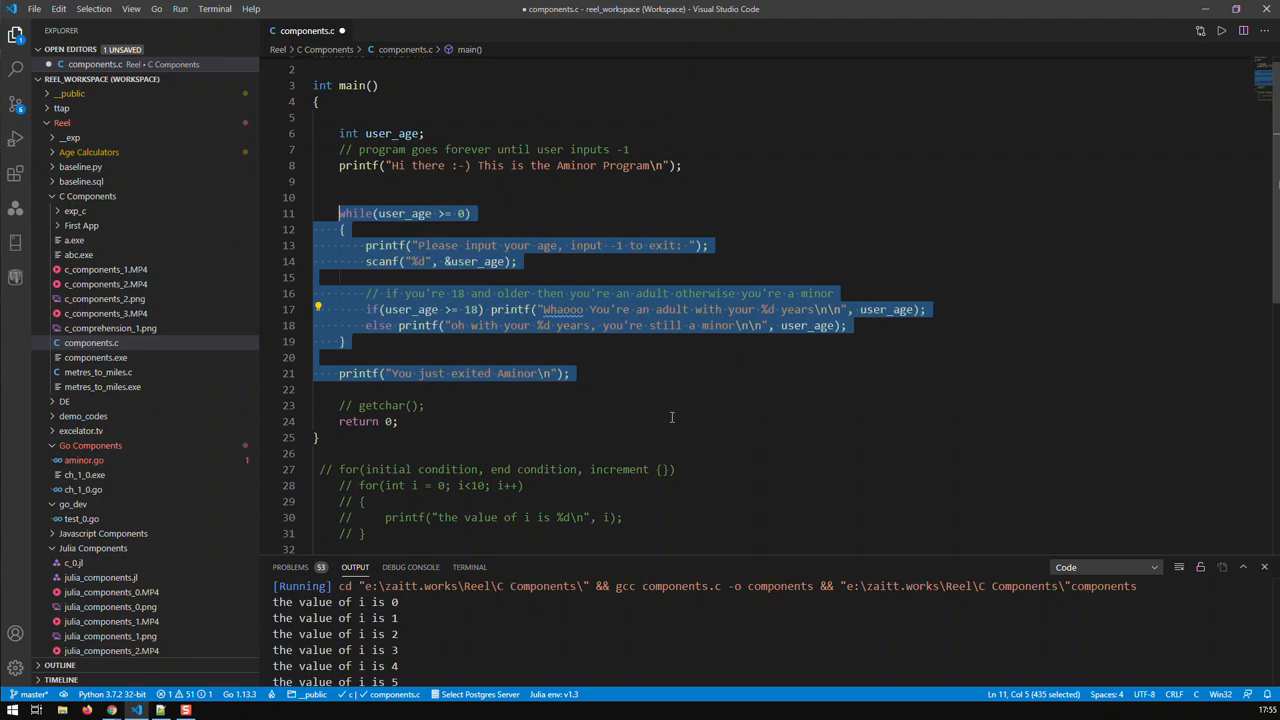
left_click(362, 198)
type("d")
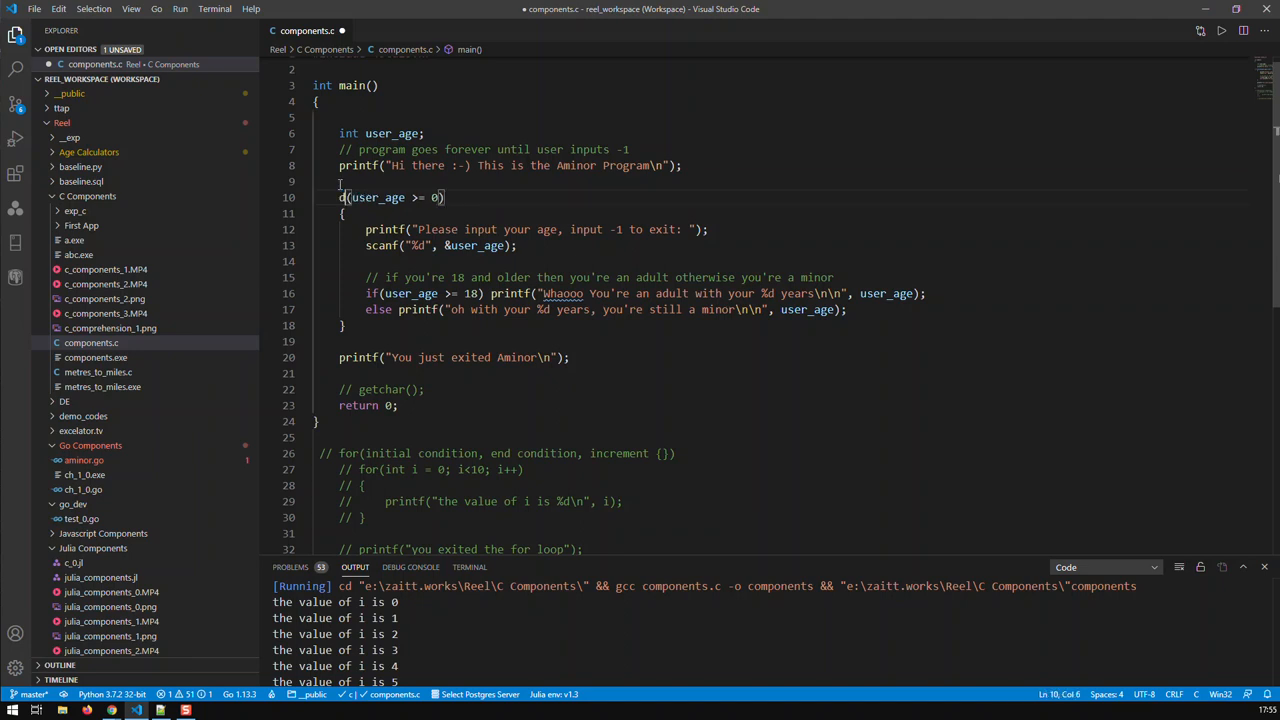
type("o")
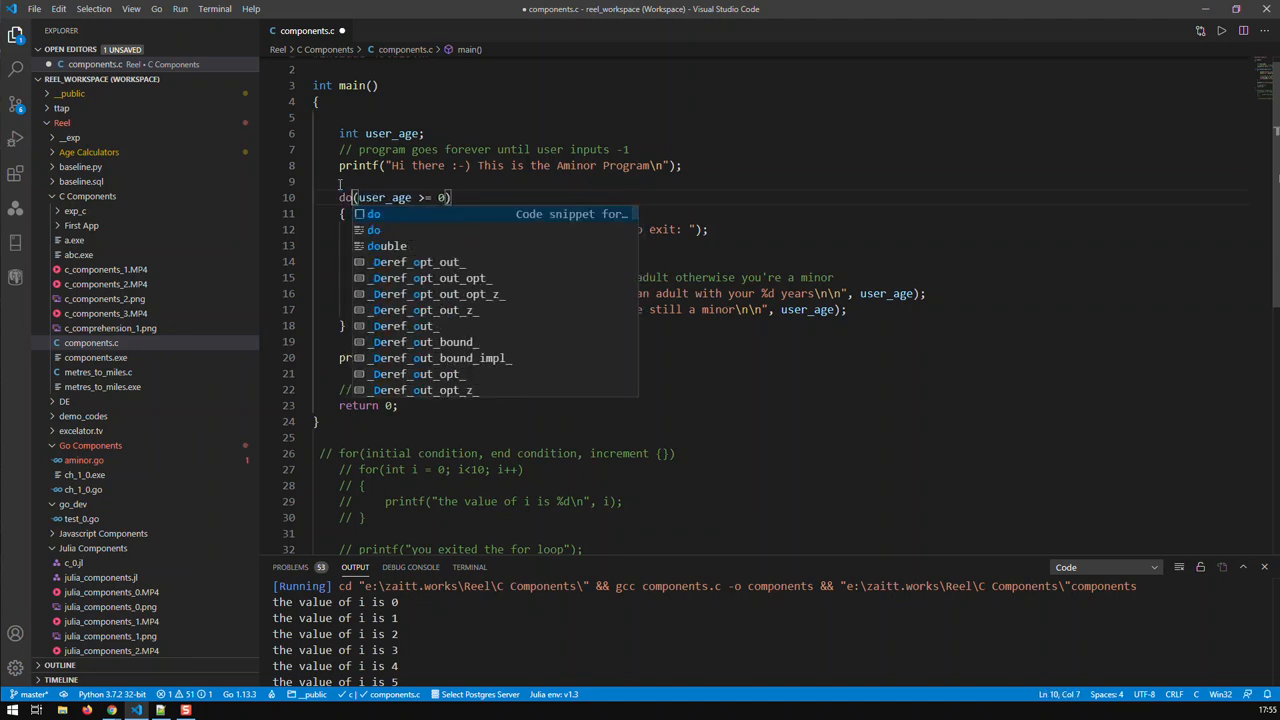
key("Escape")
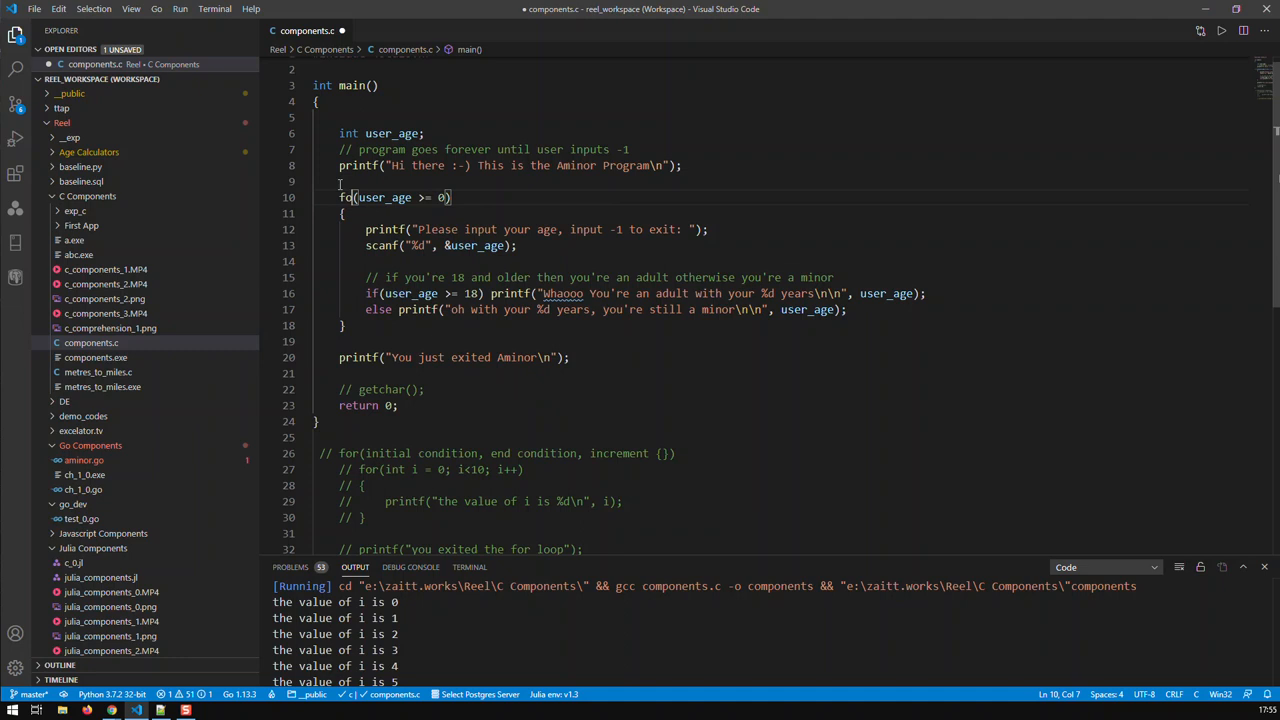
type("r")
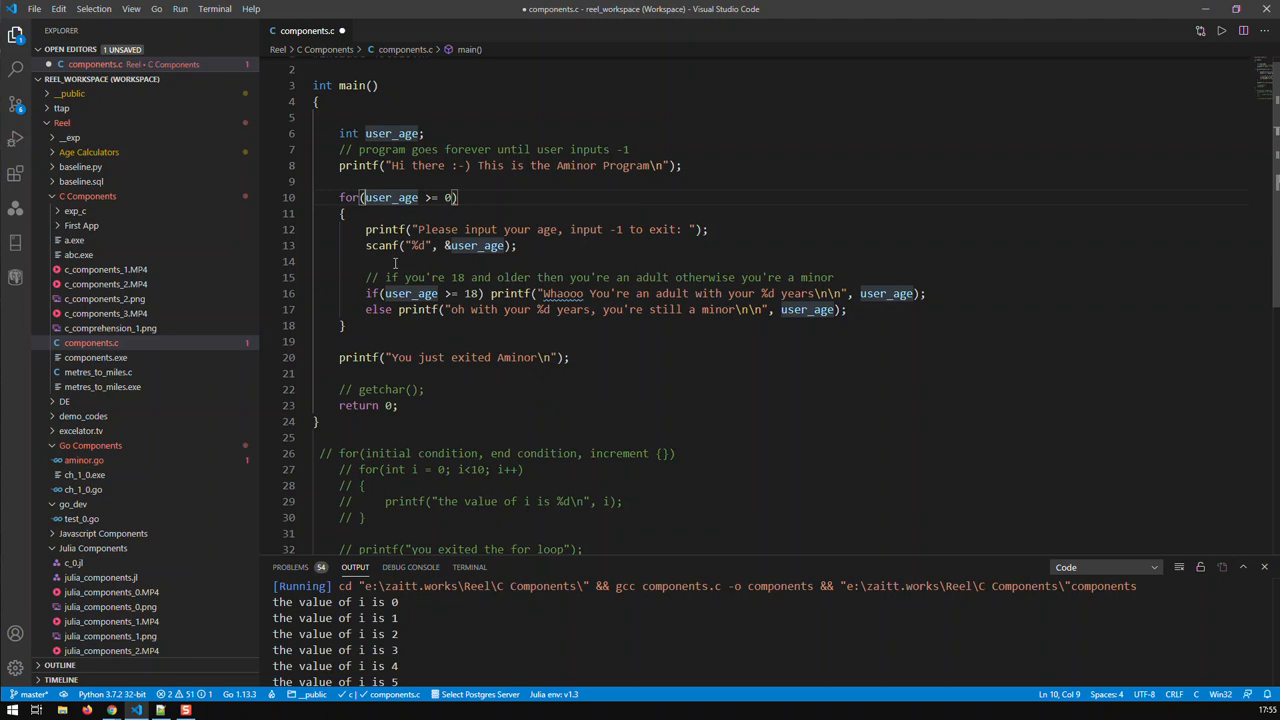
type(";")
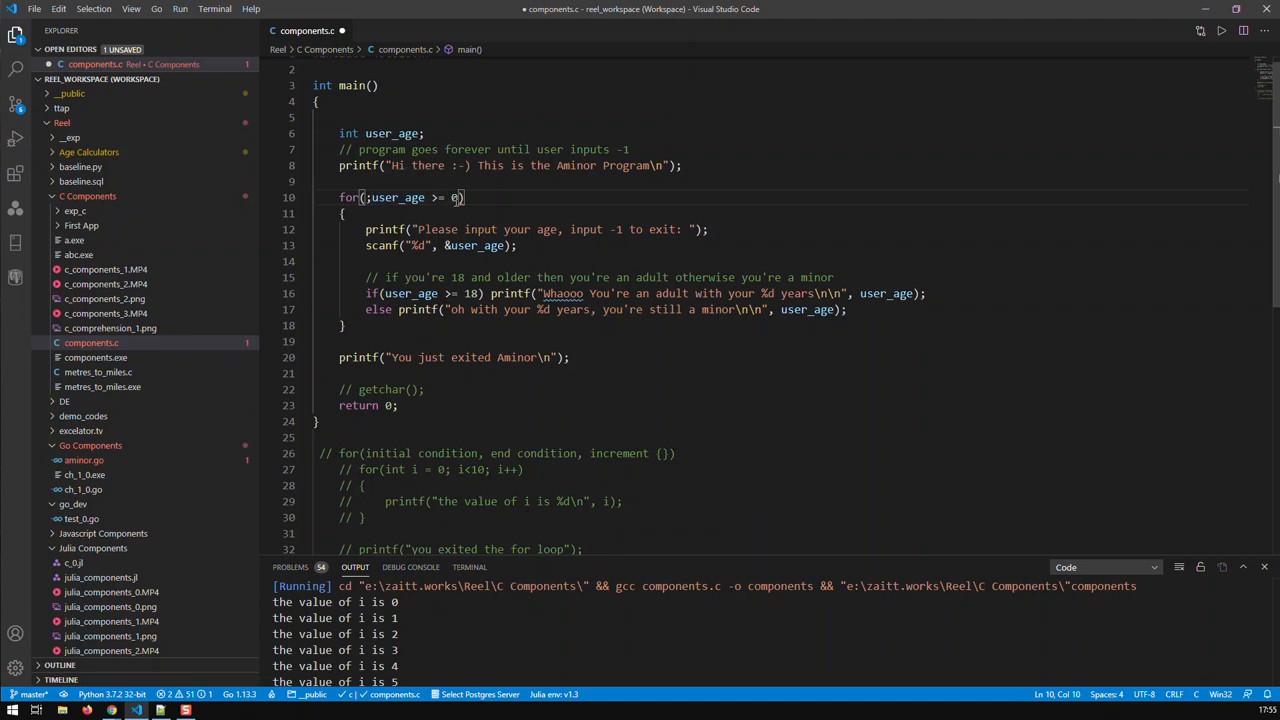
type(";")
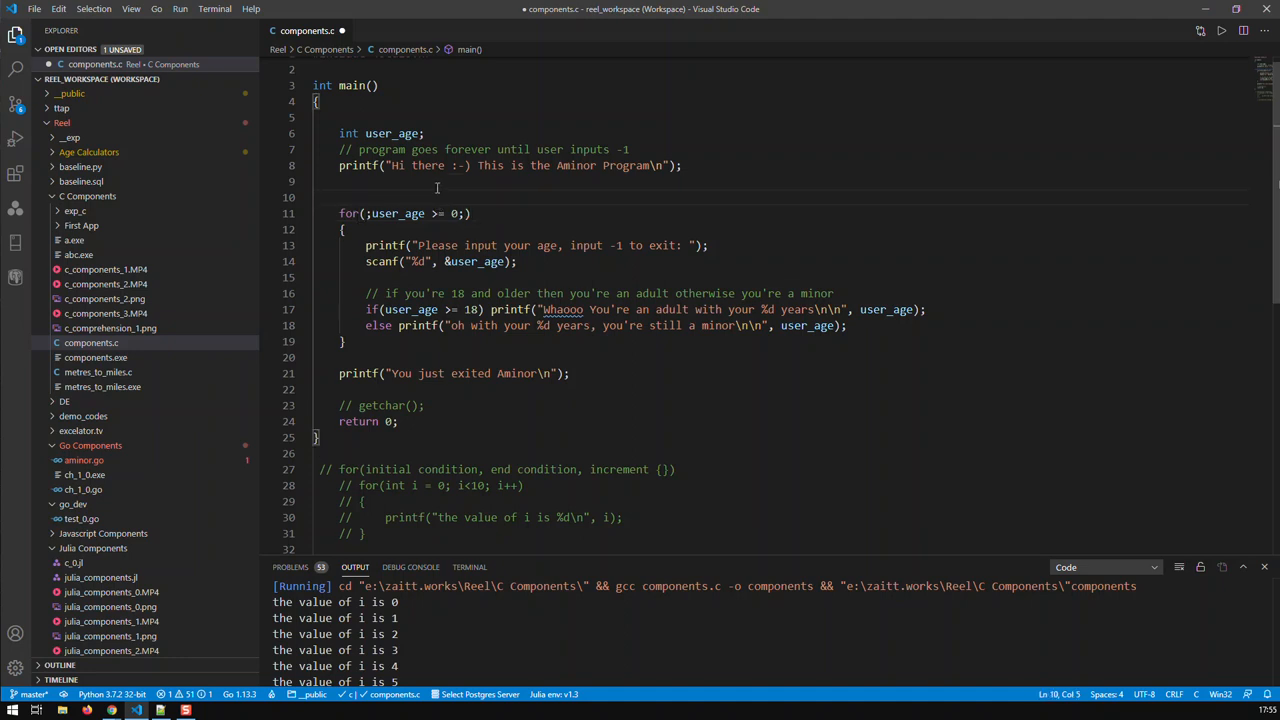
Step: Declare int i = 0; before the loop and make the header for(;user_age >= 0;i++)
type("int i =")
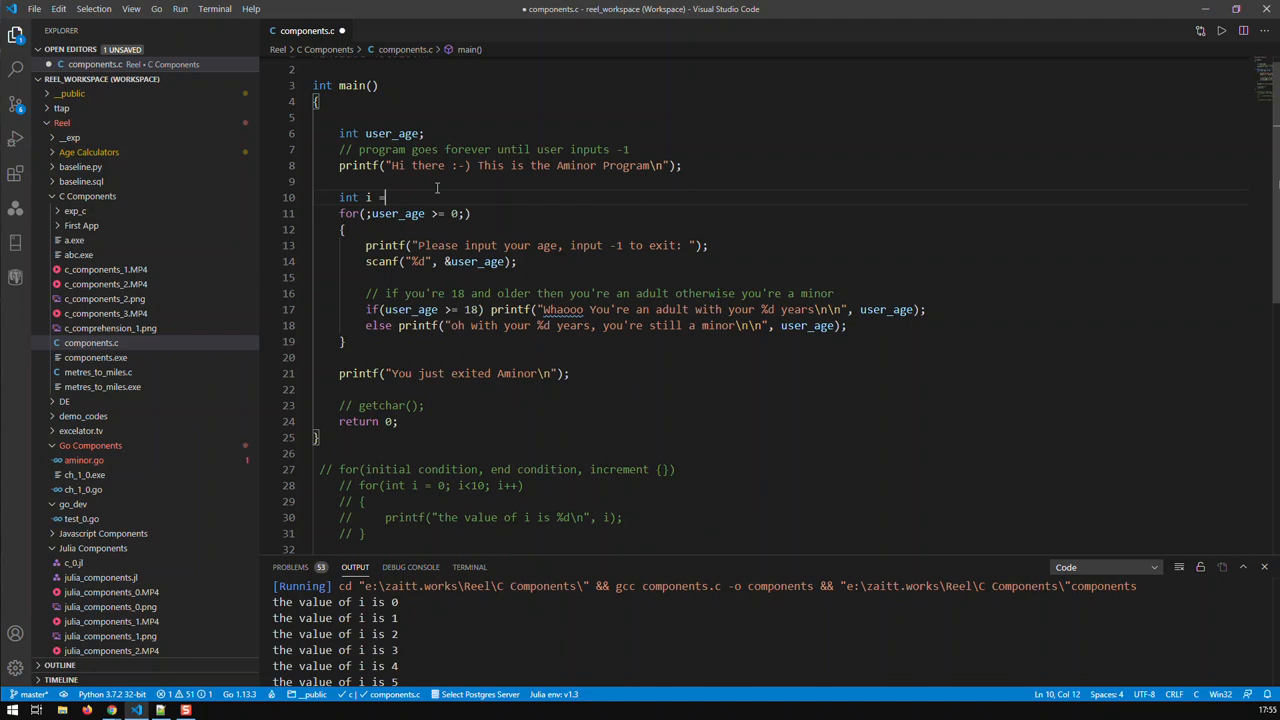
type("0;")
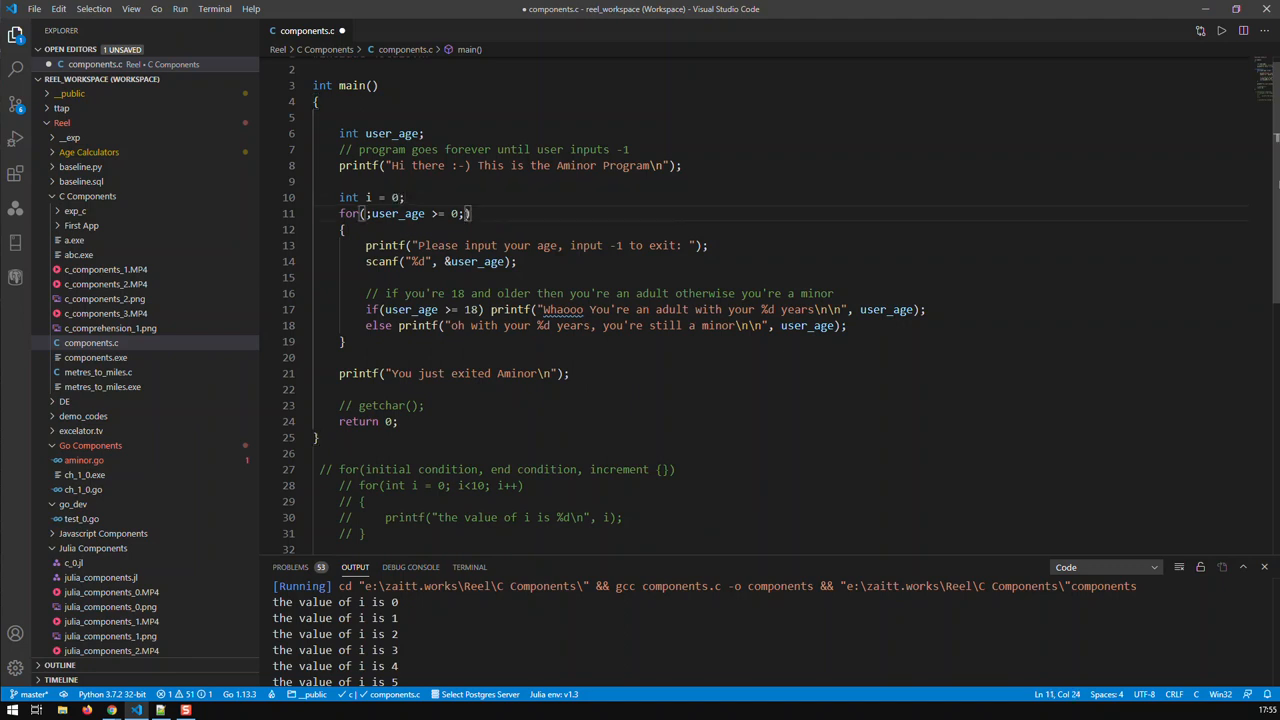
type("i++")
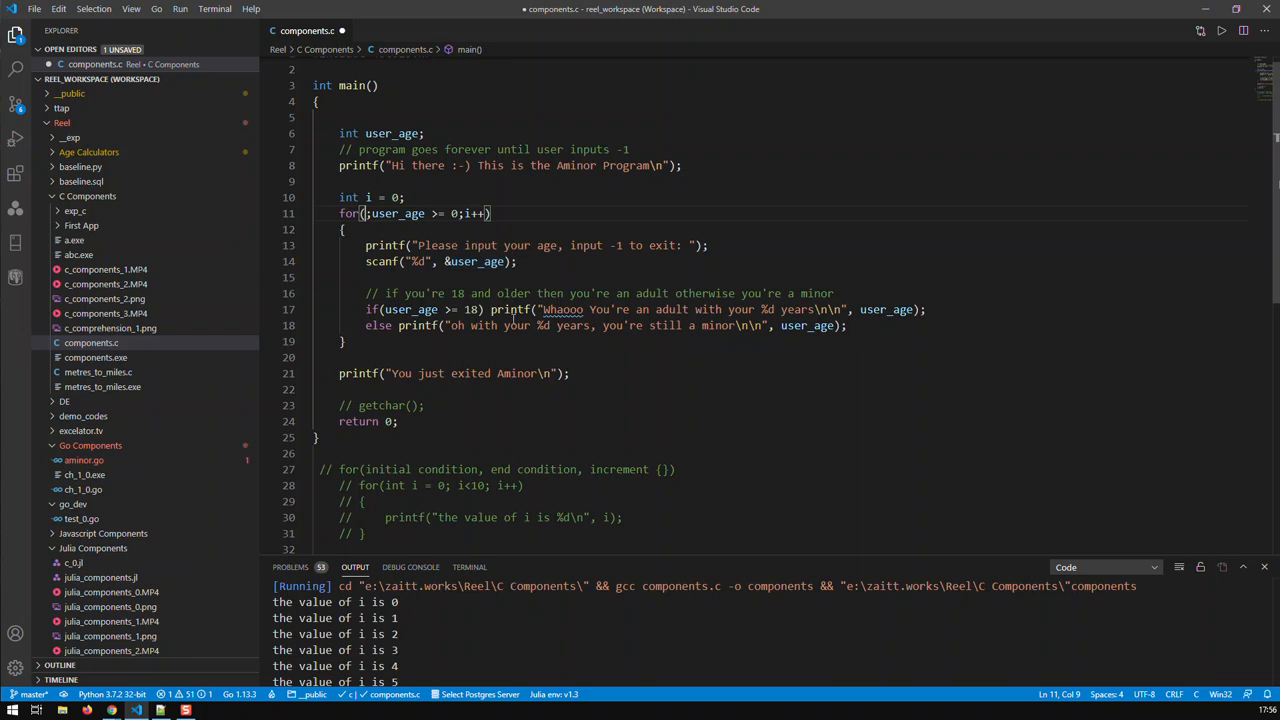
mouse_move(510, 332)
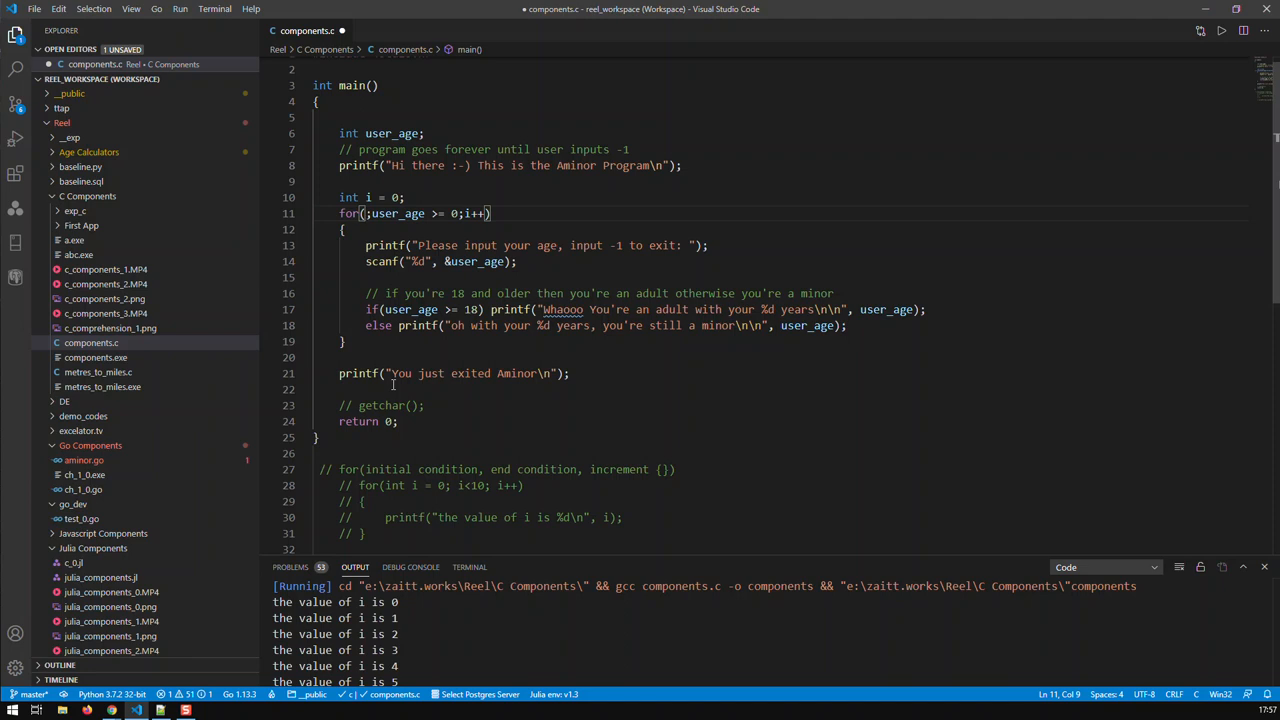
mouse_move(456, 348)
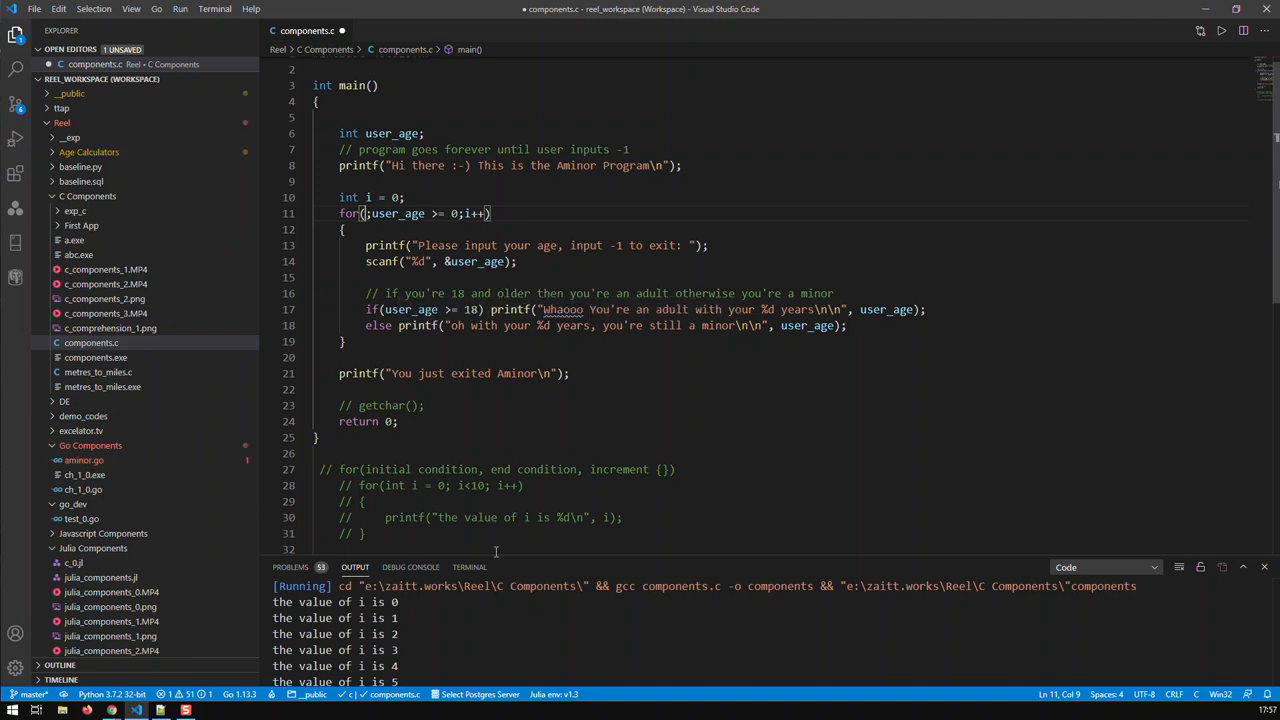
Step: Save the file and compile it in the terminal with gcc -o abc components.c
left_click(468, 568)
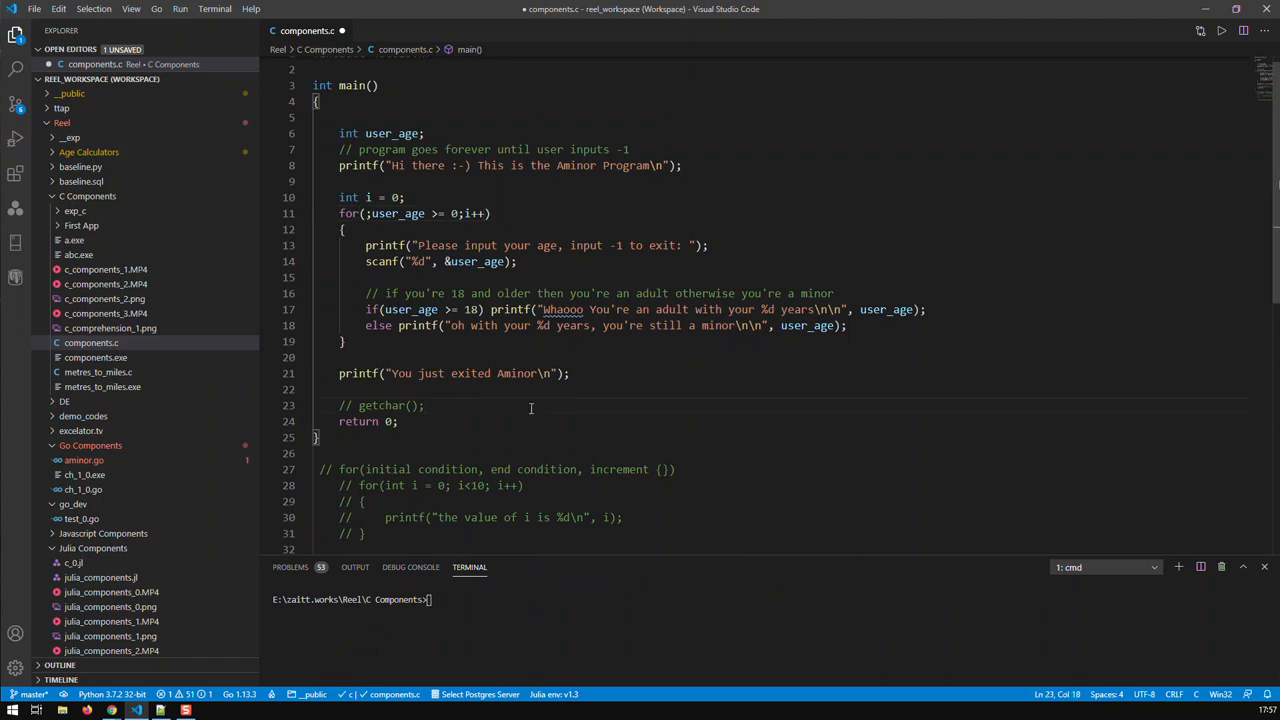
key("ctrl+s")
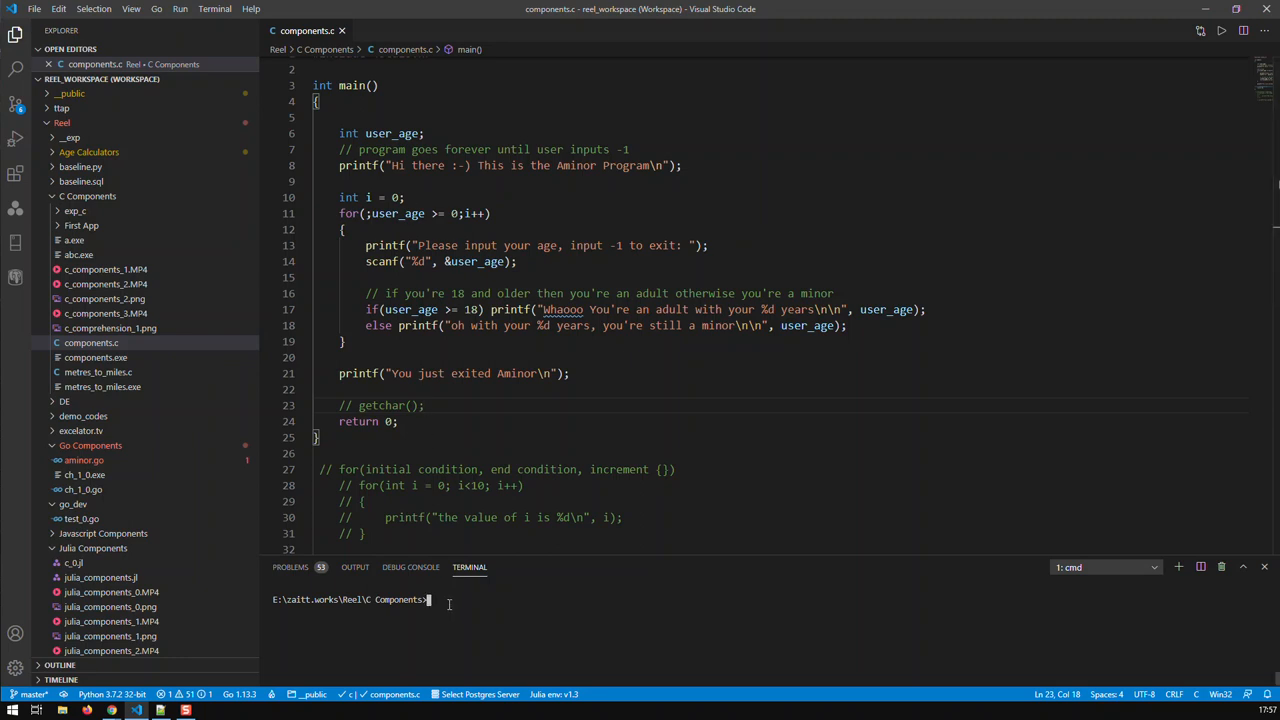
type("gcc")
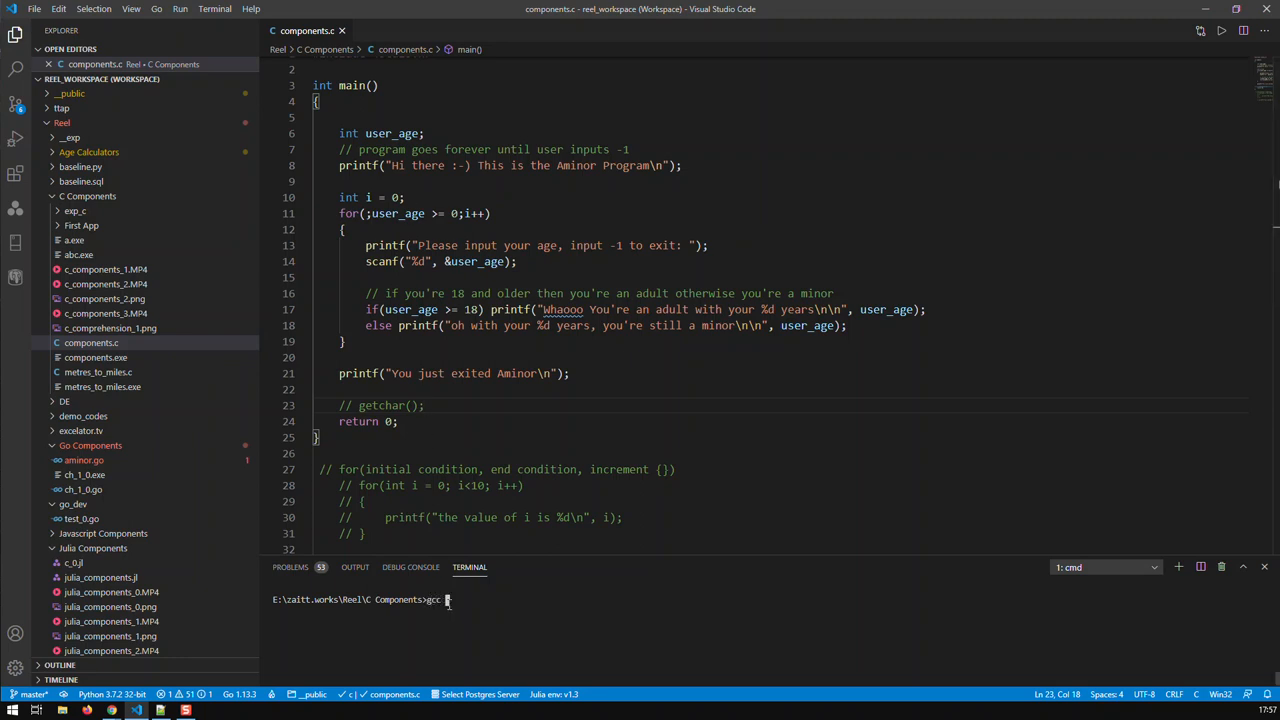
type("-o abc")
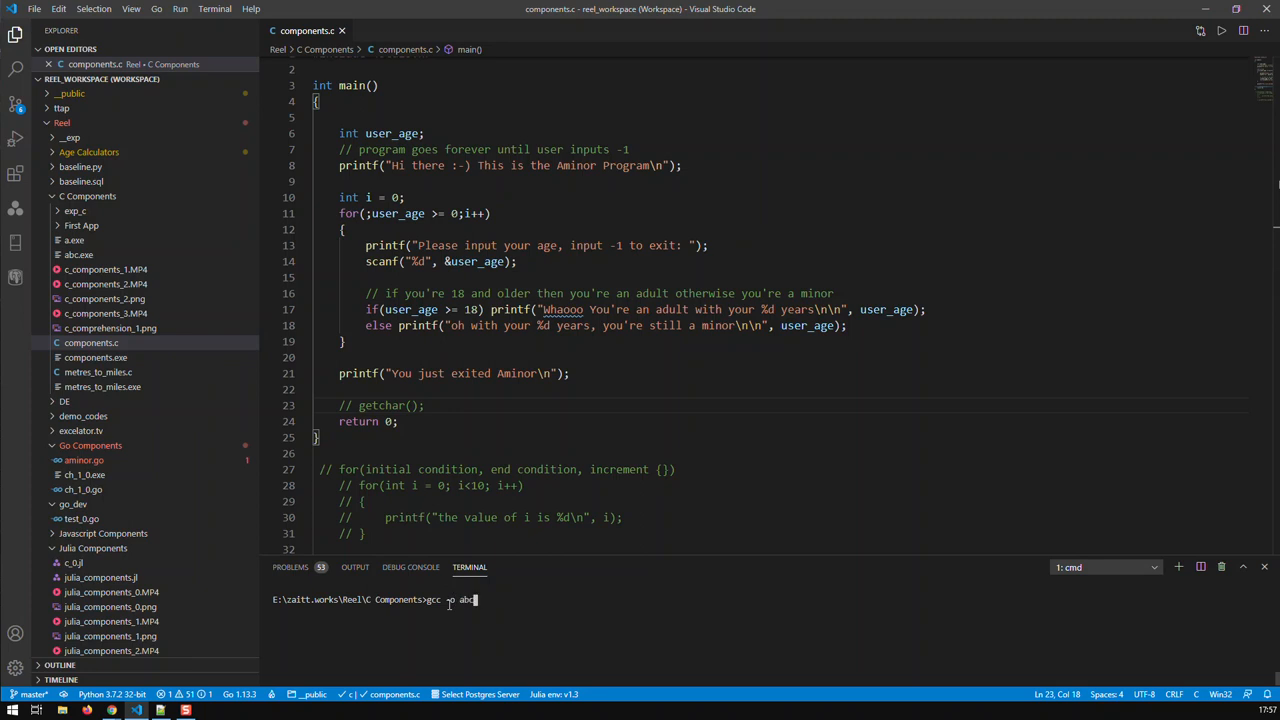
type("components.c")
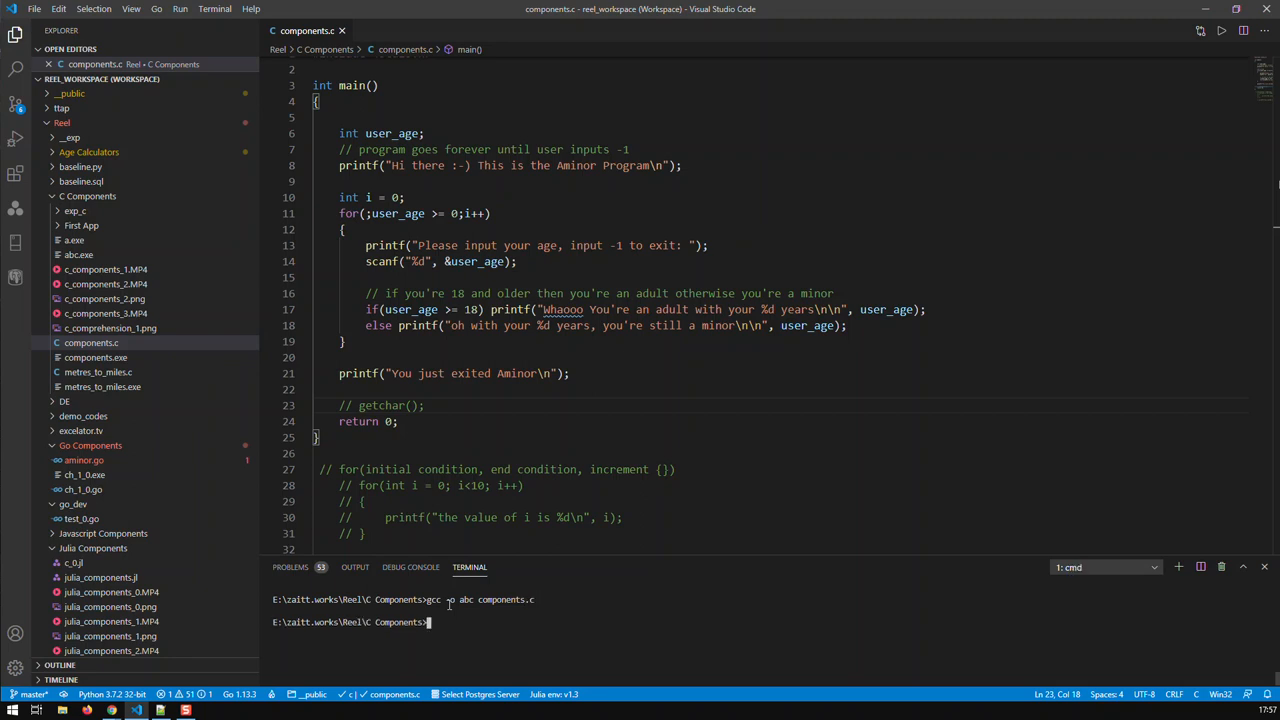
type("an")
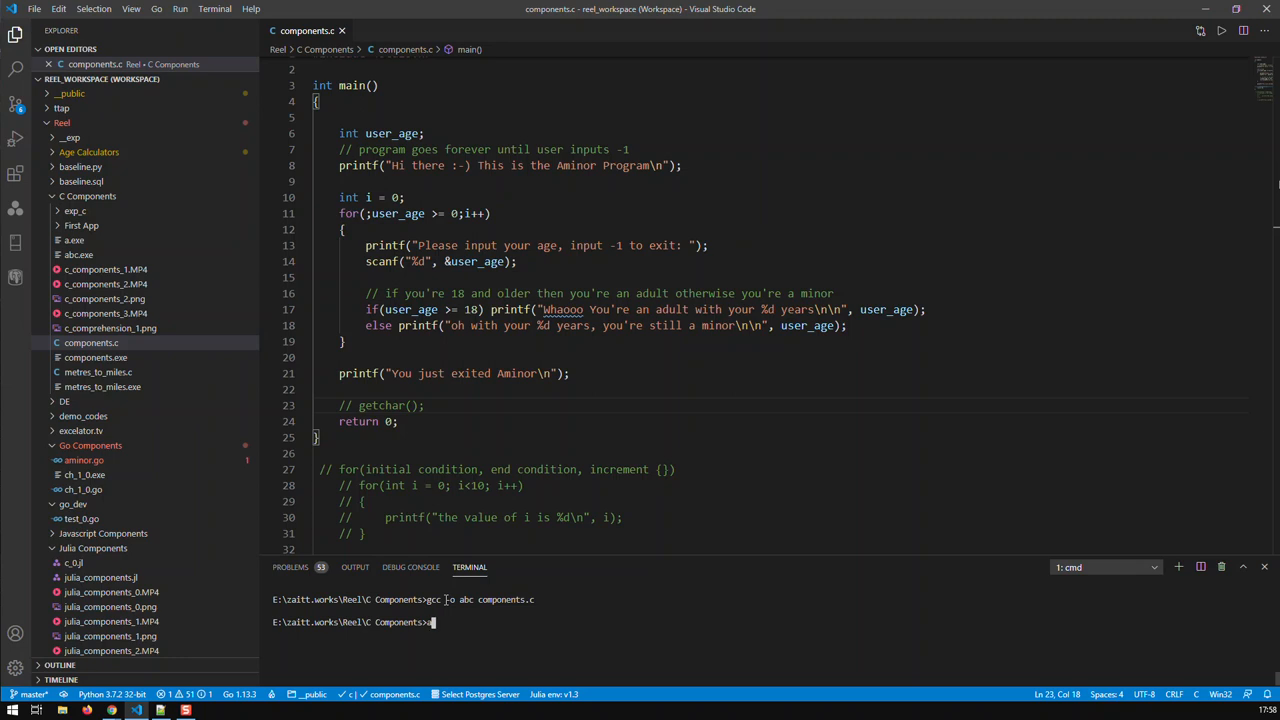
Step: Start the compiled program with abc.exe
type("bc.exe")
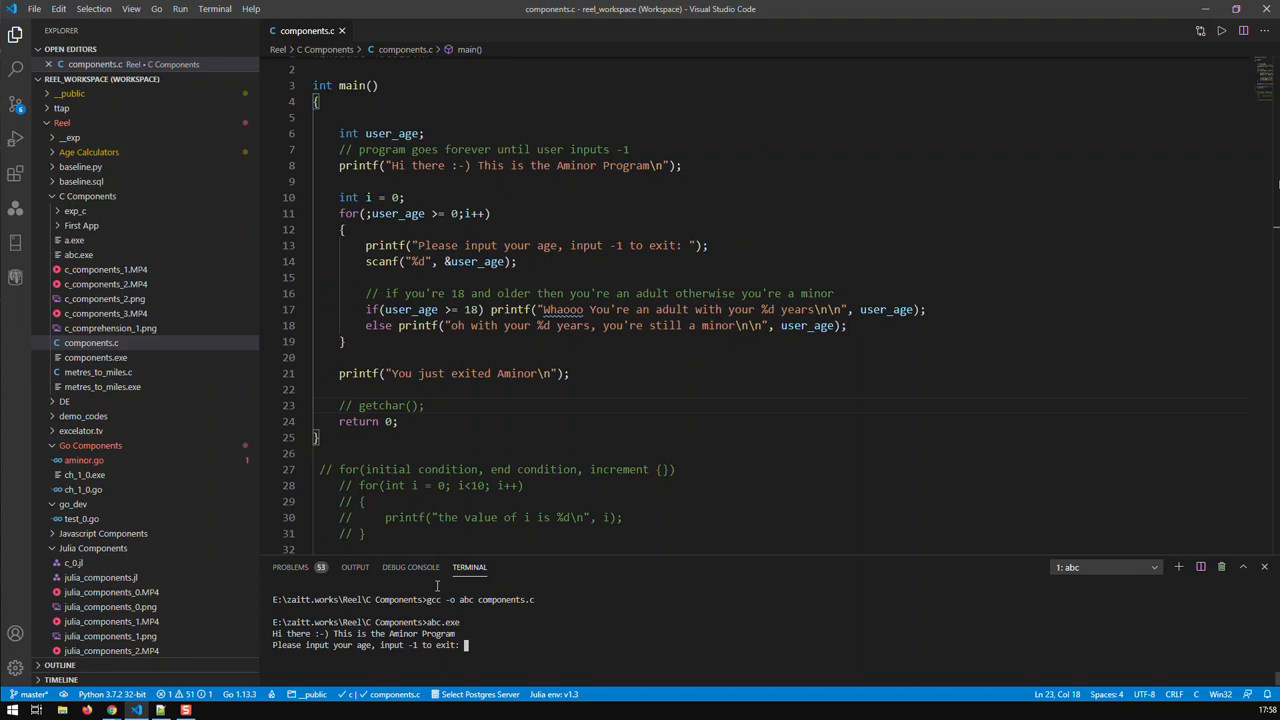
Step: Enter ages 23, 11 and 0 at the prompts, then -1 to exit the program
type("23")
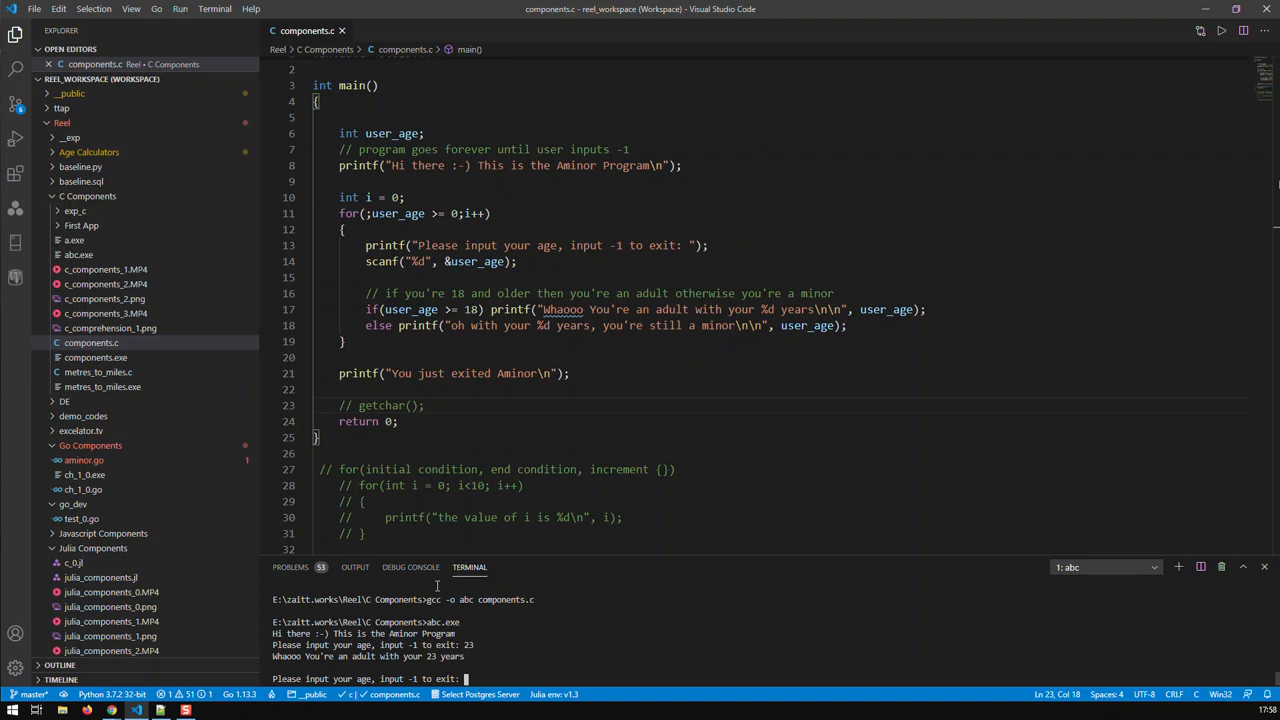
type("11")
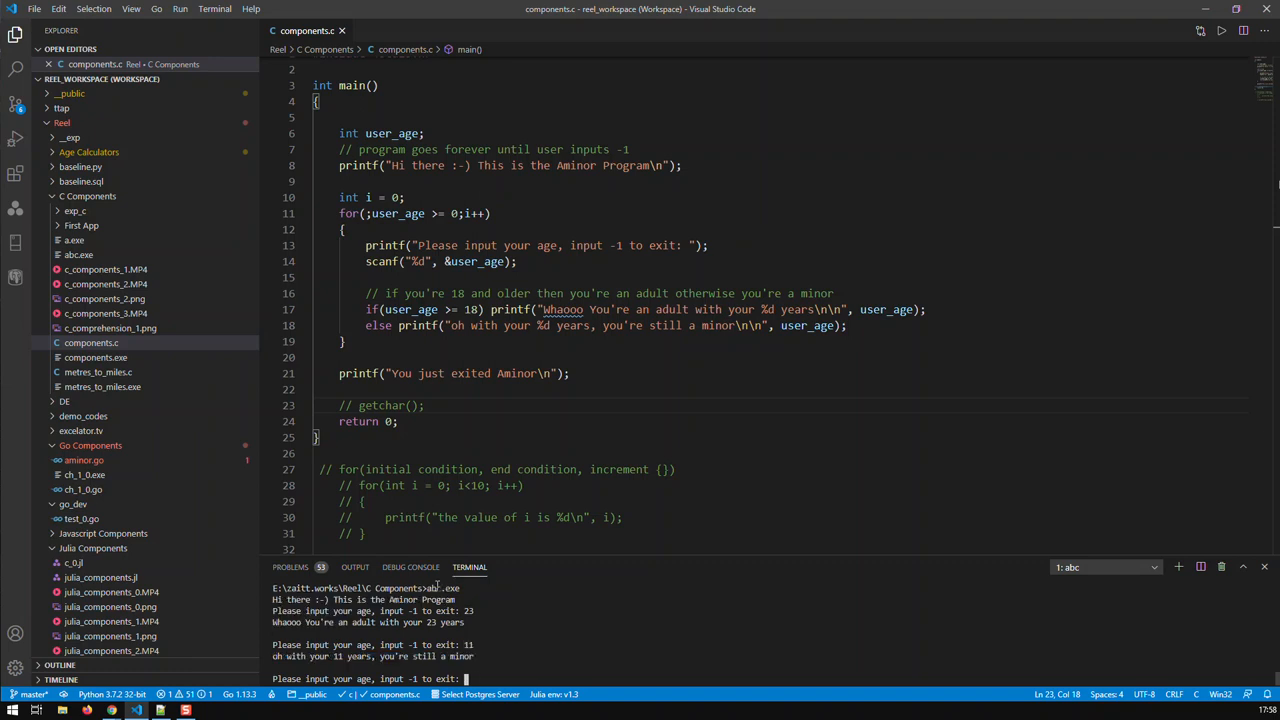
type("0")
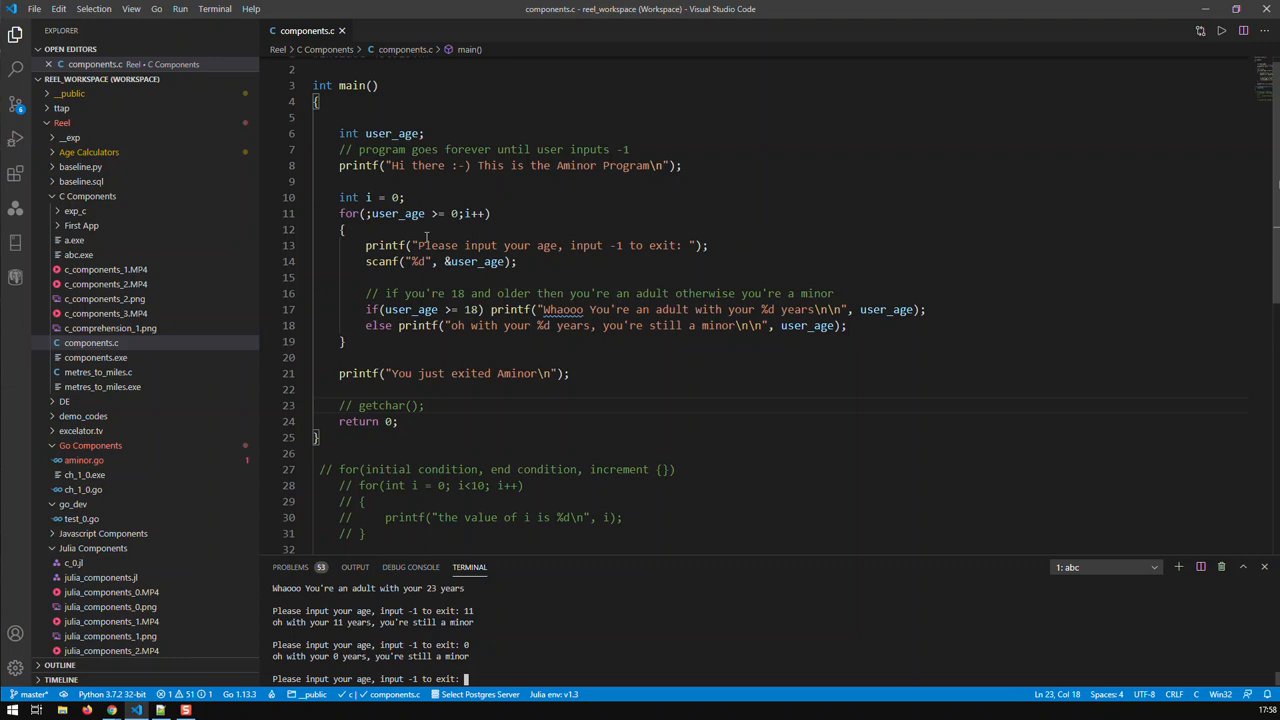
type("-1")
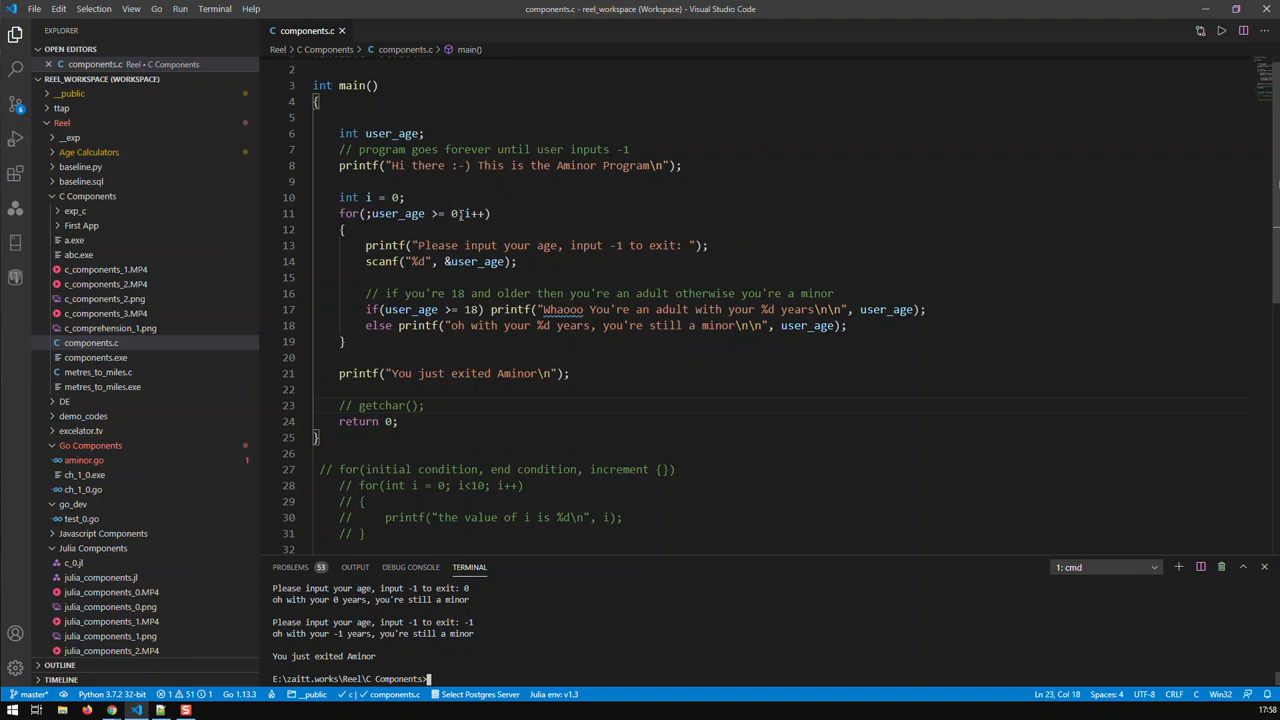
left_click_drag(378, 212, 460, 212)
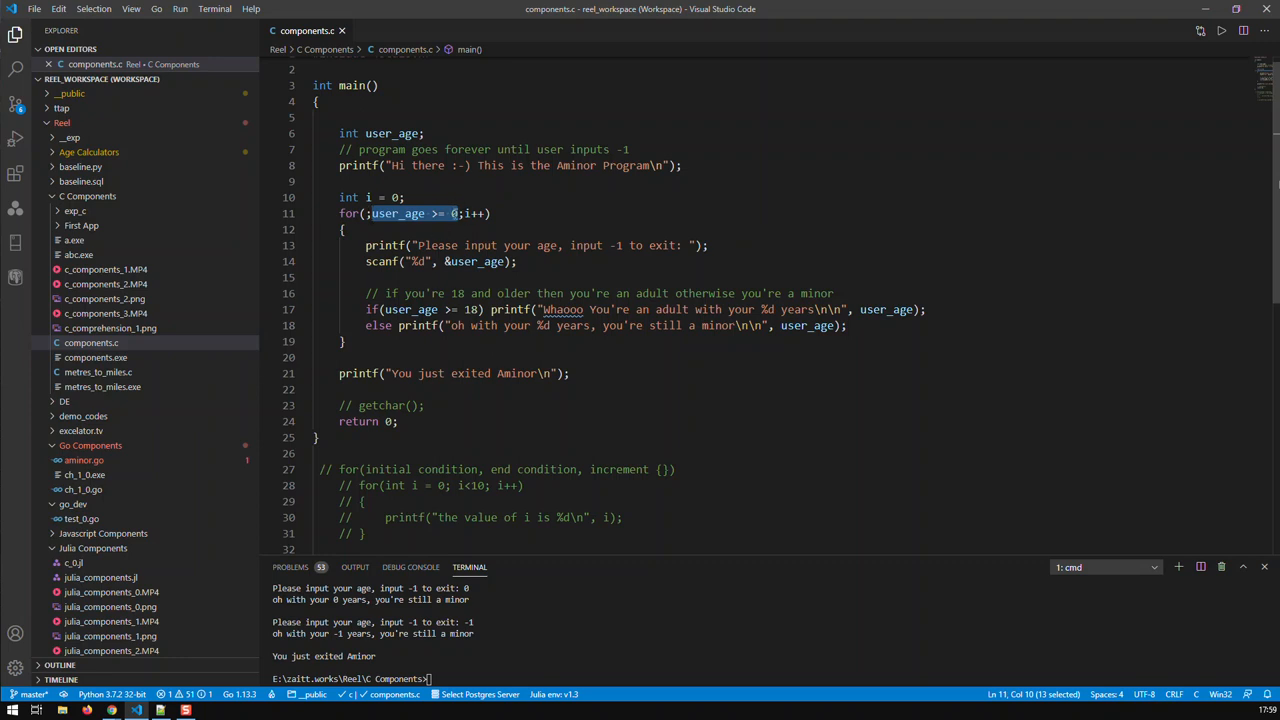
mouse_move(388, 228)
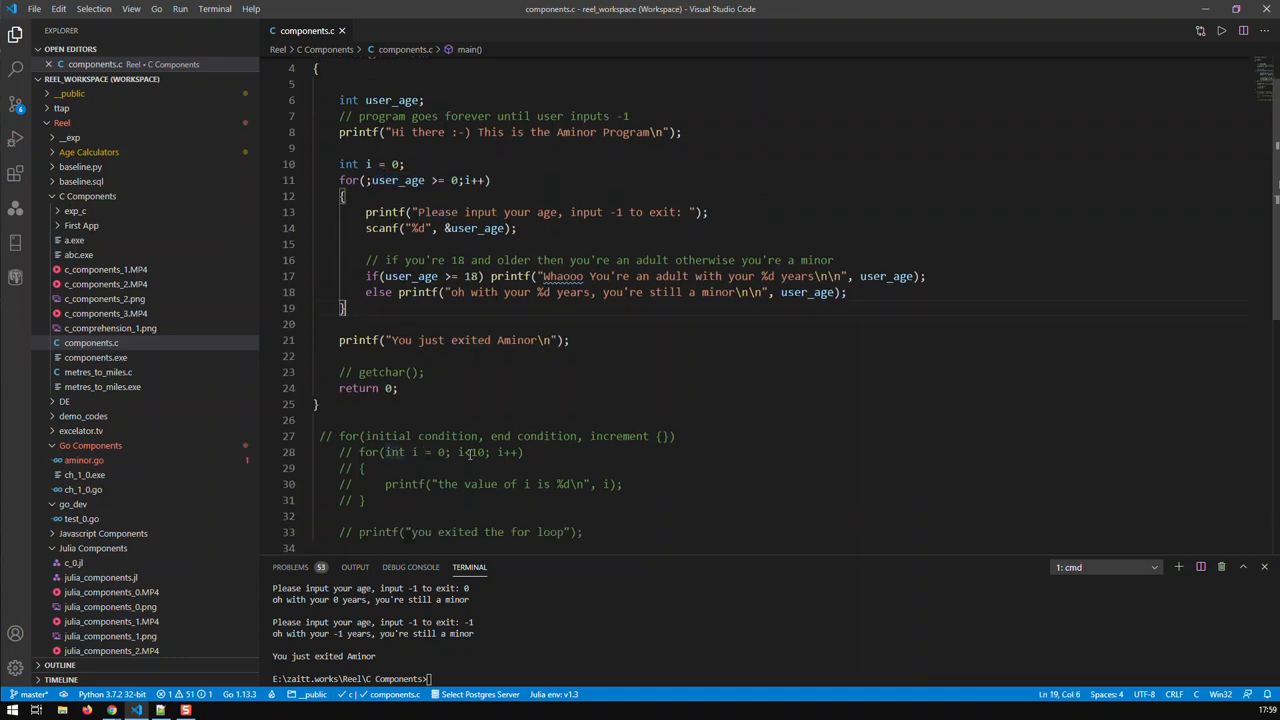
double_click(472, 452)
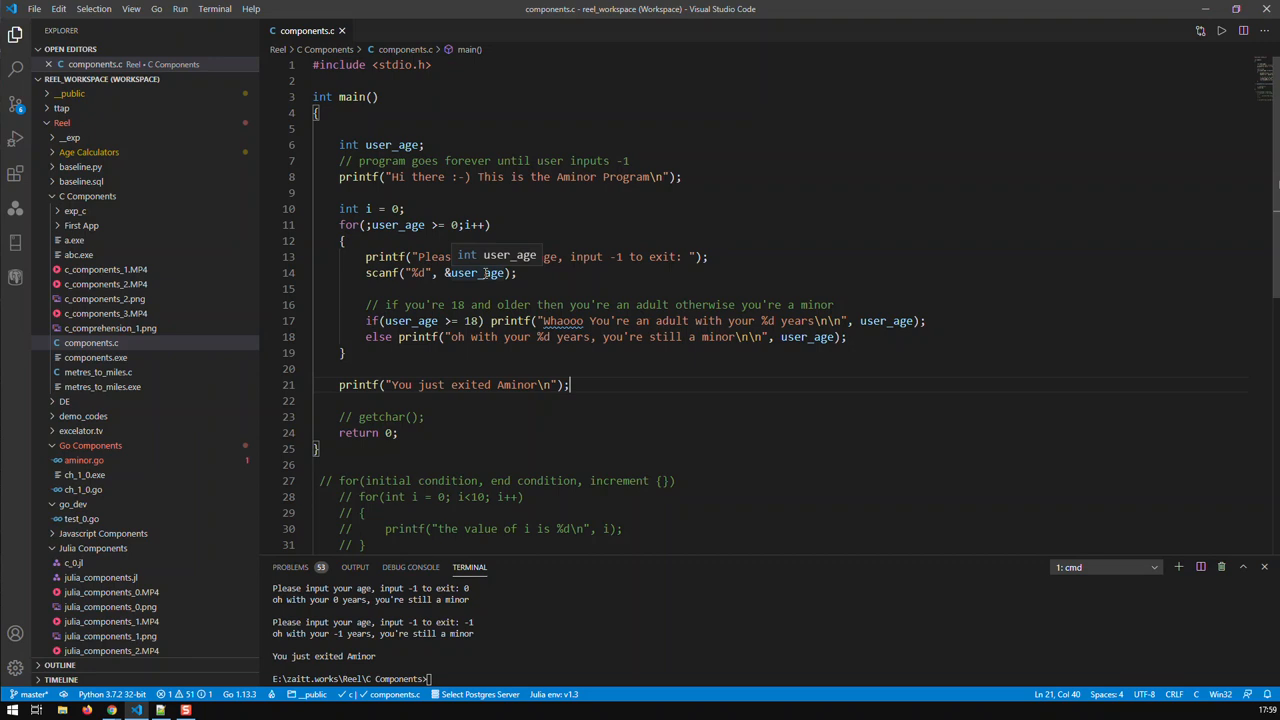
mouse_move(548, 352)
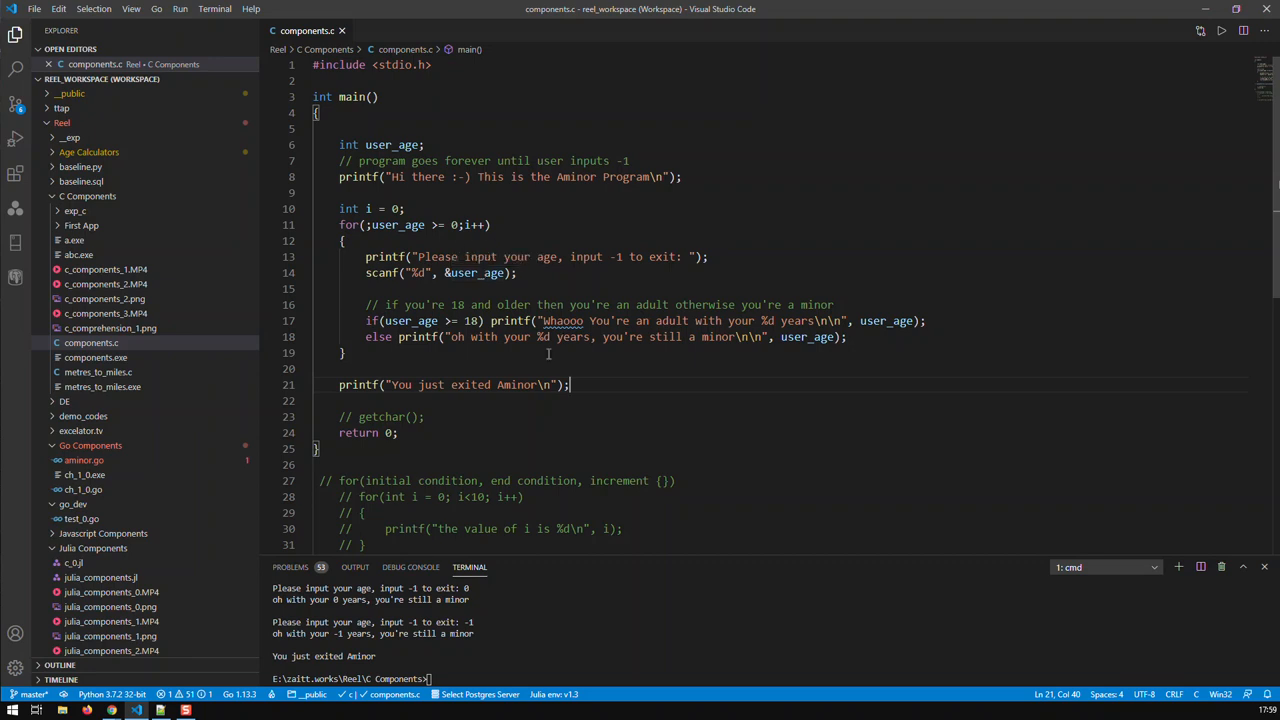